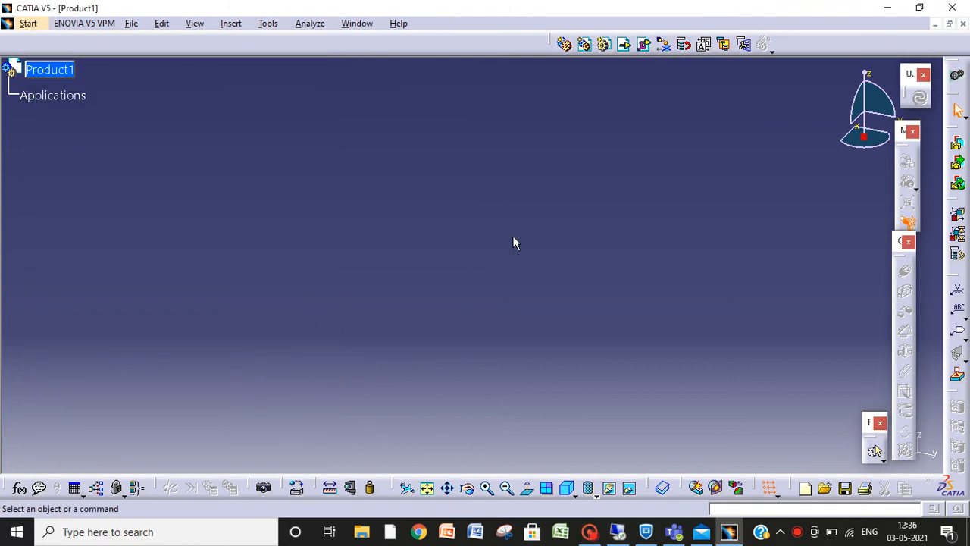
mouse_move(447, 222)
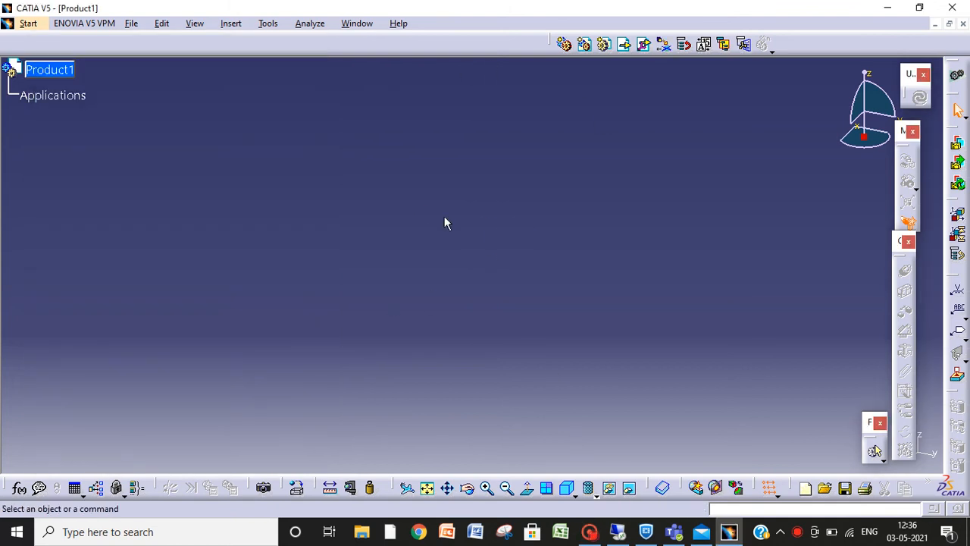
mouse_move(518, 160)
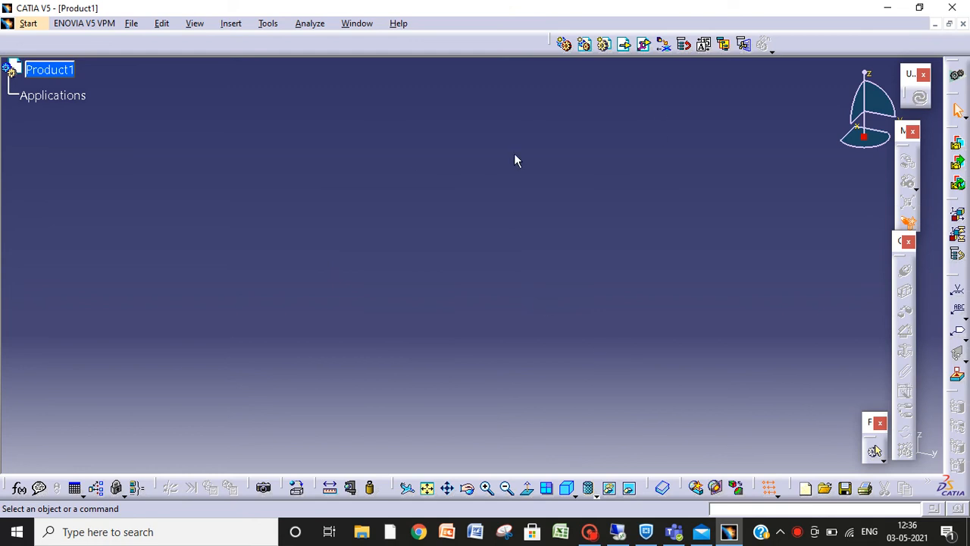
mouse_move(536, 235)
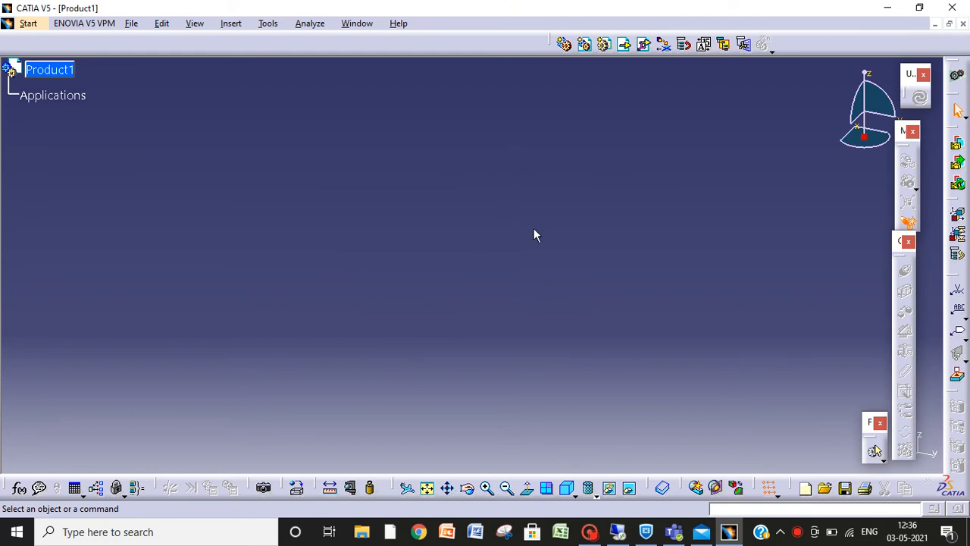
mouse_move(628, 207)
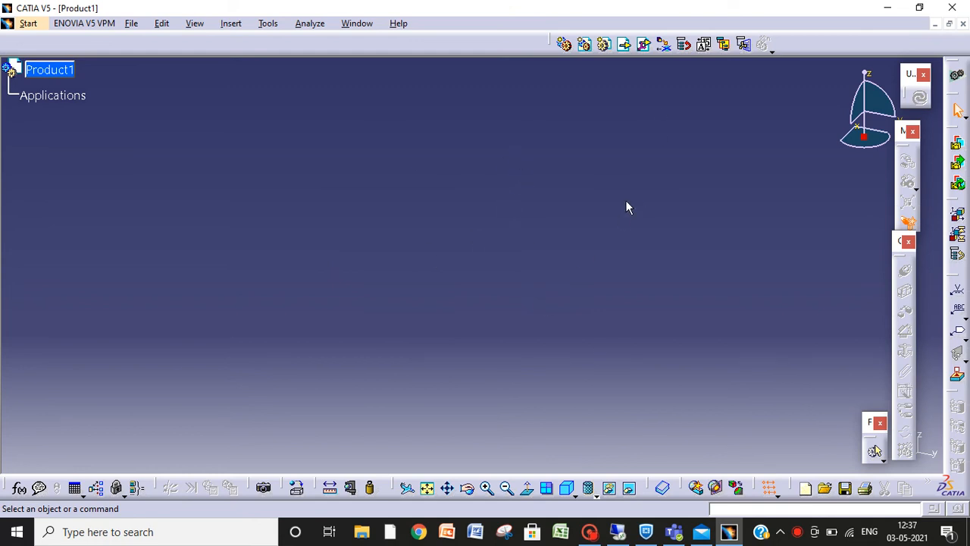
- Create a new Part document, Part1, in Part Design
key(Ctrl+n)
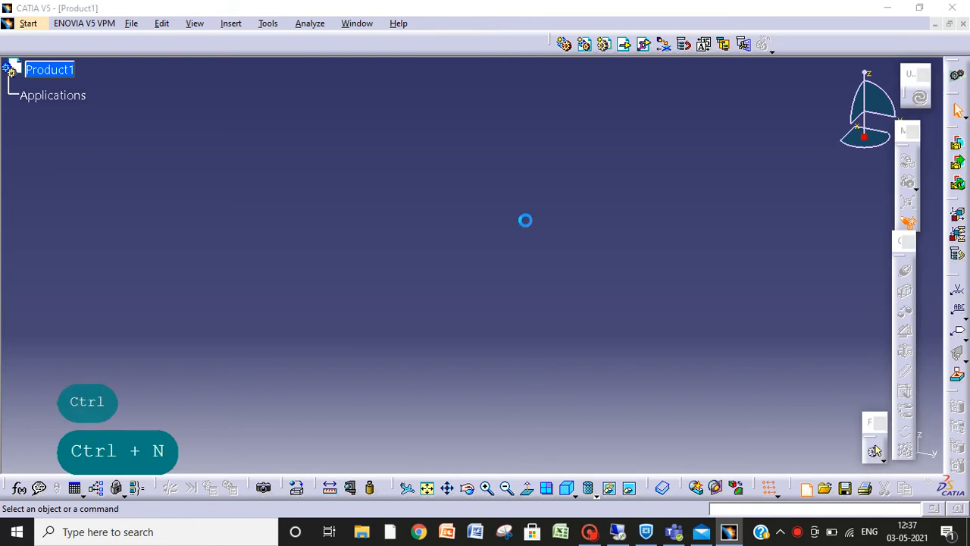
key(Ctrl+n)
text(Part)
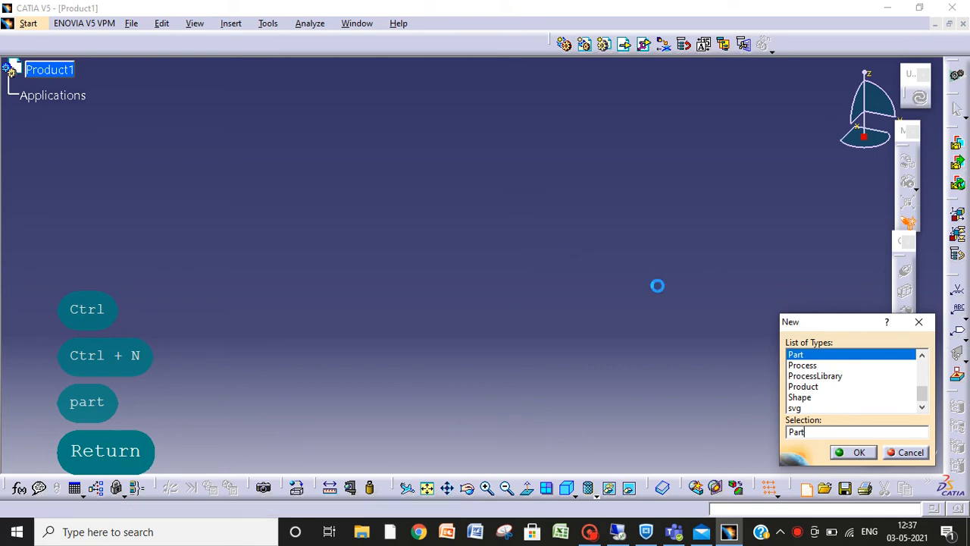
click(859, 452)
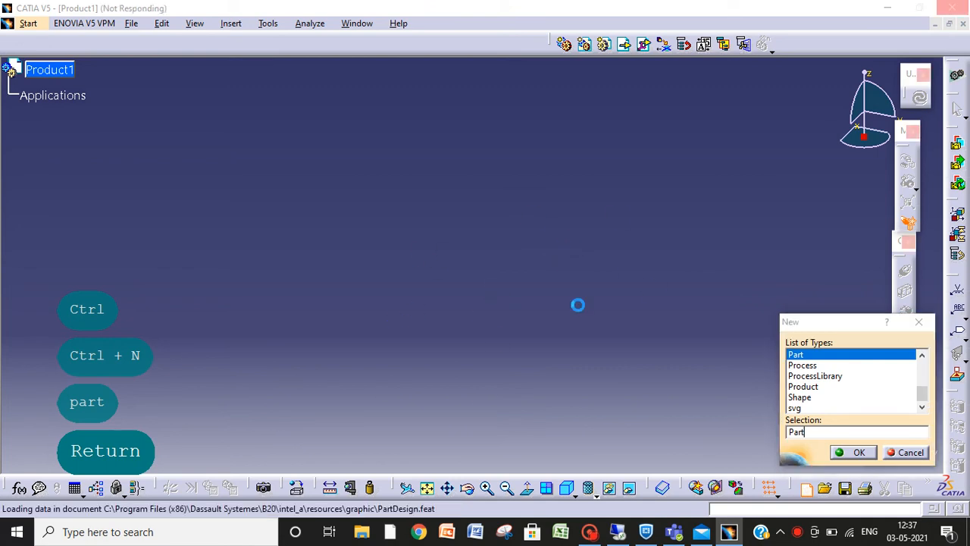
click(859, 451)
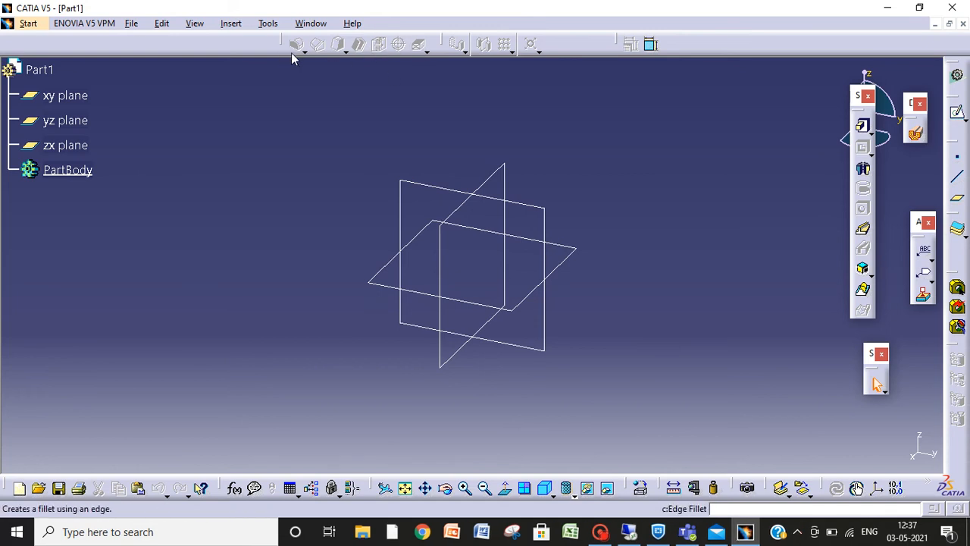
- Start a sketch on the xy plane for the block's centred rectangle profile
click(64, 145)
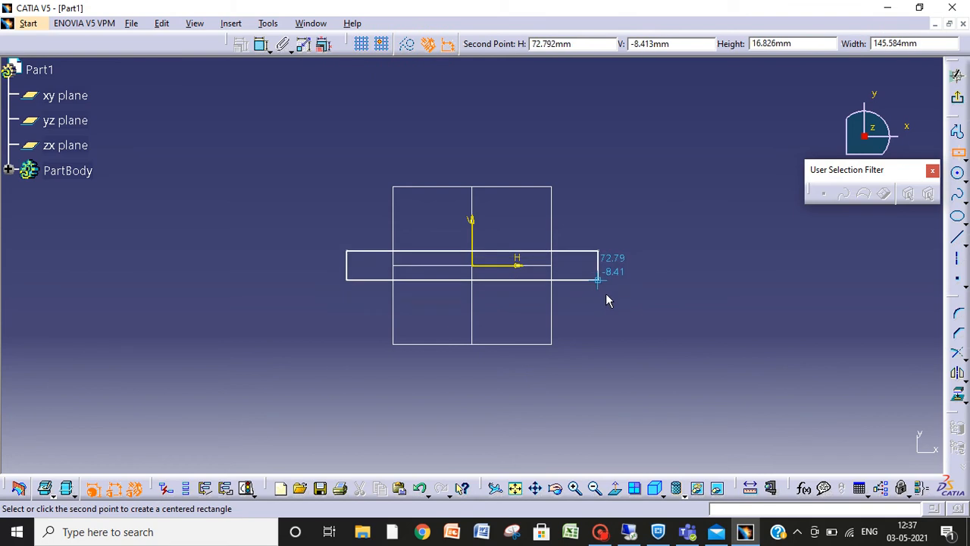
mouse_move(599, 386)
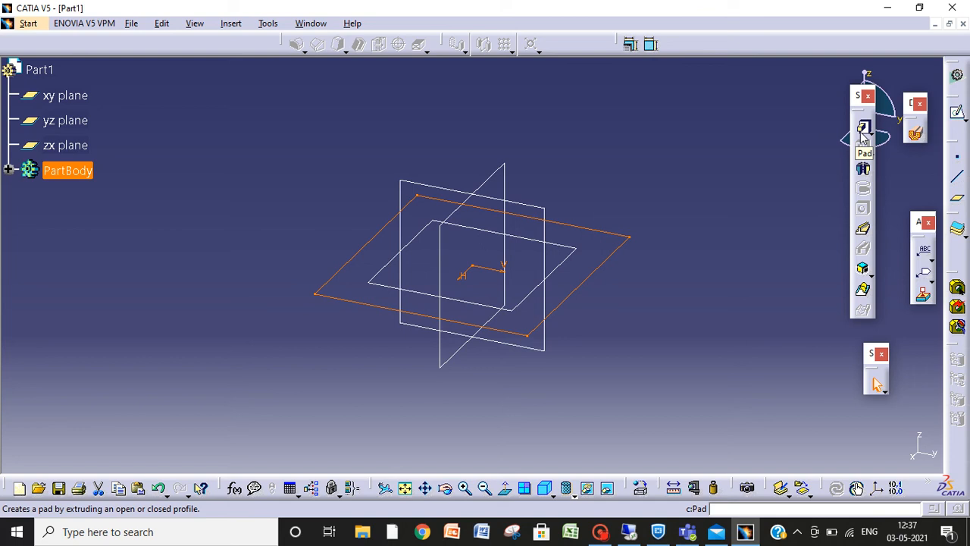
- Pad the rectangle sketch 40 mm with mirrored extent
click(862, 126)
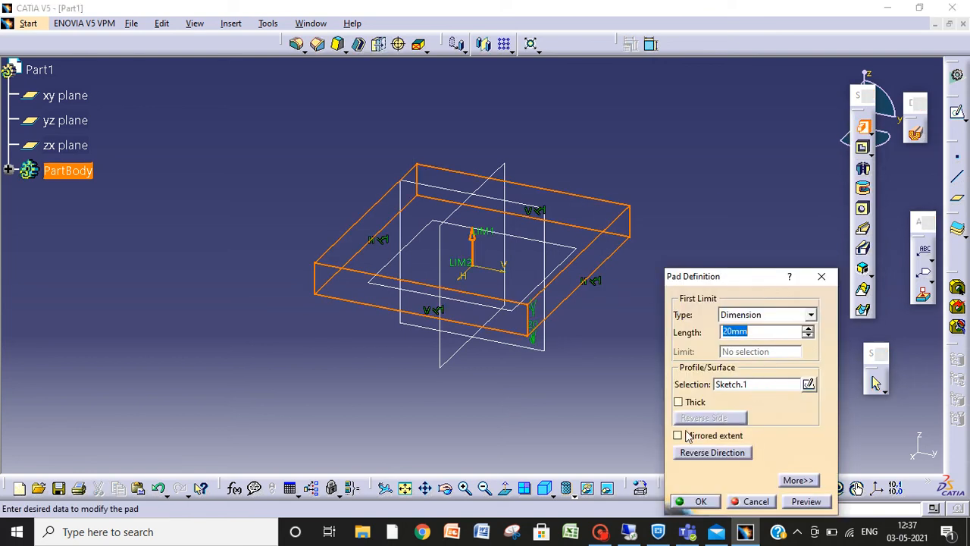
click(678, 435)
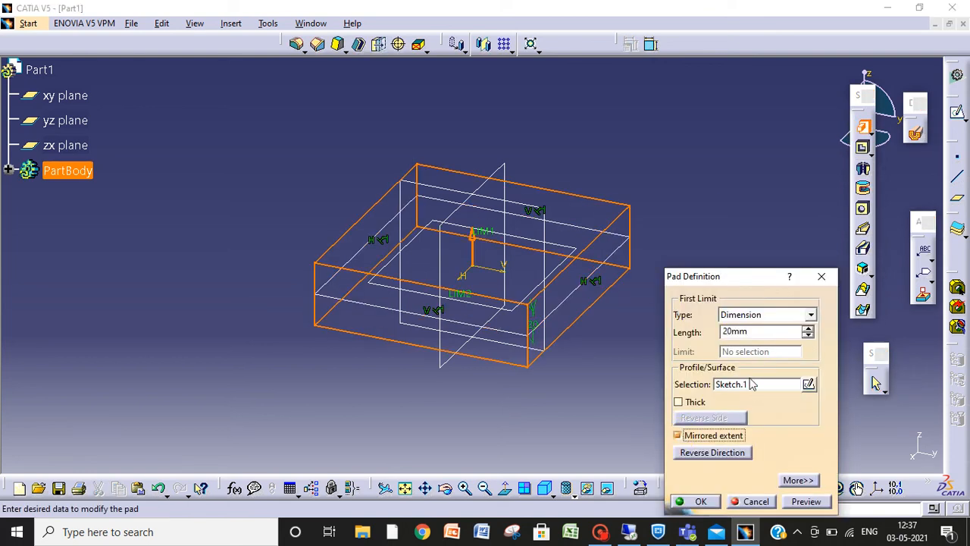
click(758, 331)
text(40)
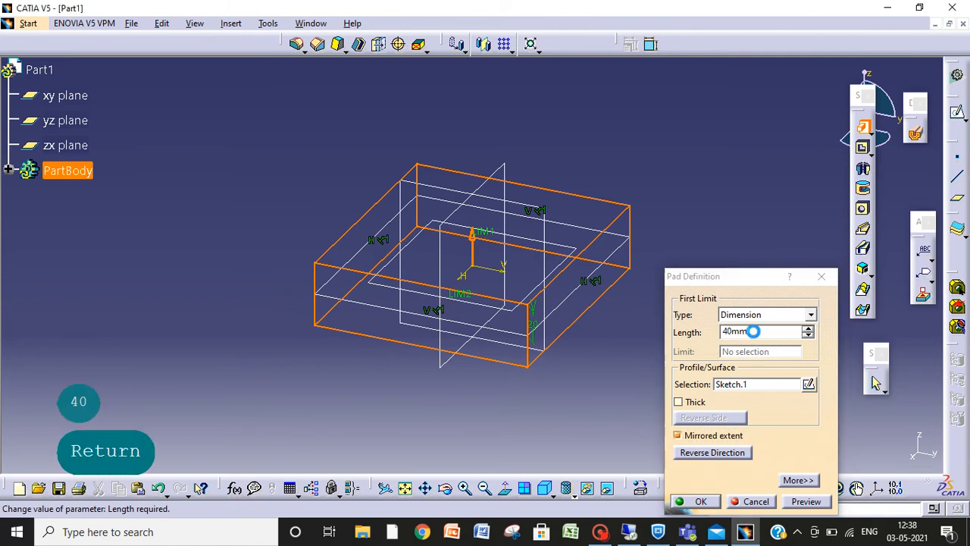
click(694, 501)
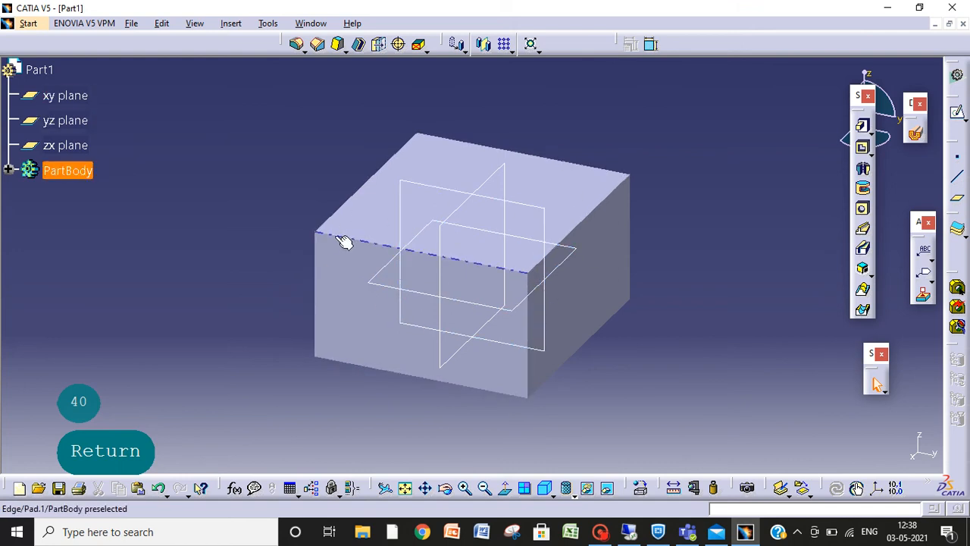
mouse_move(356, 246)
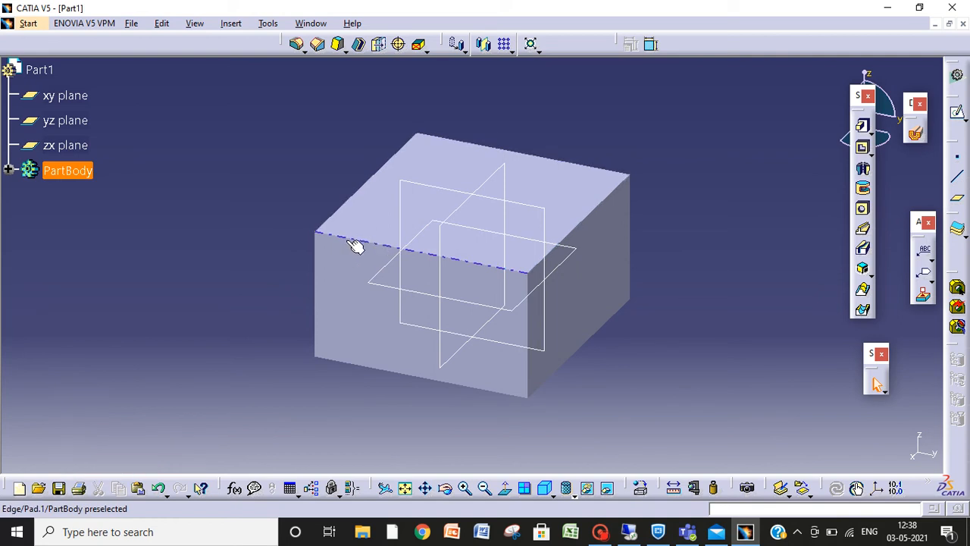
mouse_move(365, 245)
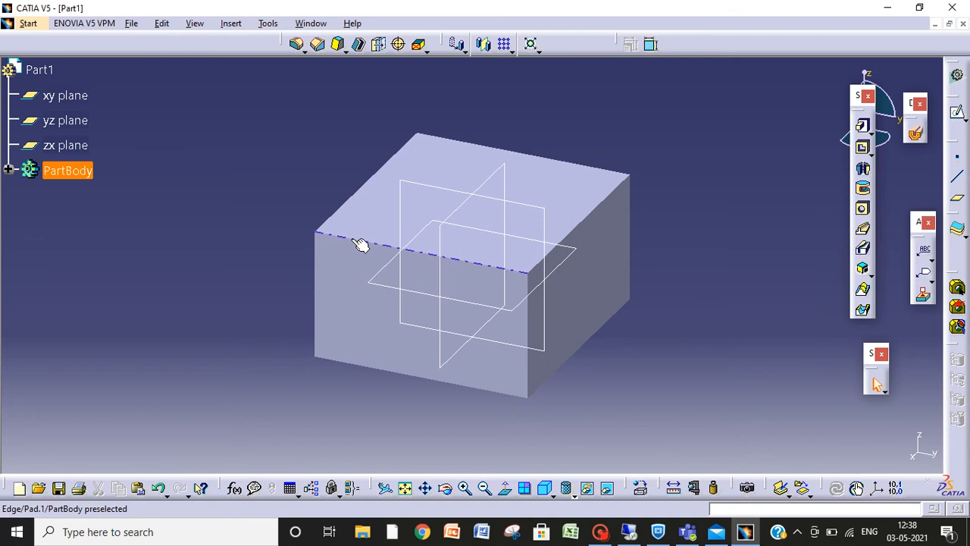
mouse_move(364, 246)
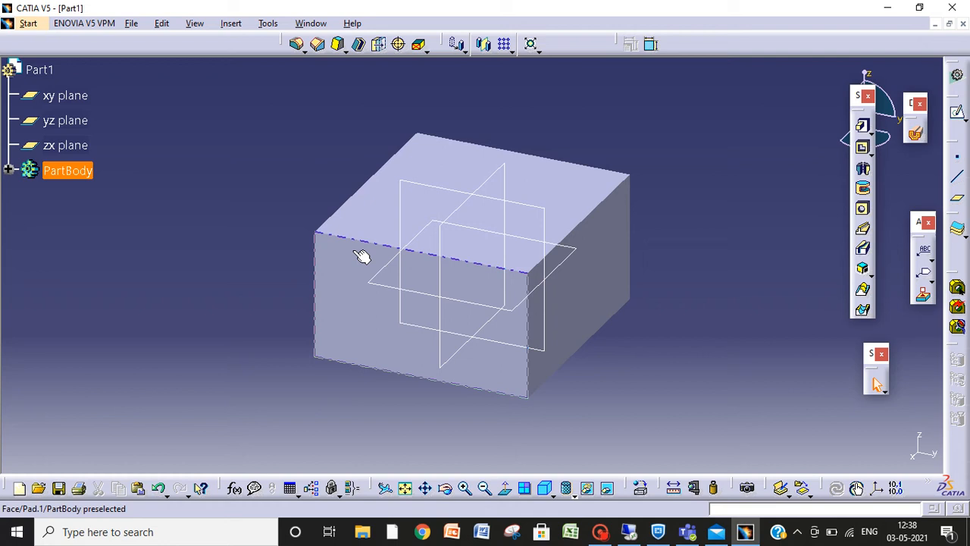
mouse_move(365, 249)
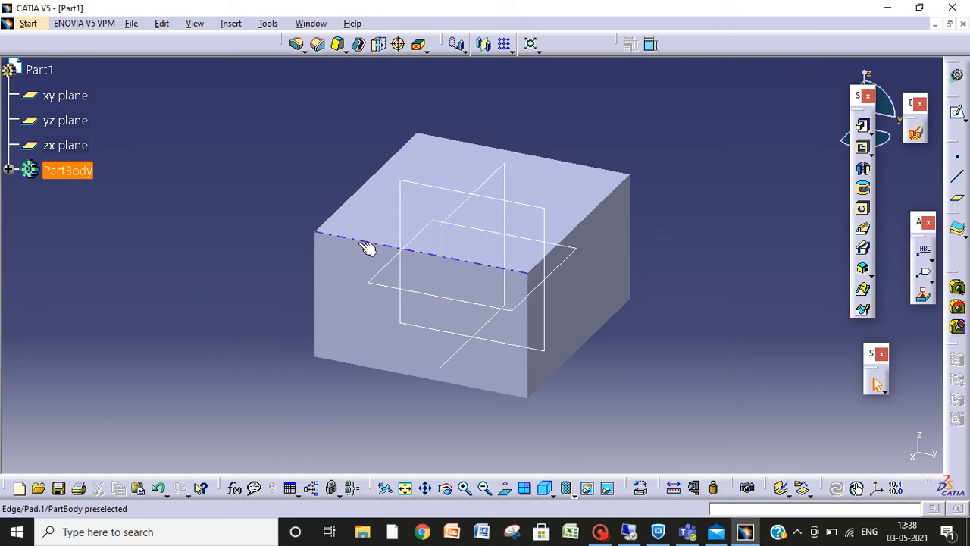
mouse_move(373, 241)
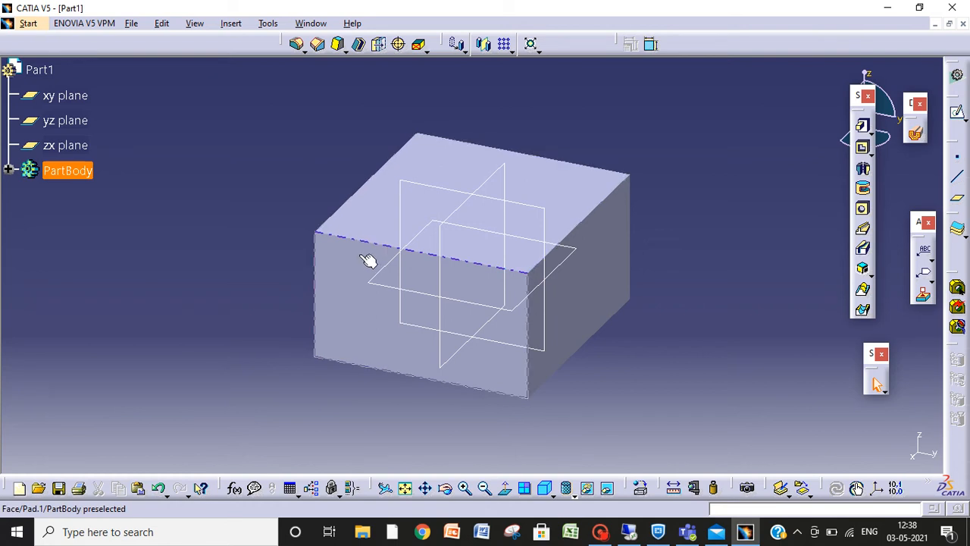
mouse_move(379, 239)
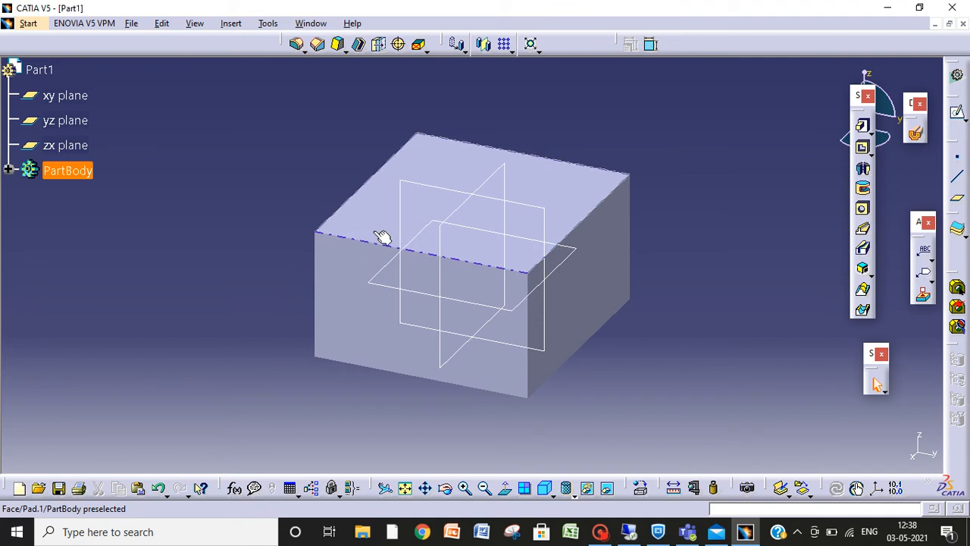
mouse_move(385, 241)
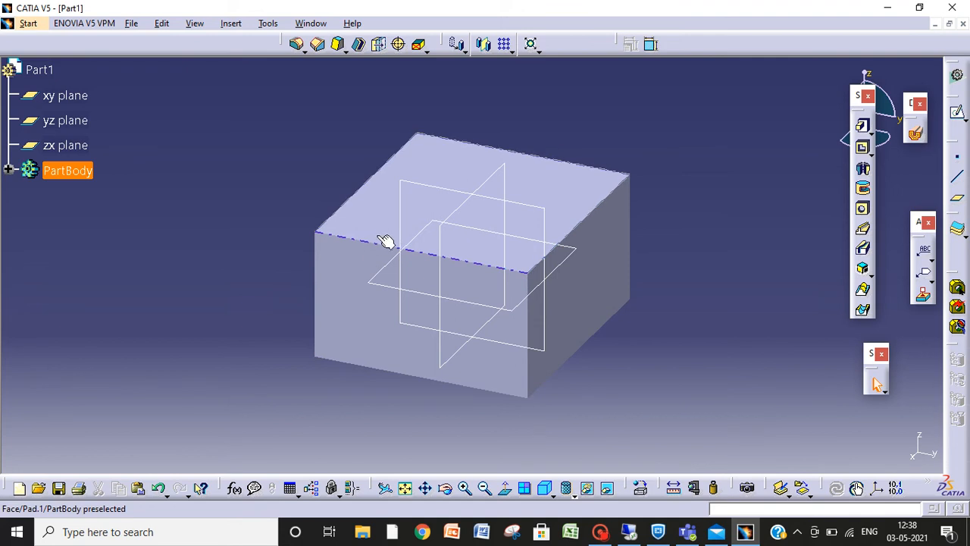
mouse_move(379, 250)
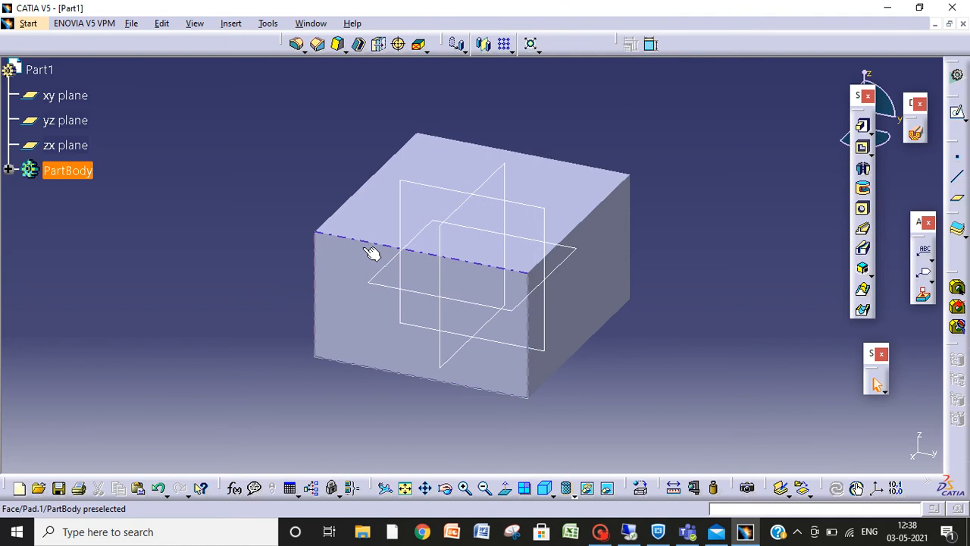
mouse_move(595, 206)
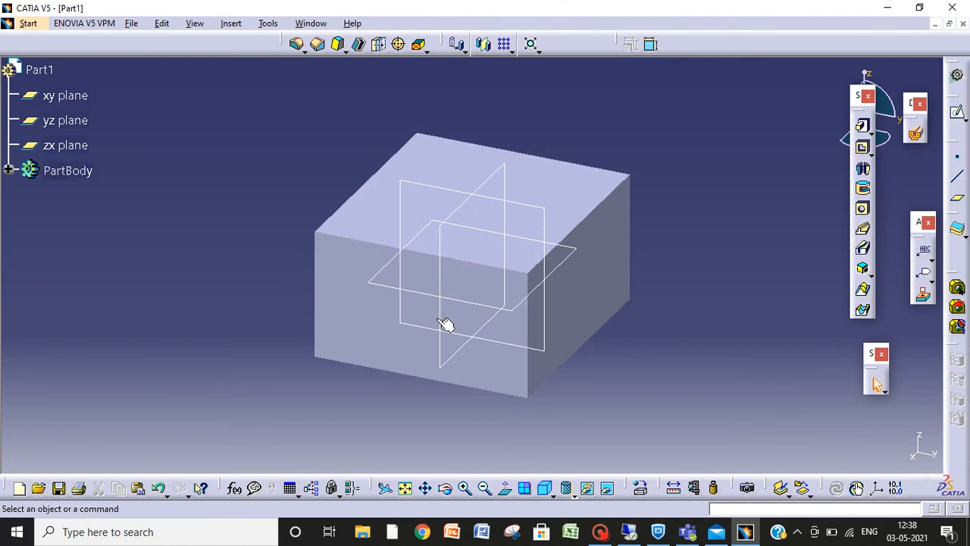
mouse_move(479, 365)
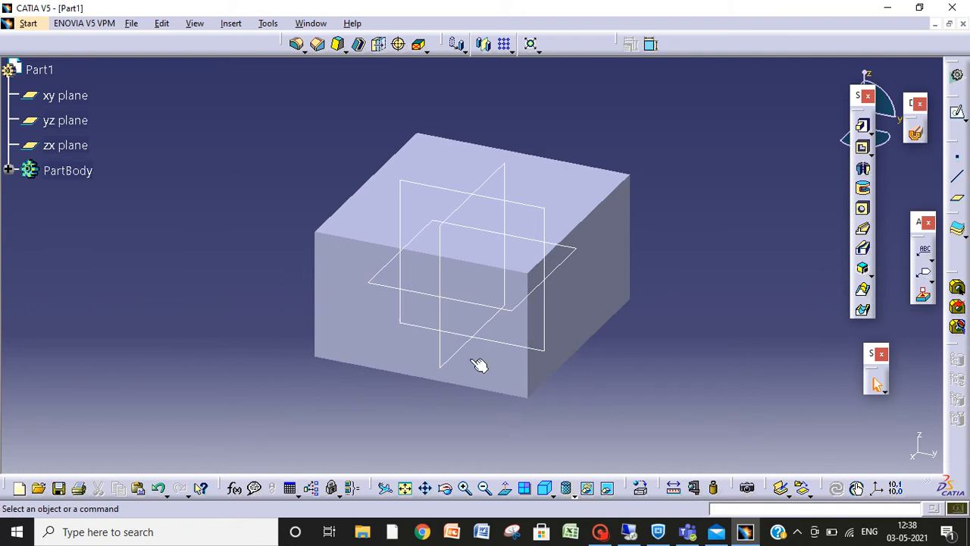
mouse_move(544, 309)
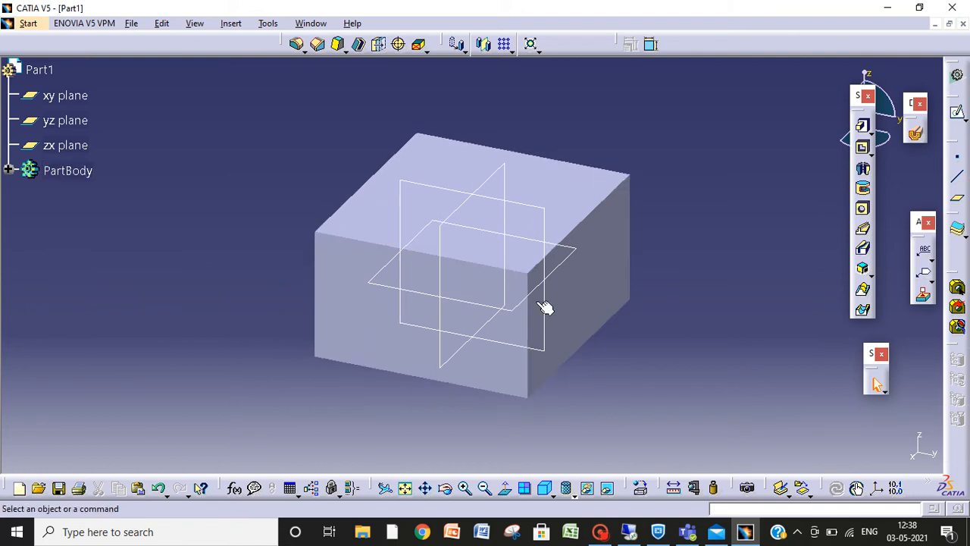
mouse_move(336, 301)
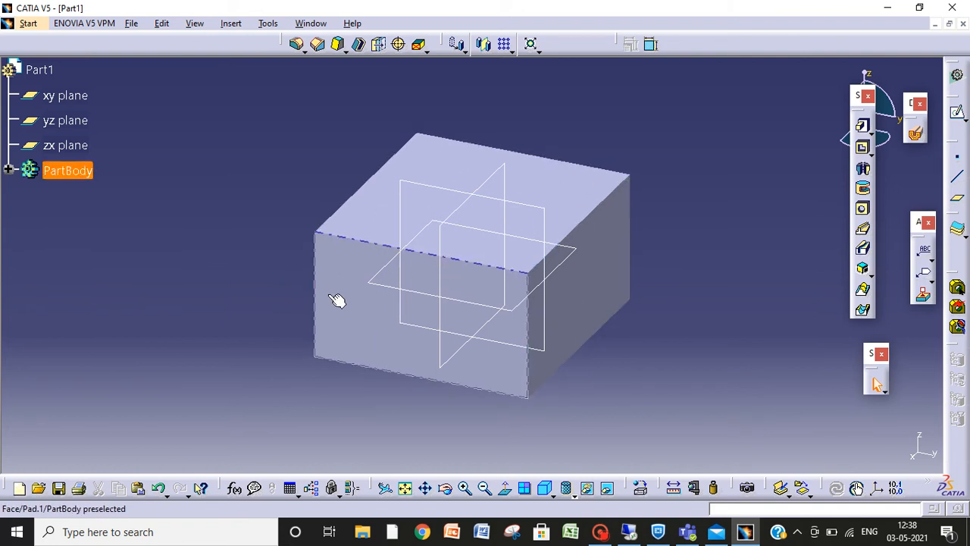
mouse_move(363, 267)
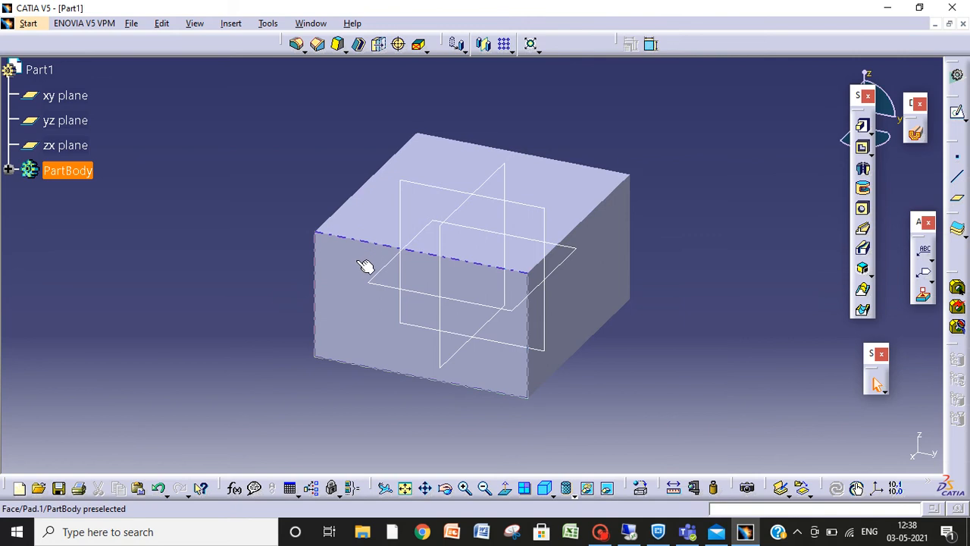
mouse_move(332, 285)
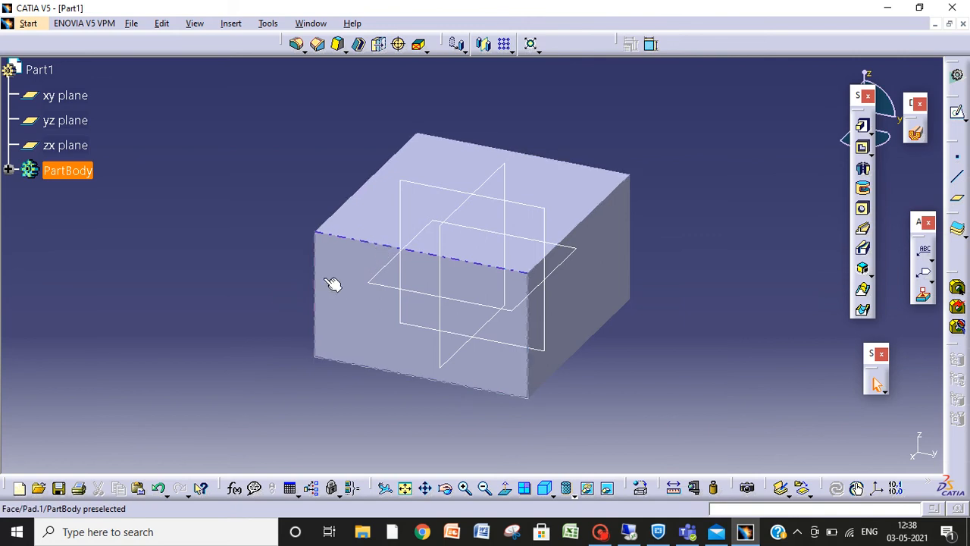
mouse_move(331, 235)
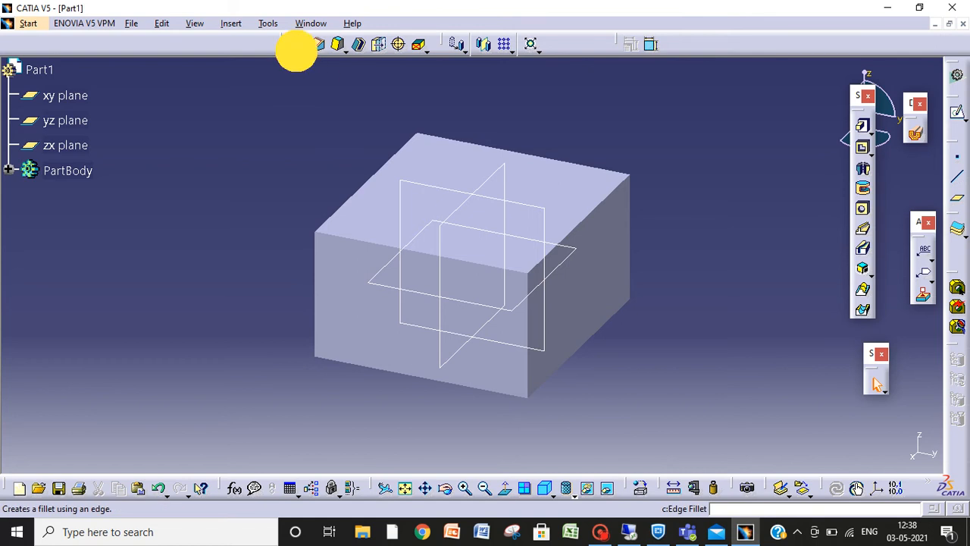
- Round the block's front top edge with a 10 mm edge fillet
click(308, 43)
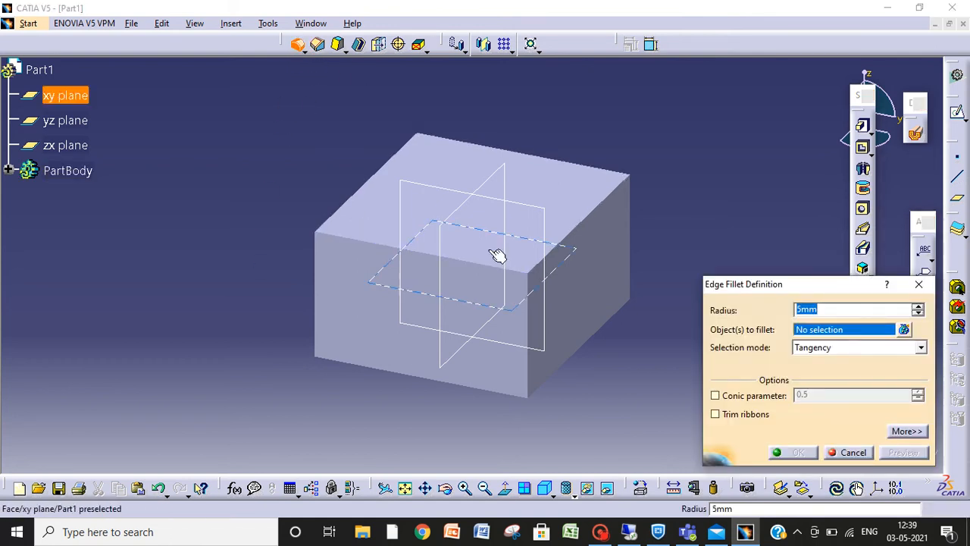
mouse_move(352, 242)
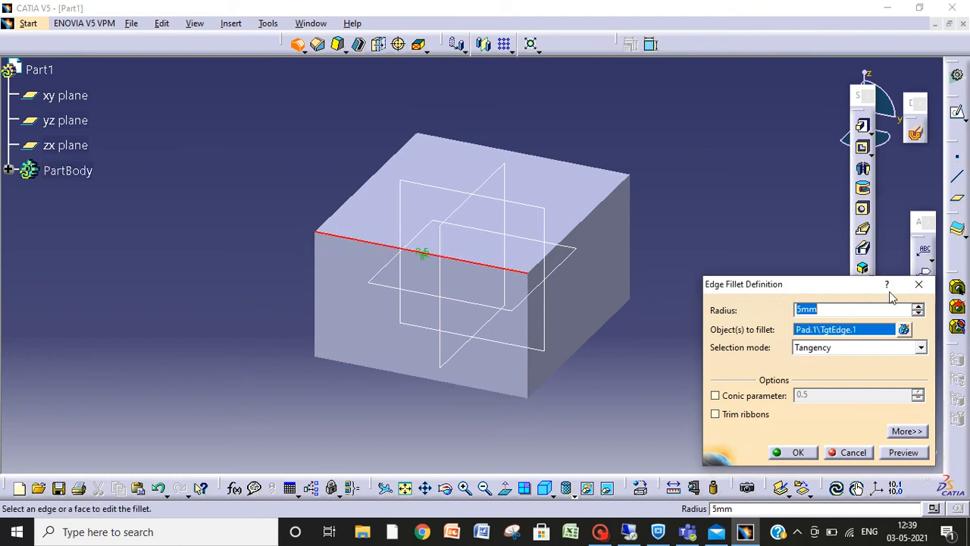
mouse_move(811, 394)
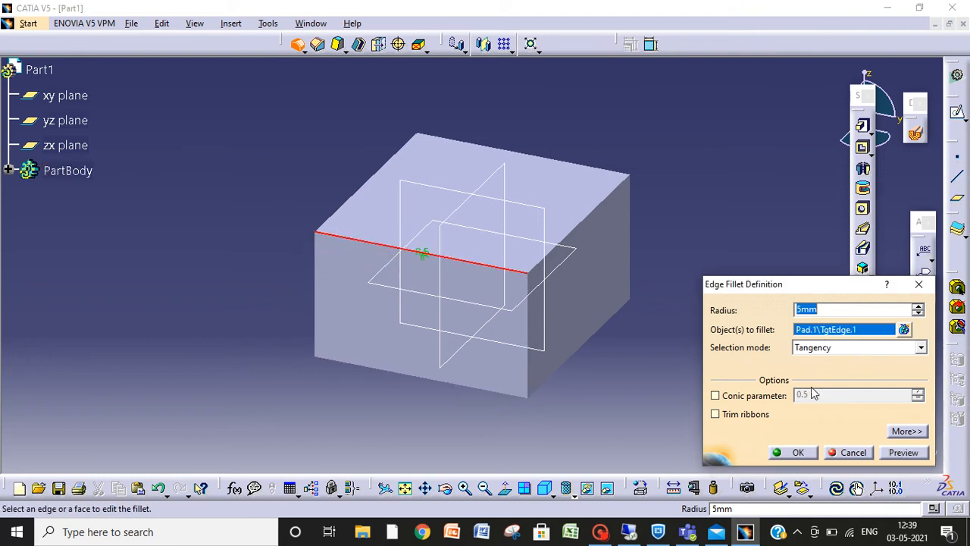
text(1)
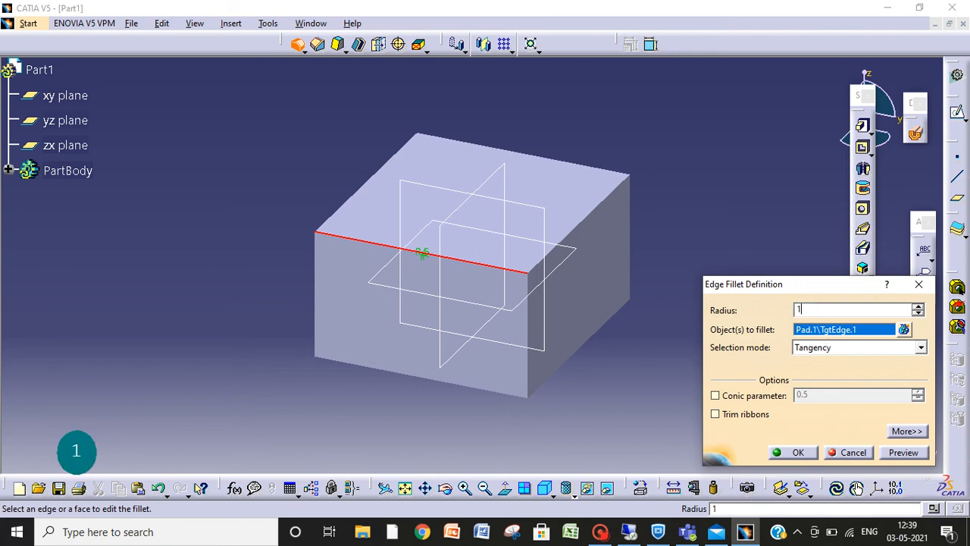
click(792, 451)
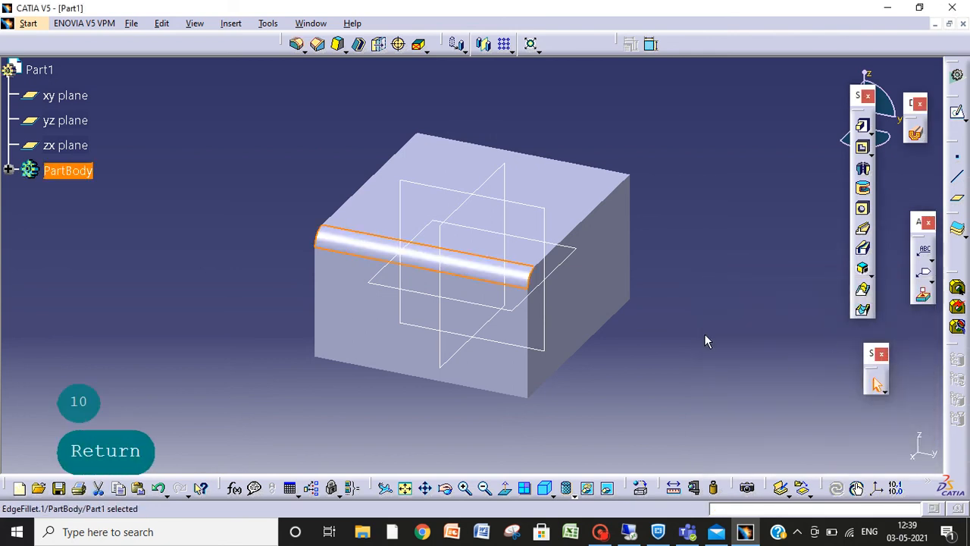
mouse_move(266, 295)
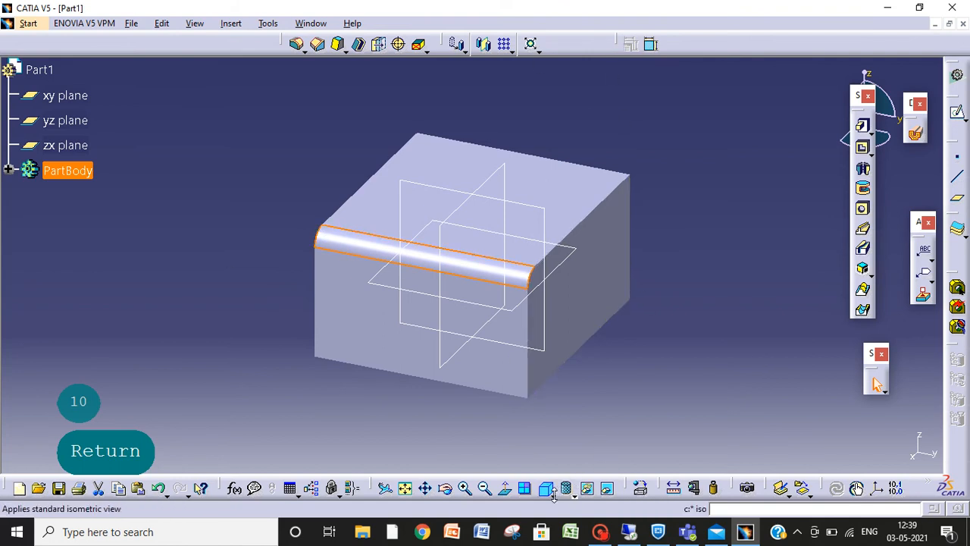
- View the filleted block front-on, then in isometric orientation
click(553, 487)
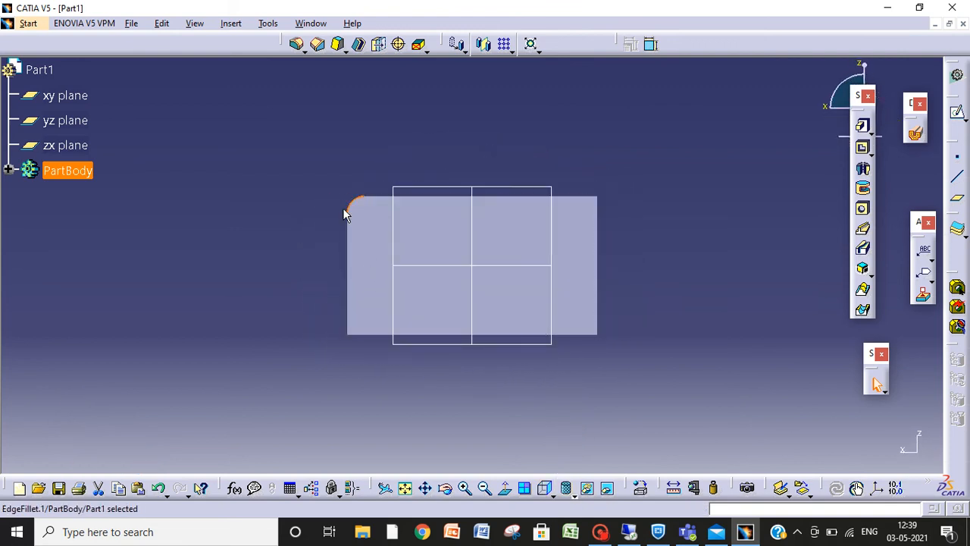
mouse_move(369, 213)
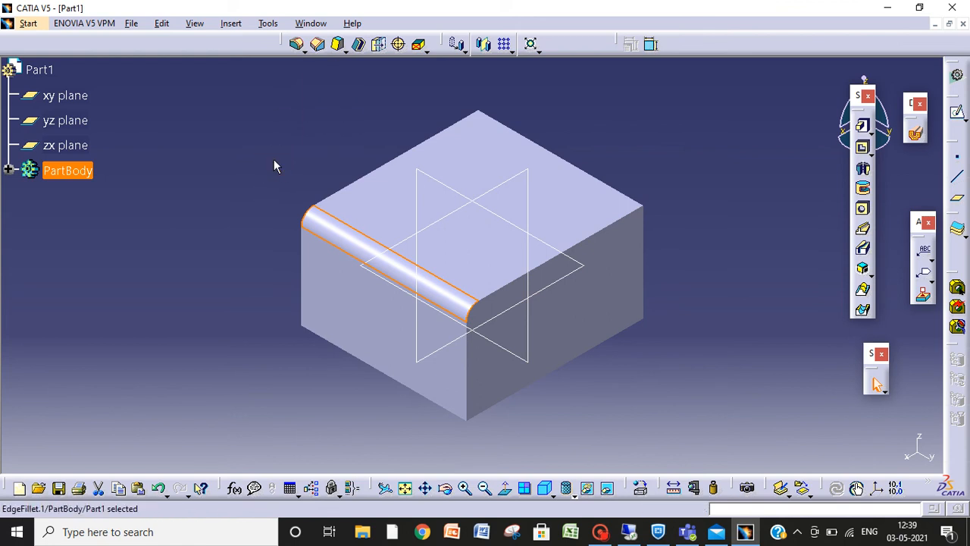
- Replace the edge fillet with a linear variable-radius fillet, 5 to 10 mm, on the front top edge
key(Ctrl+z)
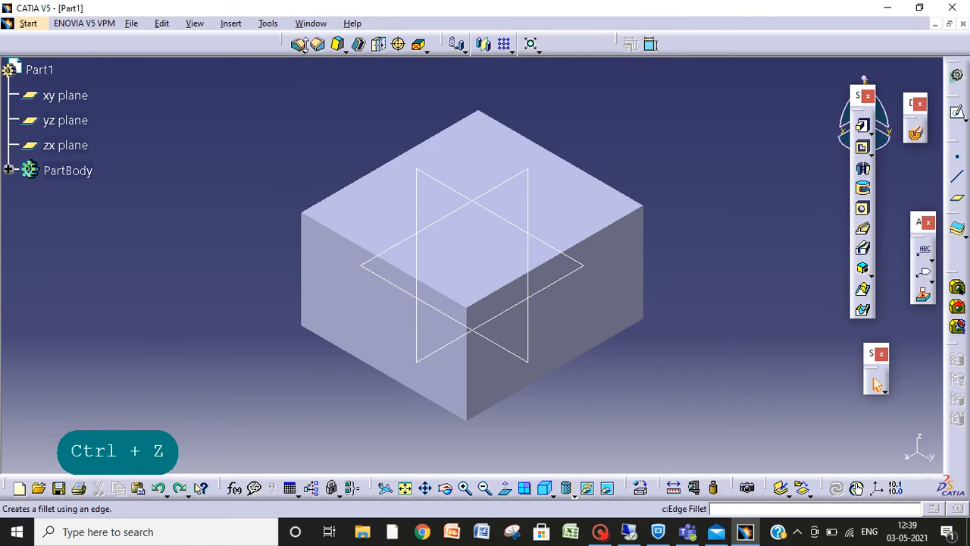
click(305, 44)
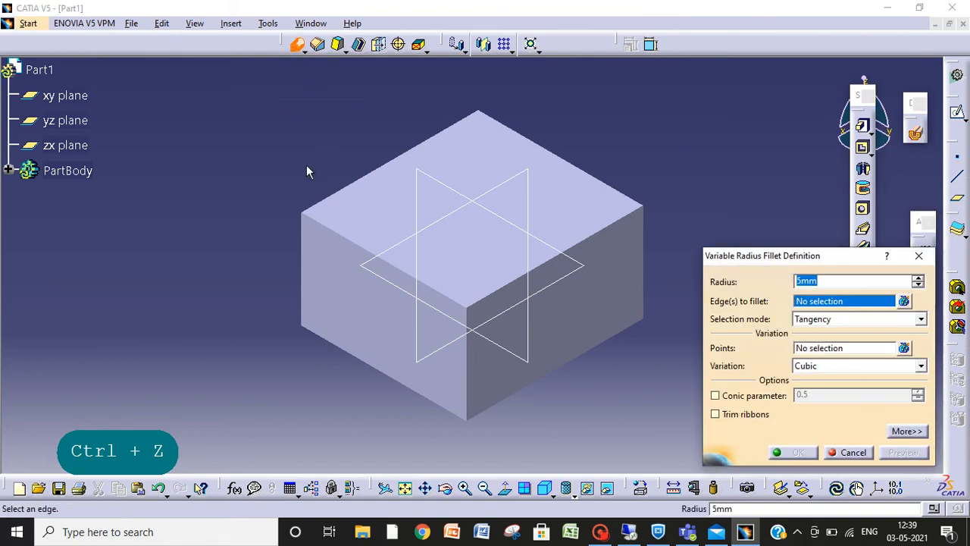
mouse_move(351, 253)
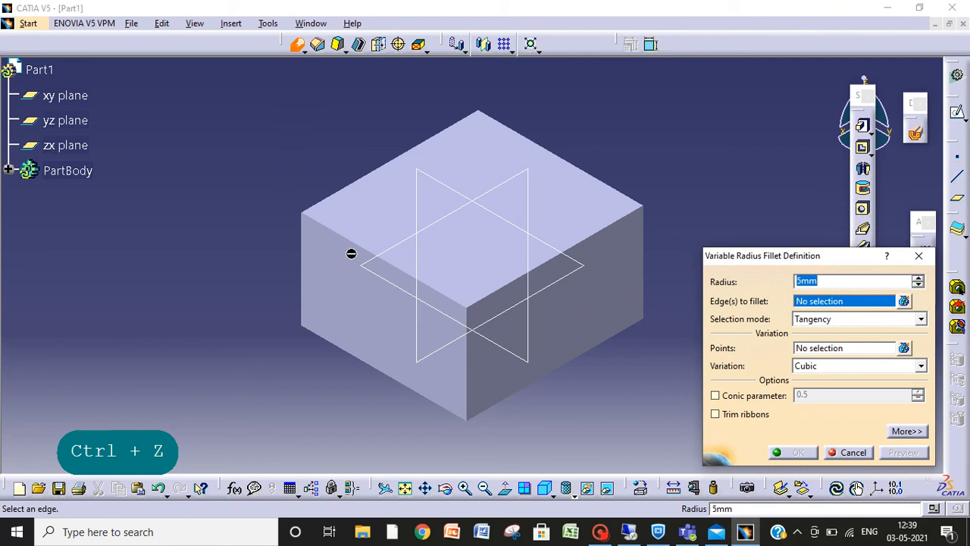
click(360, 243)
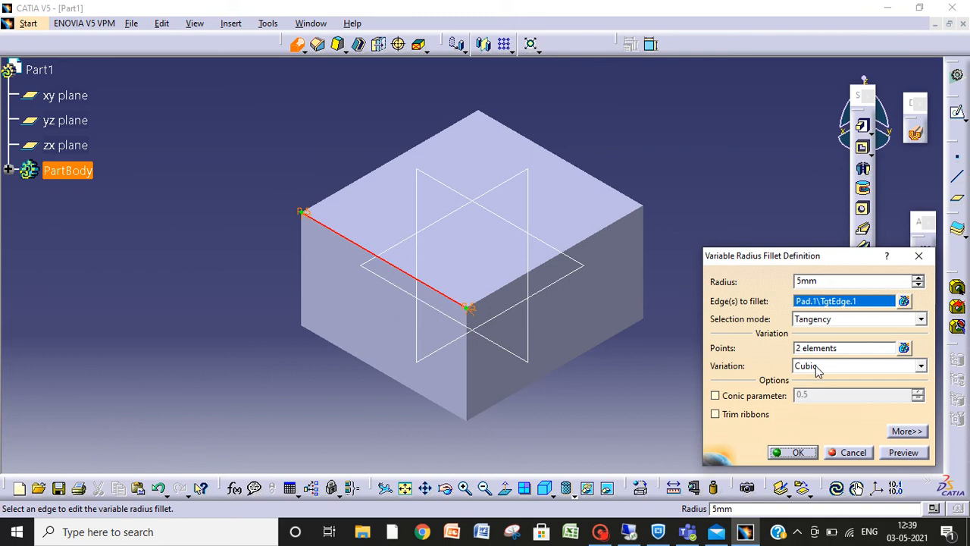
mouse_move(831, 367)
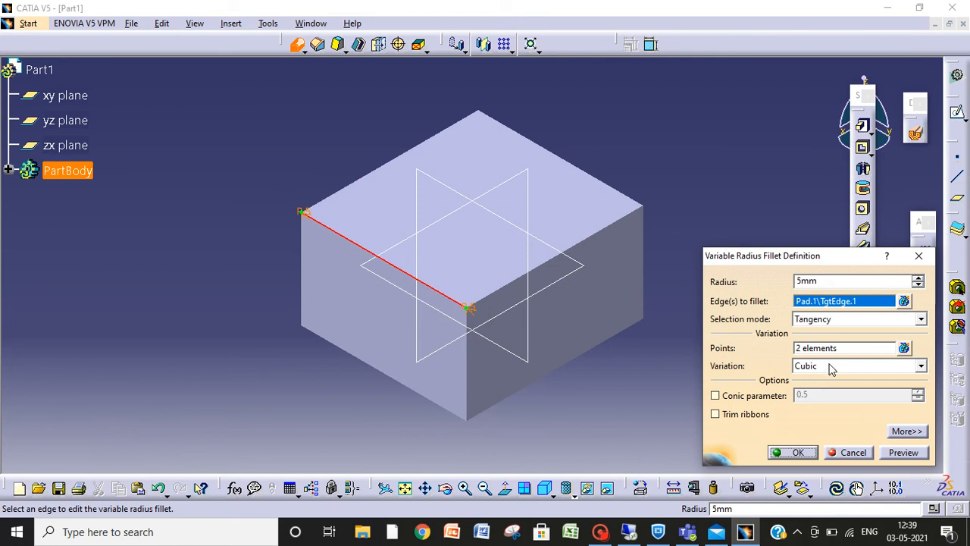
click(919, 366)
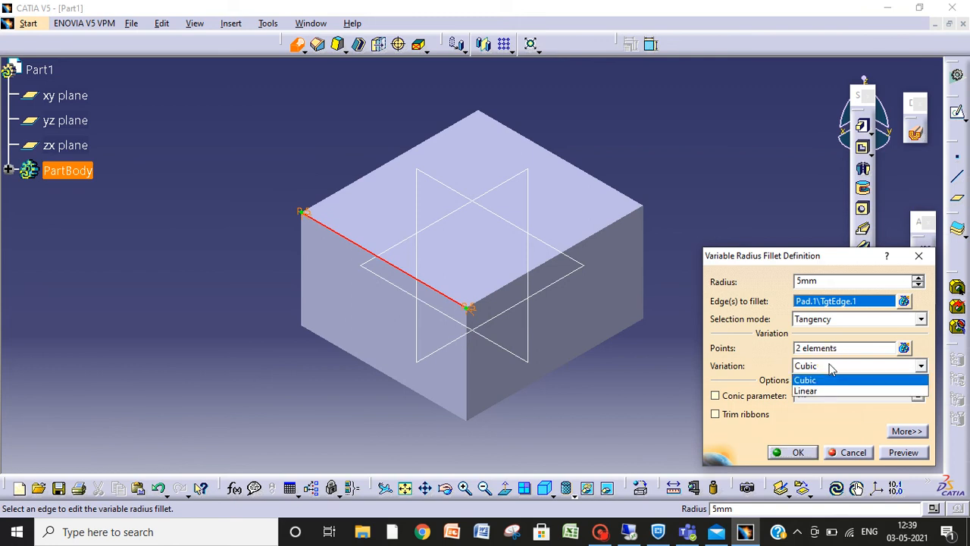
mouse_move(826, 391)
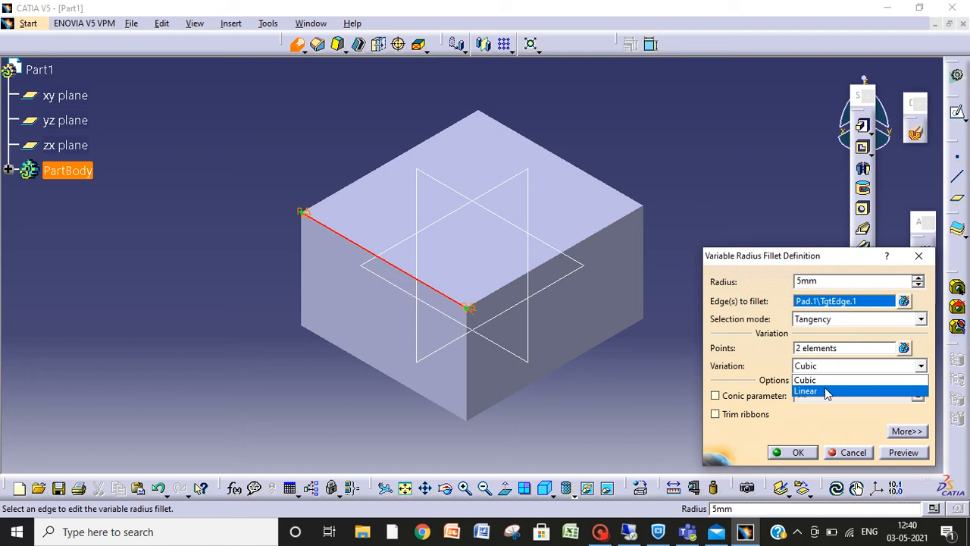
click(825, 390)
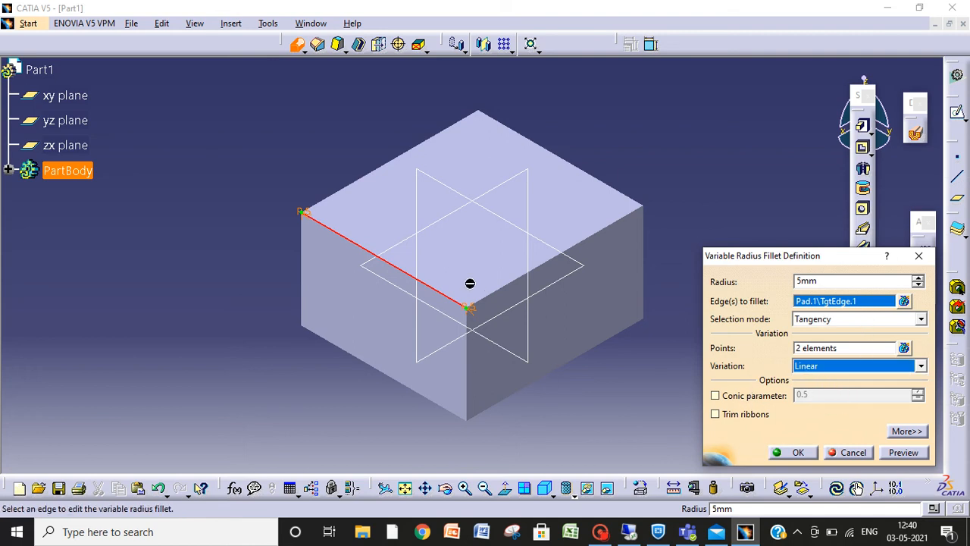
click(470, 312)
text(10)
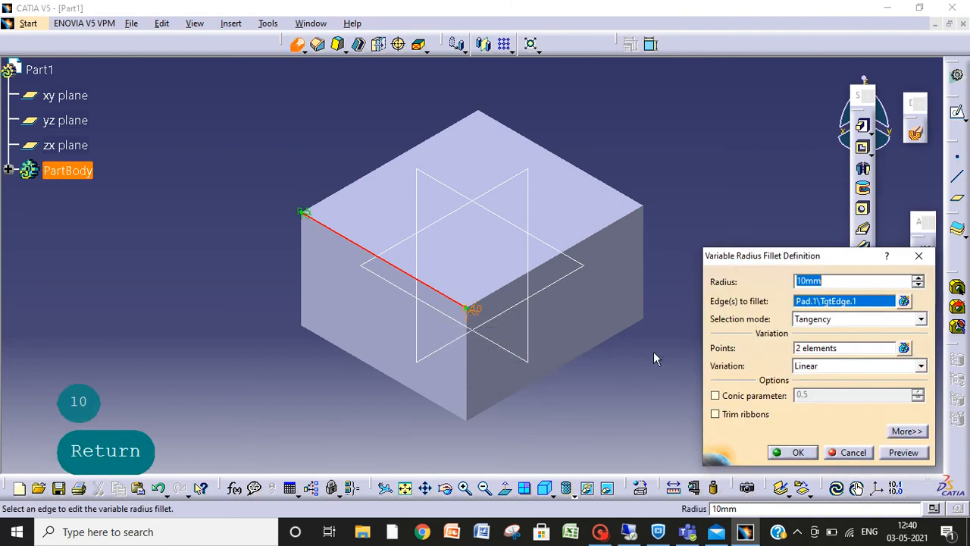
click(793, 451)
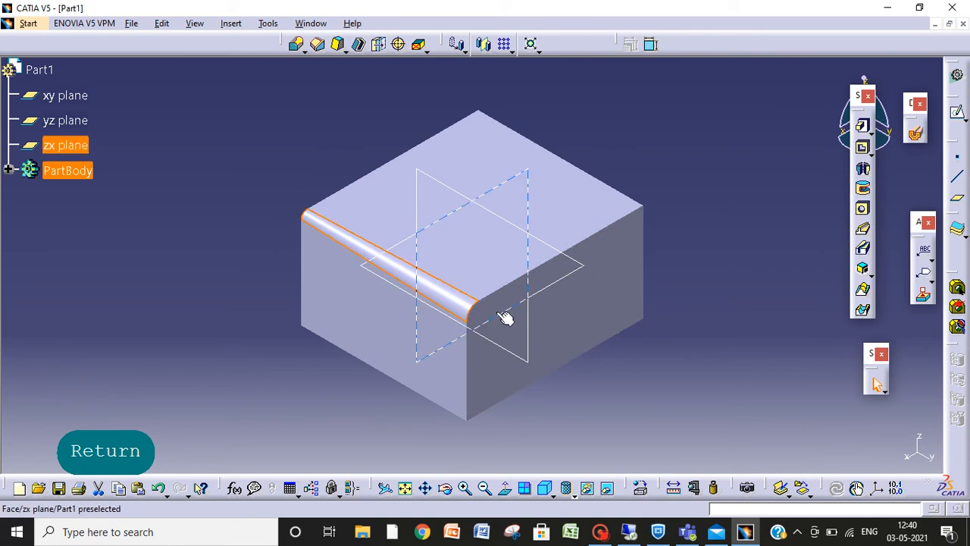
- Undo the variable-radius fillet so the block's edges are sharp again
click(105, 451)
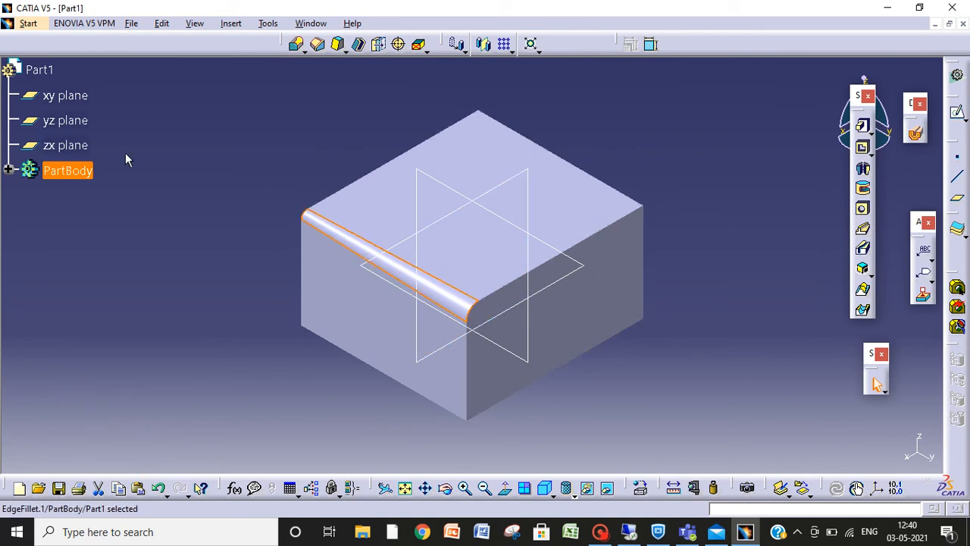
key(Ctrl+Z)
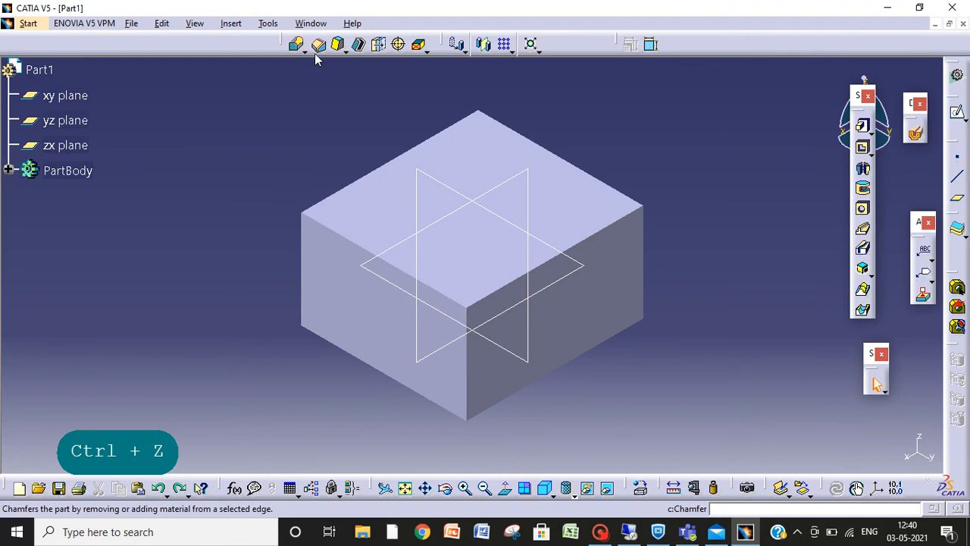
click(313, 44)
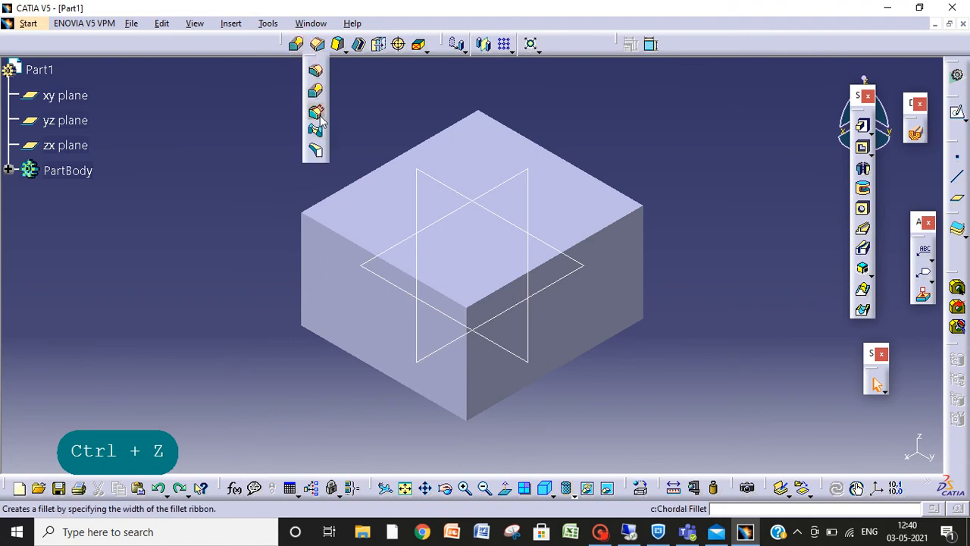
mouse_move(315, 113)
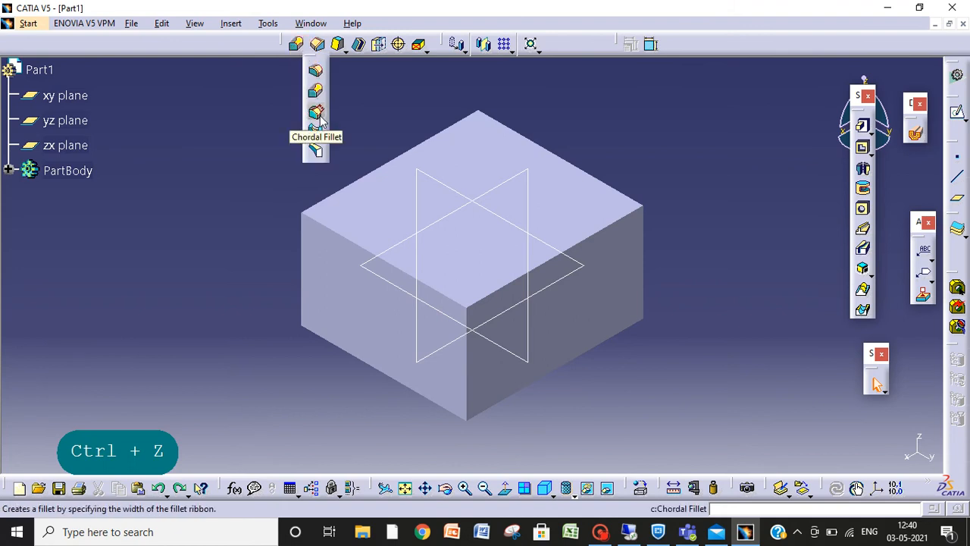
- Apply a chordal fillet to the block's front top edge
click(314, 112)
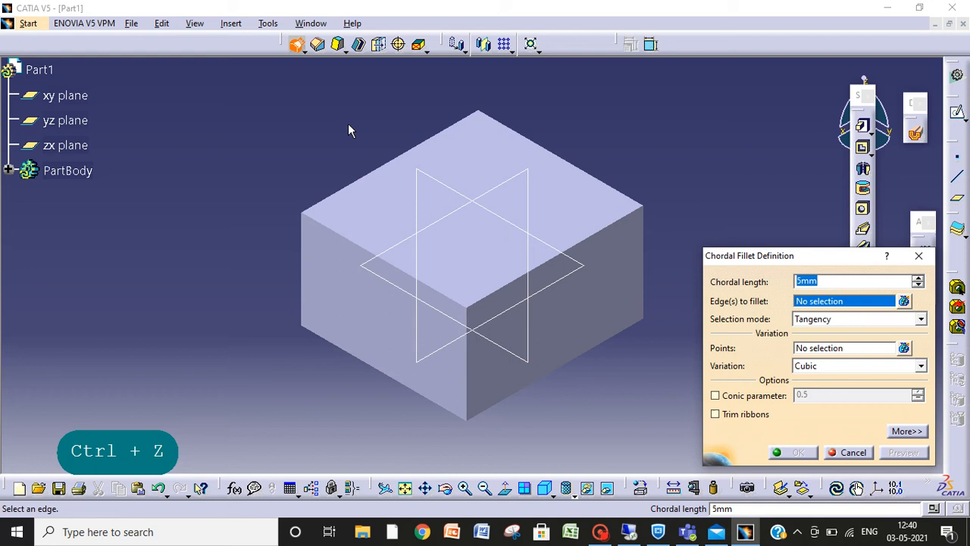
mouse_move(376, 256)
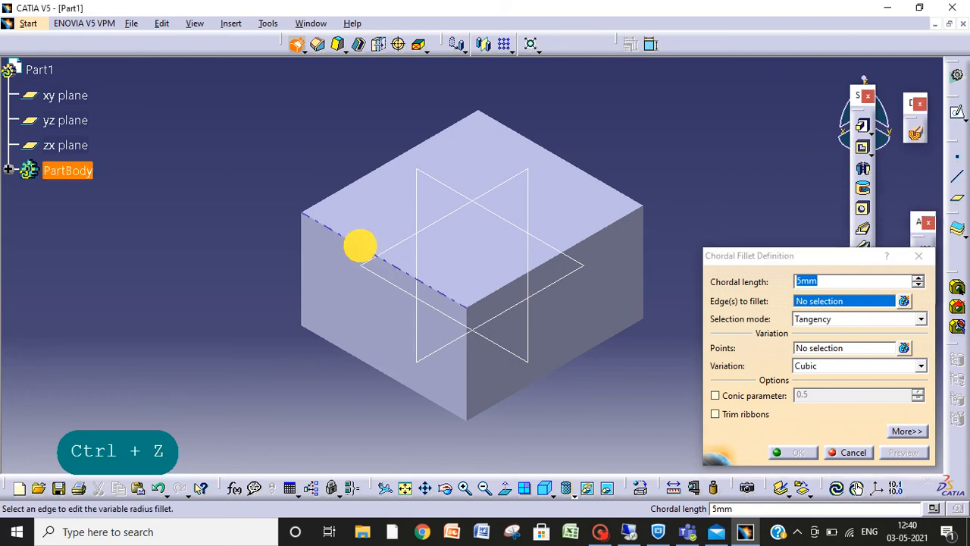
click(360, 246)
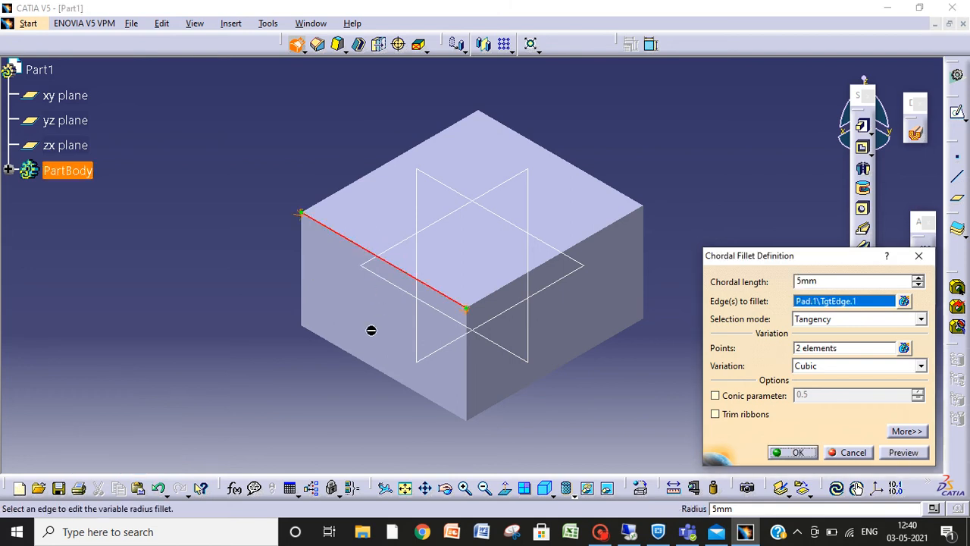
mouse_move(534, 361)
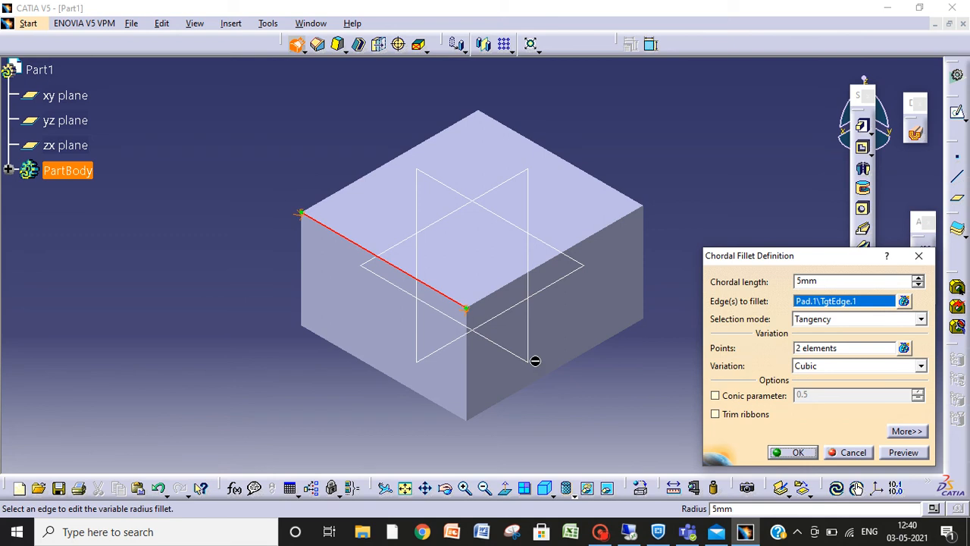
click(798, 451)
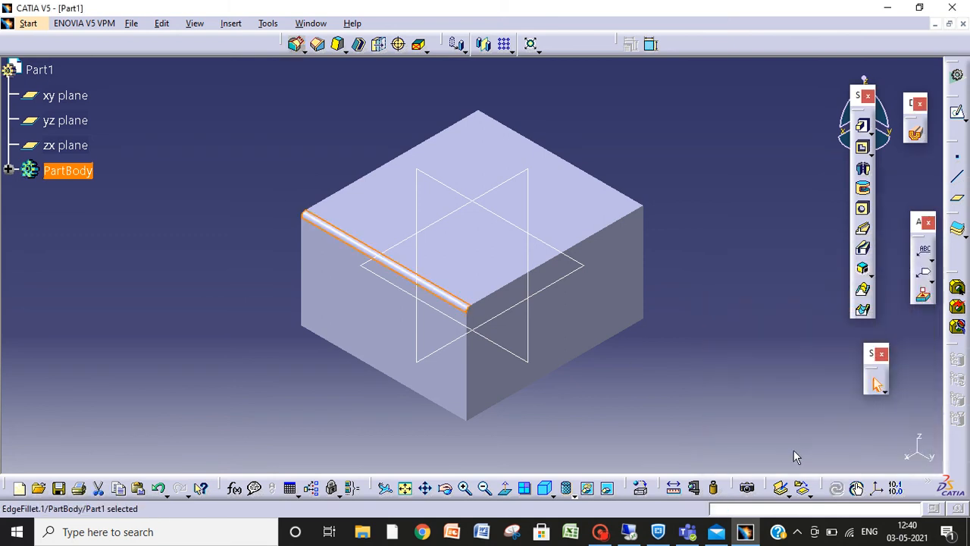
- Edit the chordal fillet to linear variation with conic parameter 0.9
click(320, 220)
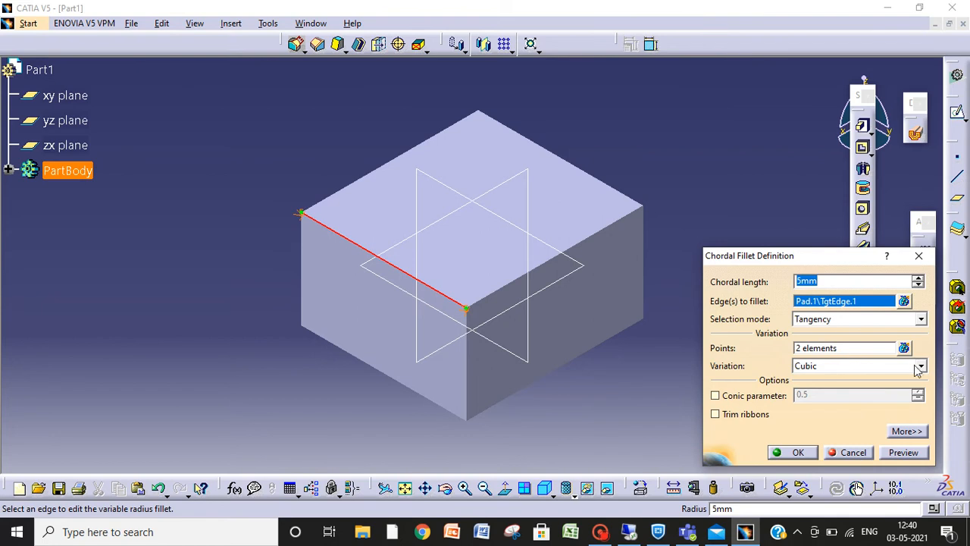
click(918, 366)
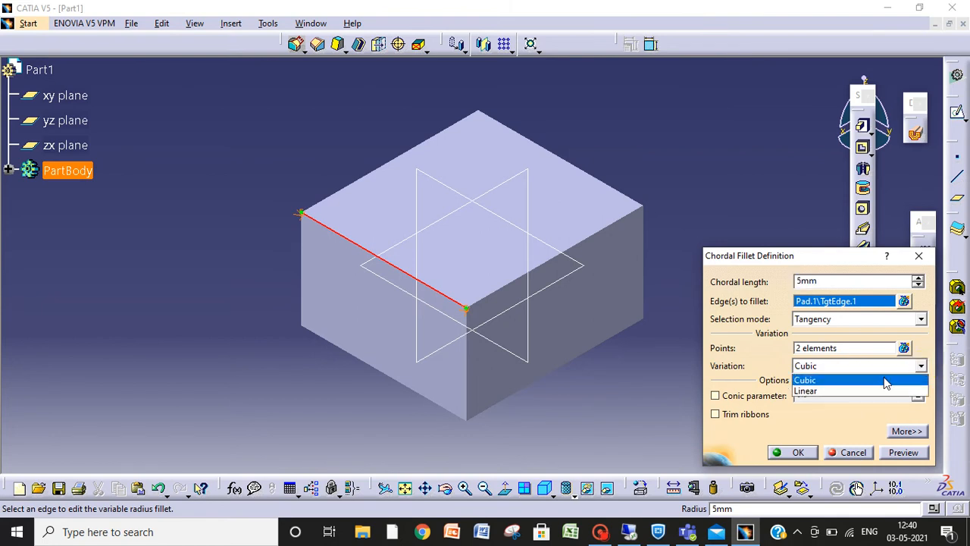
click(805, 390)
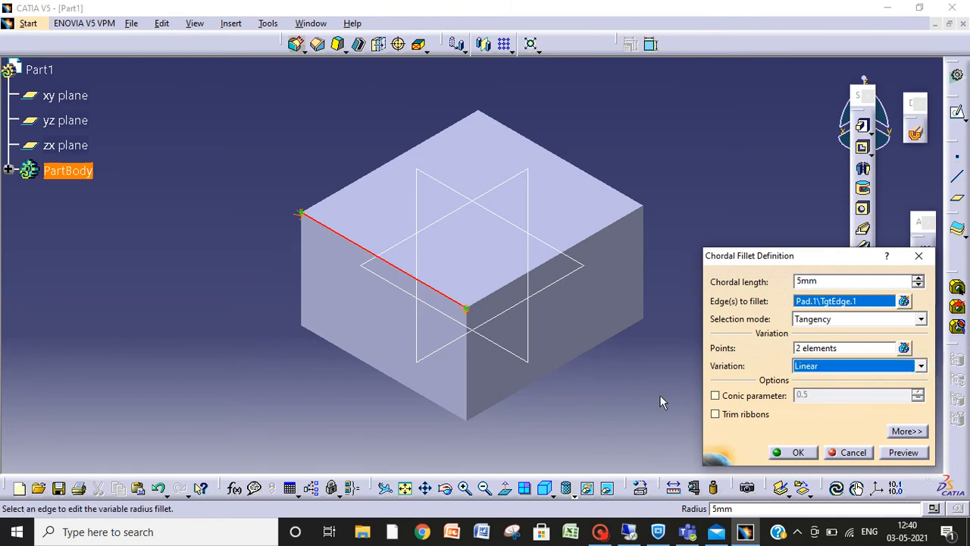
click(715, 394)
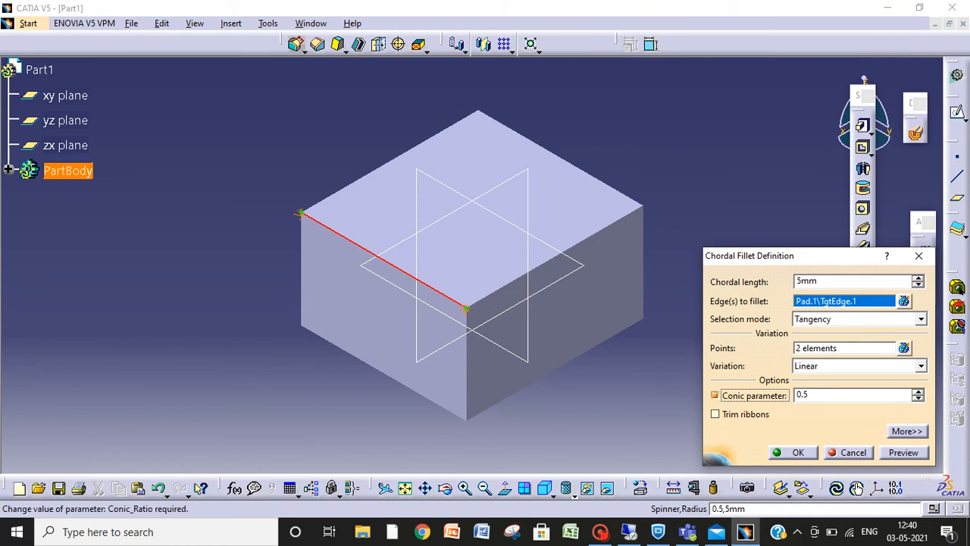
click(917, 391)
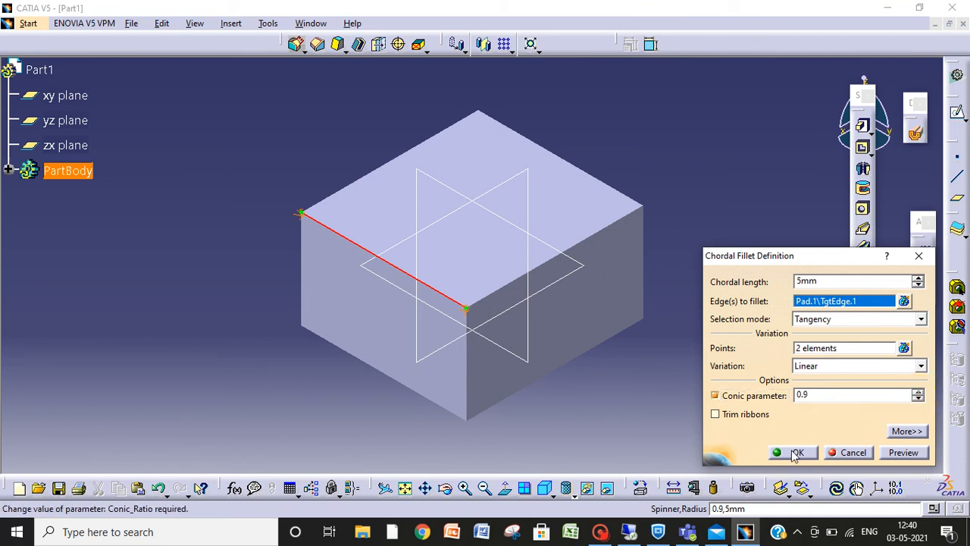
click(793, 453)
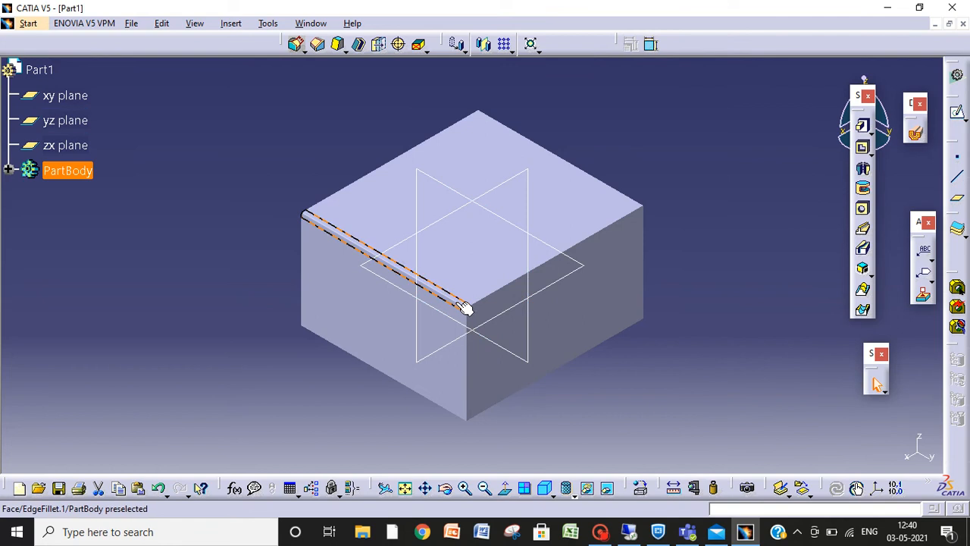
mouse_move(474, 313)
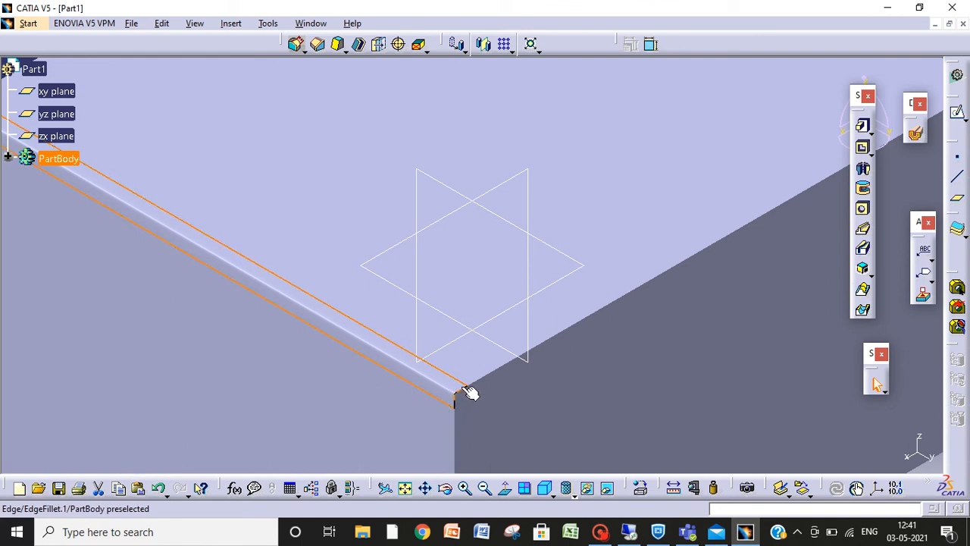
mouse_move(461, 415)
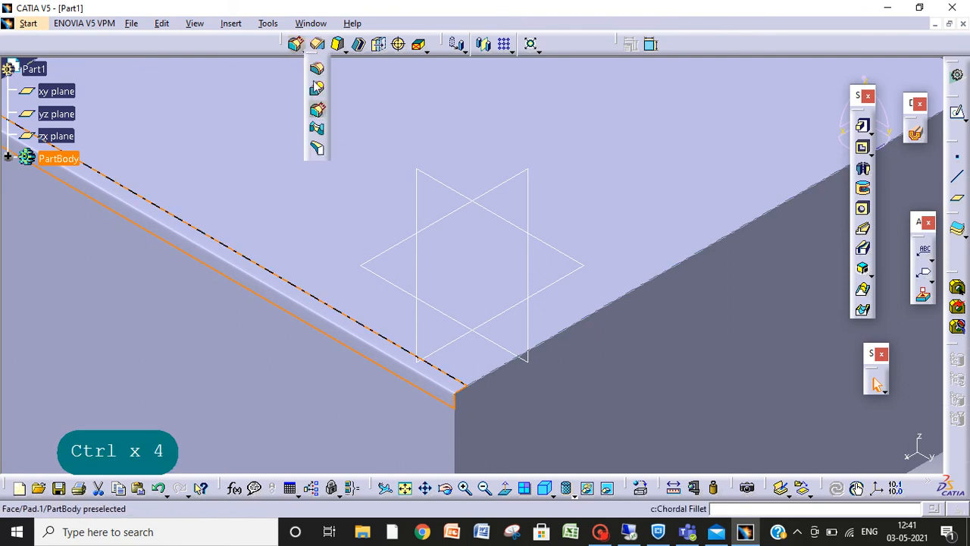
- Undo twice to remove the chordal fillet from the block
key(Ctrl+z)
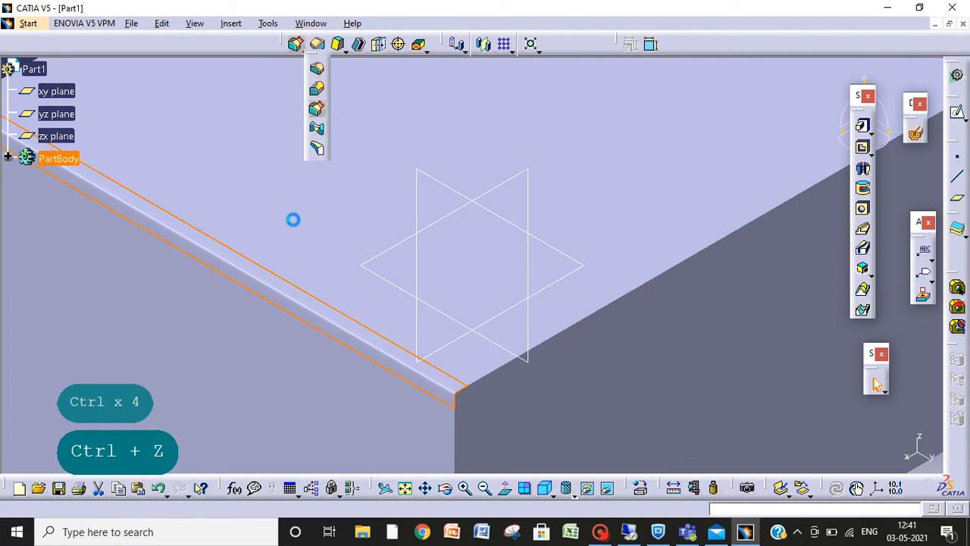
key(Ctrl+z)
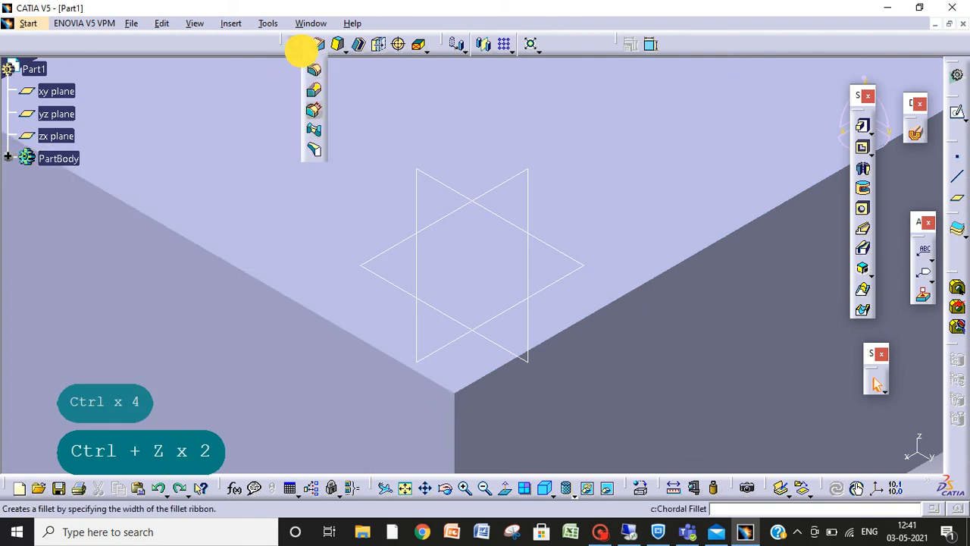
mouse_move(314, 132)
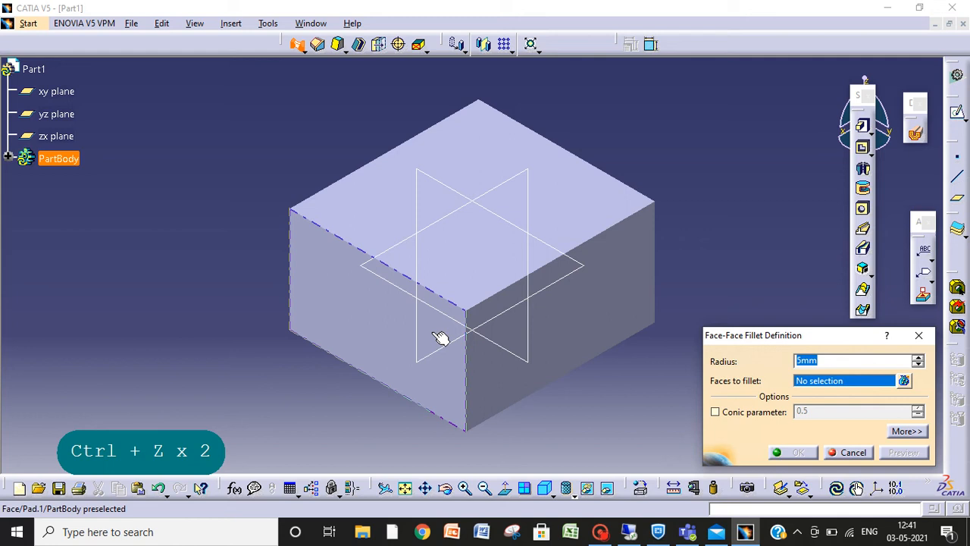
click(419, 326)
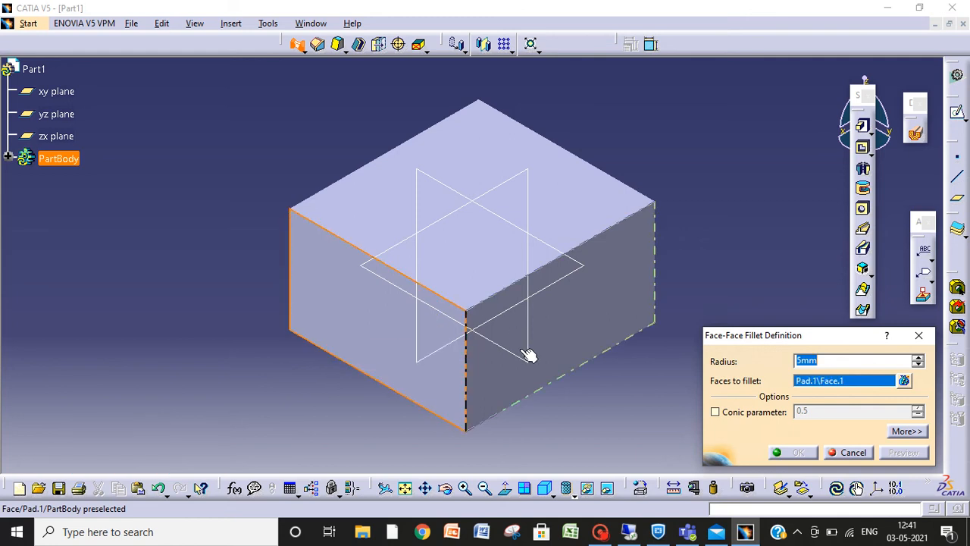
click(476, 261)
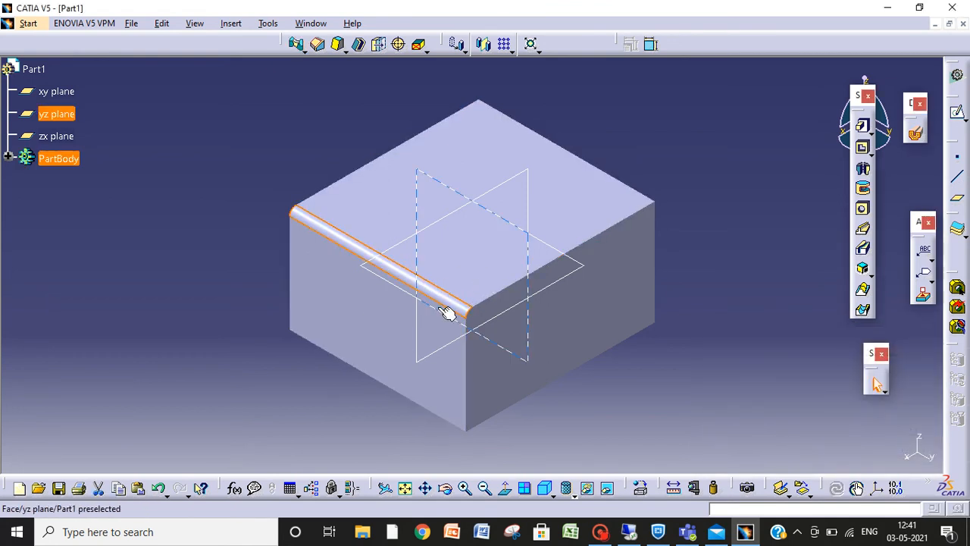
key(Ctrl+Z)
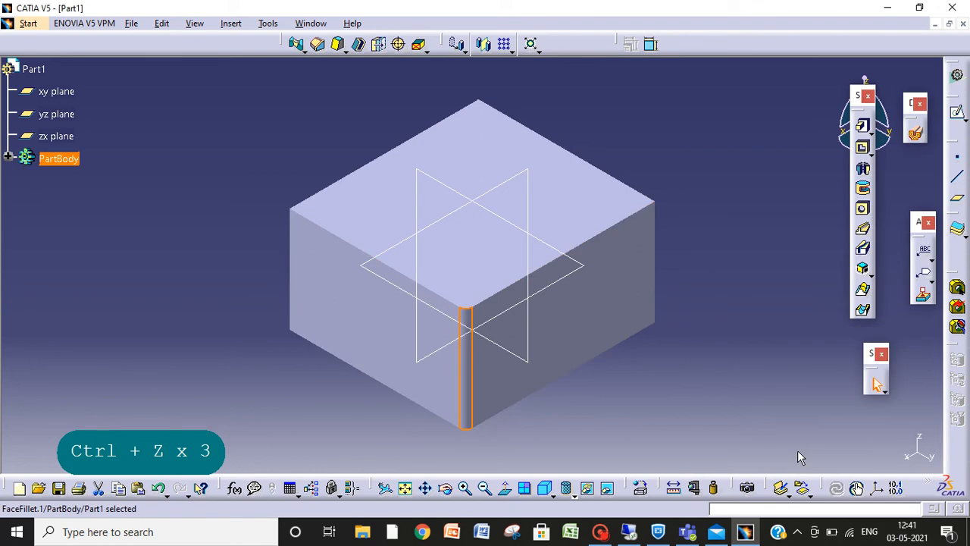
mouse_move(444, 370)
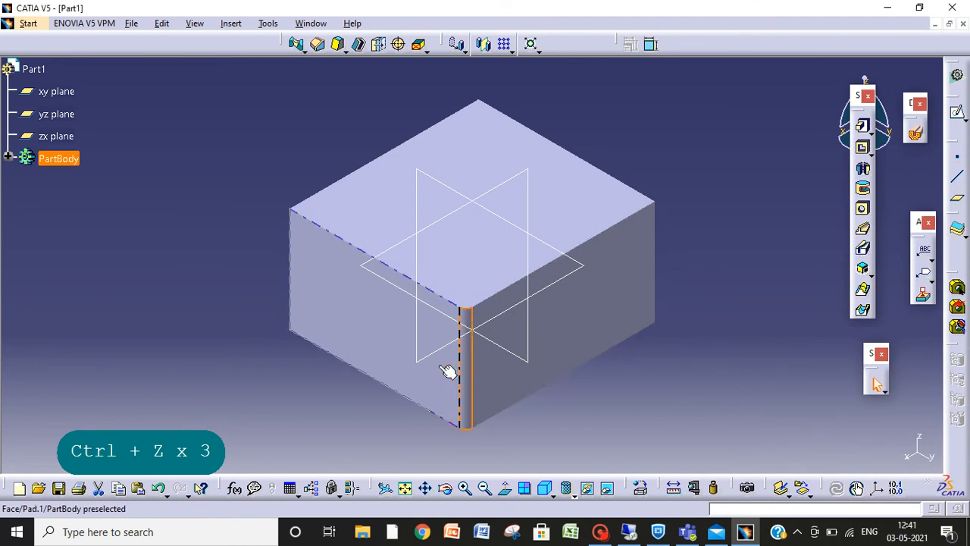
key(Ctrl+z)
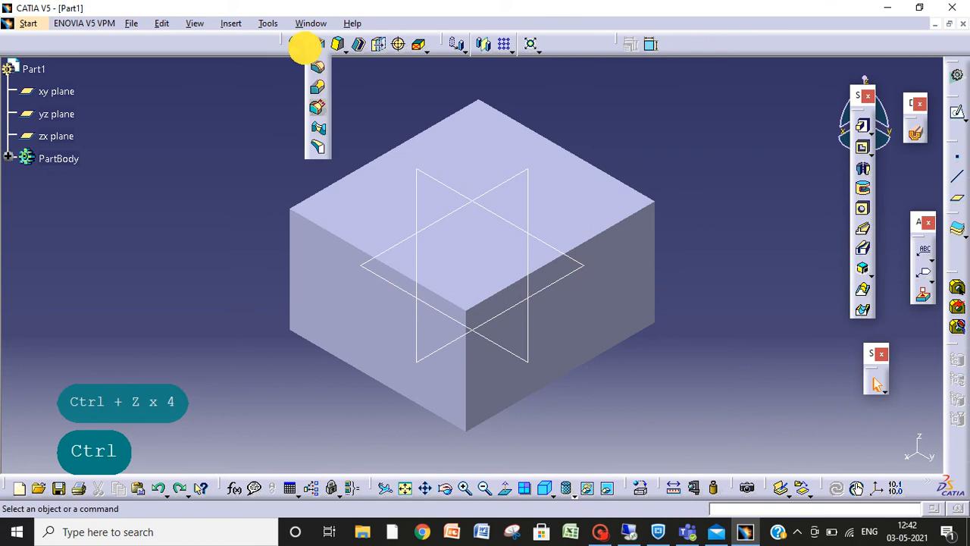
mouse_move(316, 146)
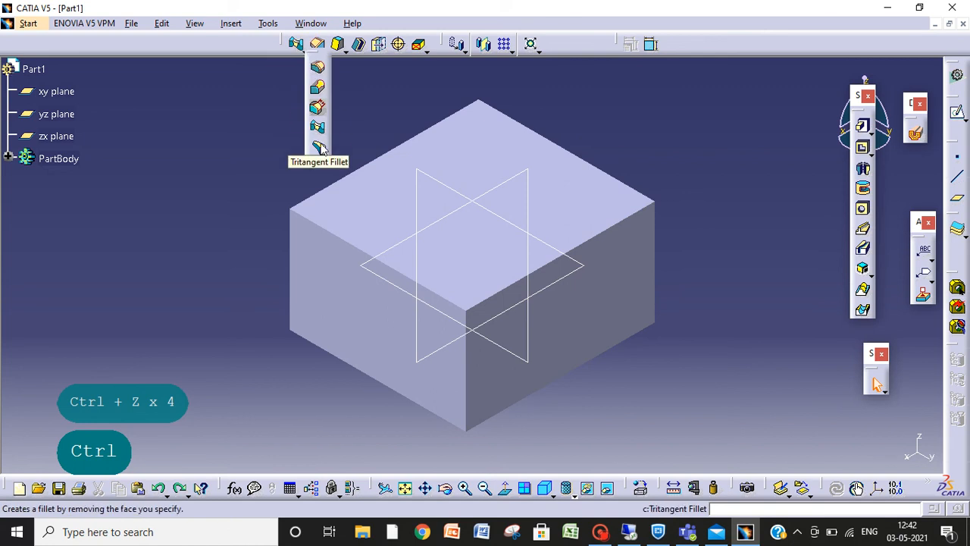
- Fully round one end of the block with a tritangent fillet between its two side faces
click(316, 145)
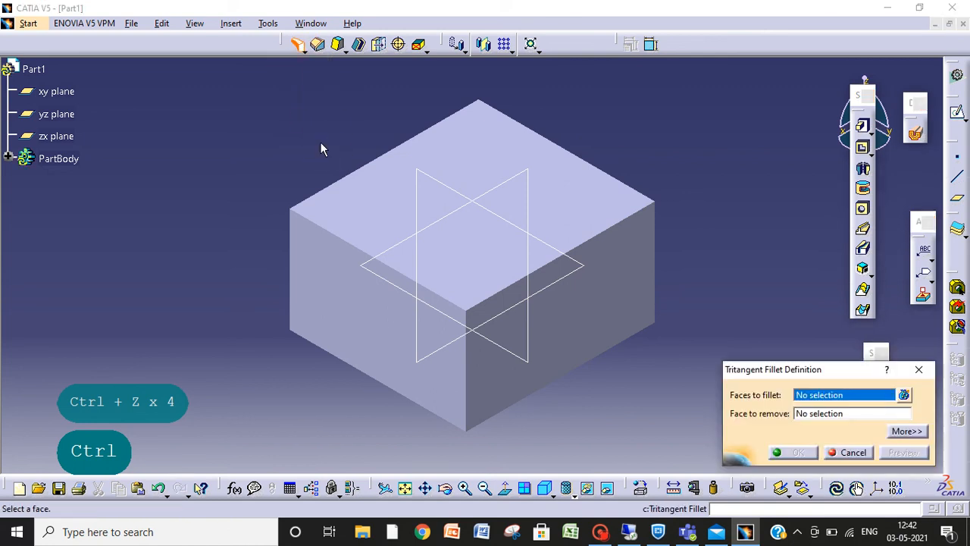
mouse_move(352, 299)
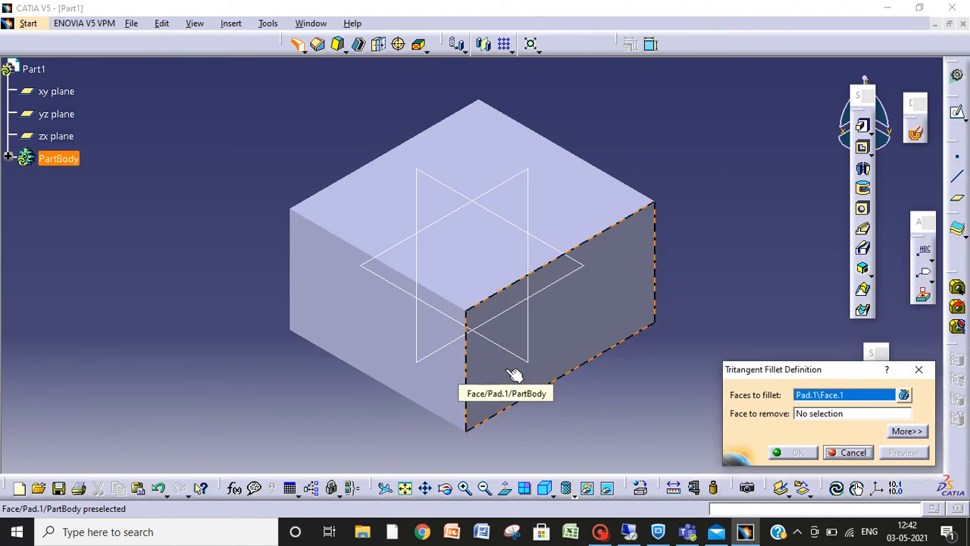
mouse_move(485, 459)
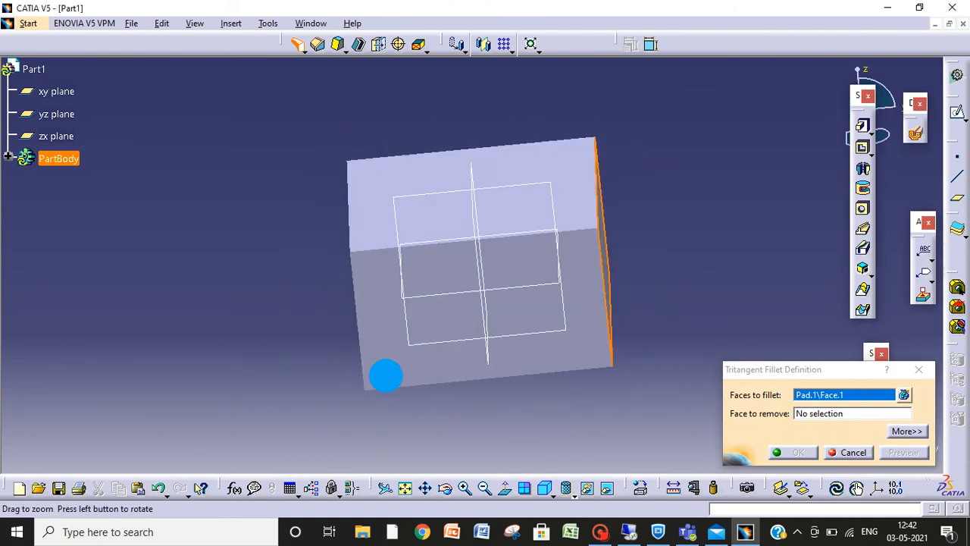
drag(385, 375, 316, 329)
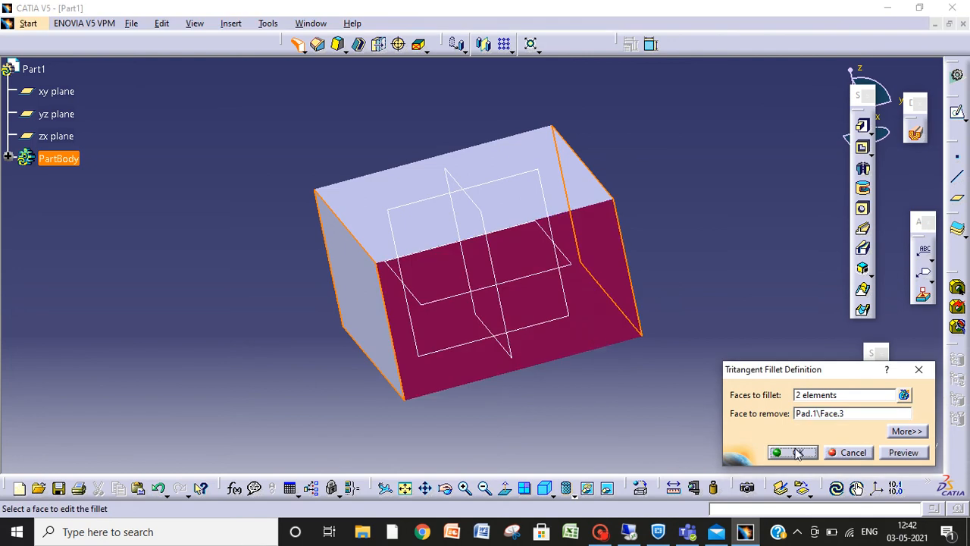
click(793, 452)
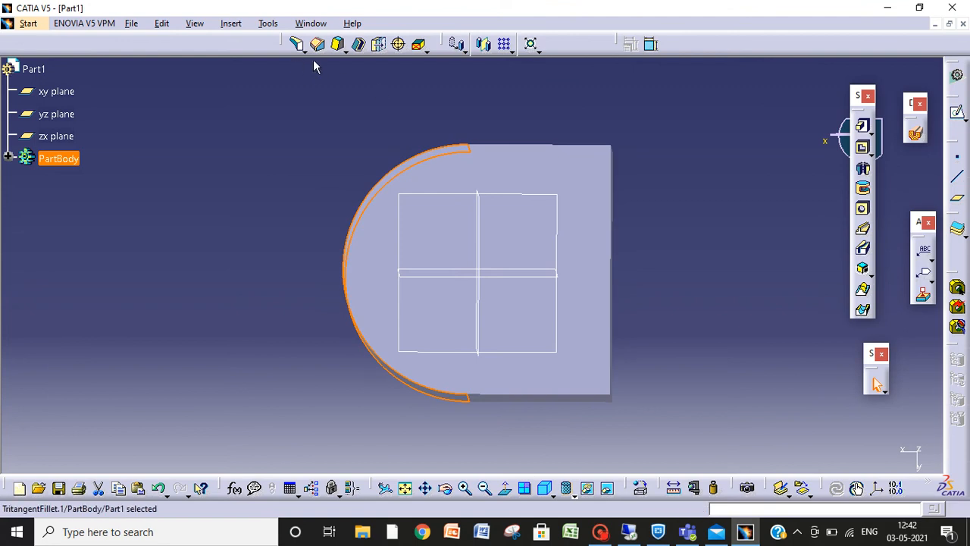
mouse_move(366, 262)
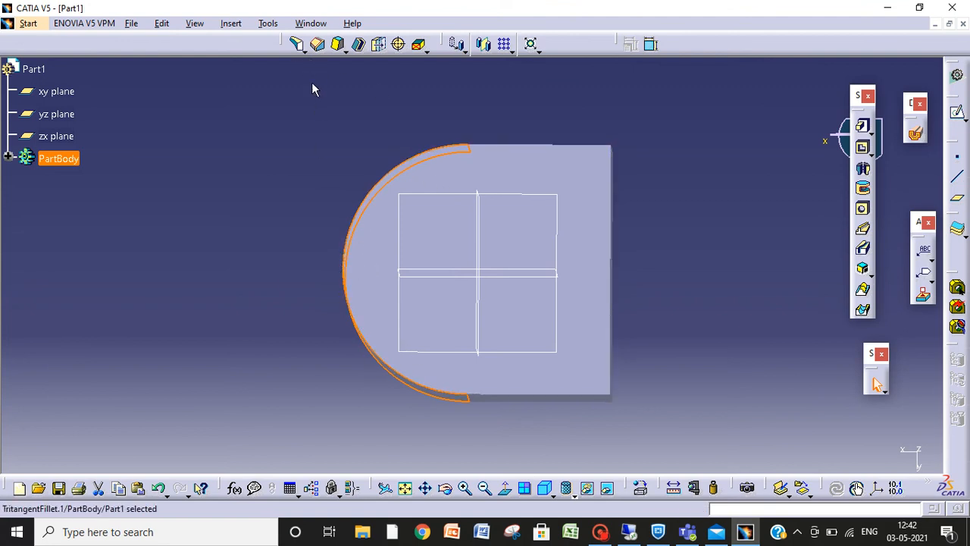
mouse_move(324, 246)
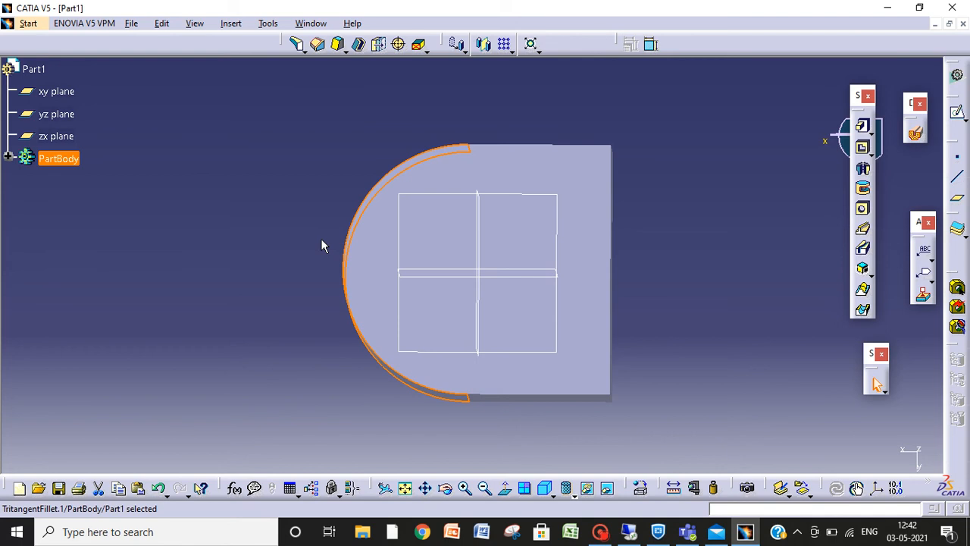
- Undo the tritangent fillet and chamfer the block's top-left edge
key(Ctrl+z)
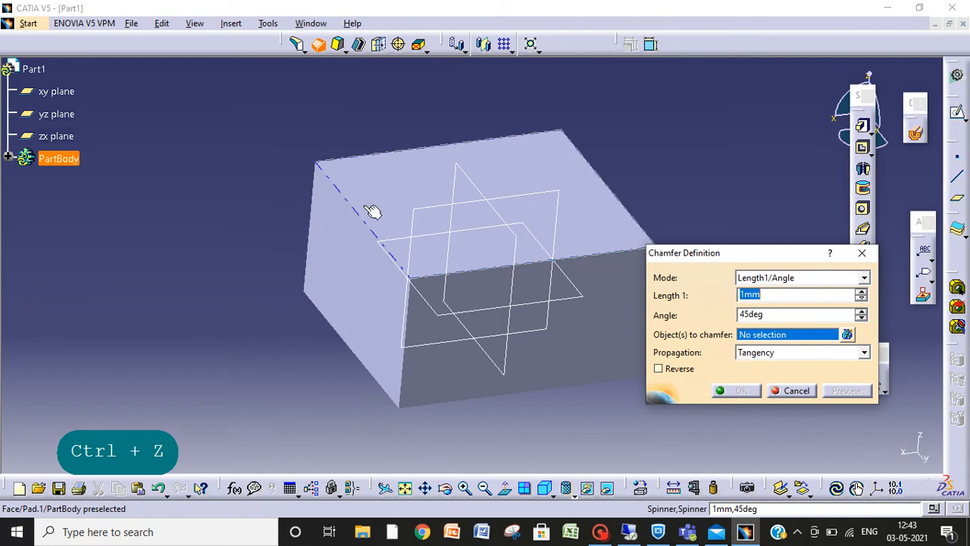
click(367, 212)
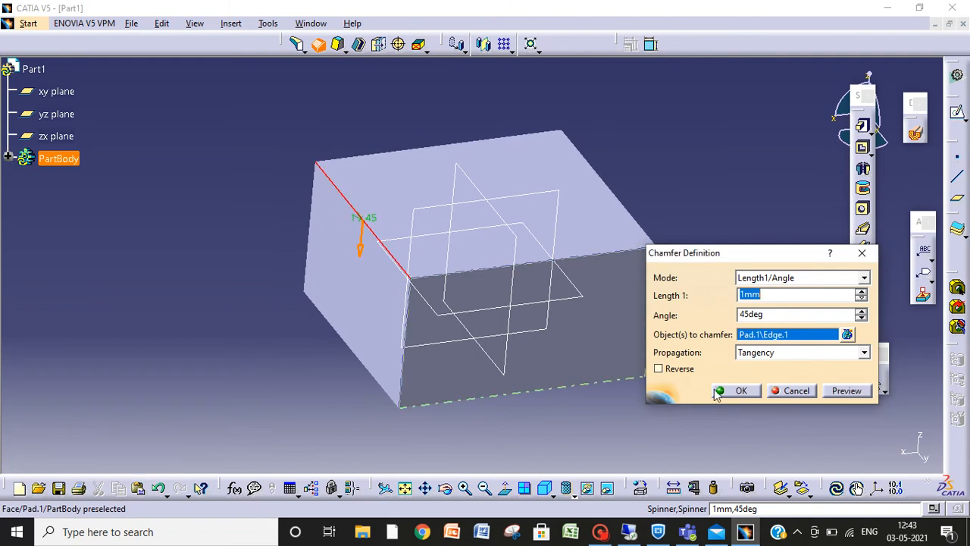
click(743, 390)
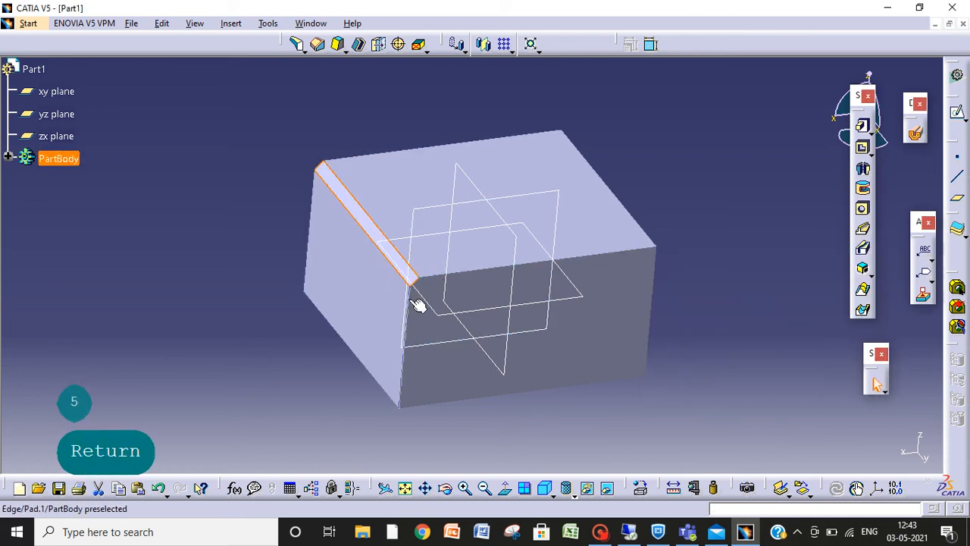
- Edit the chamfer to 5 mm length and 52° angle, then begin undoing it
click(400, 238)
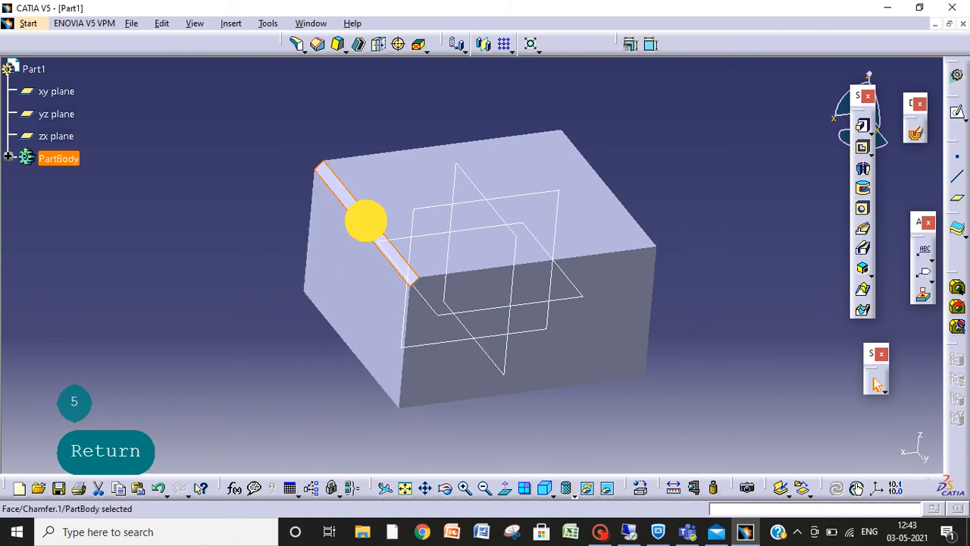
click(365, 220)
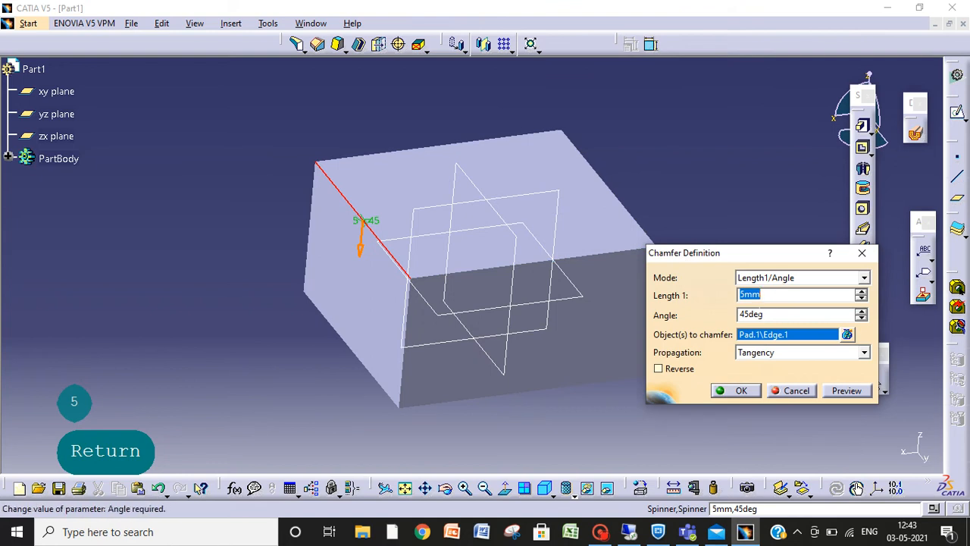
click(859, 310)
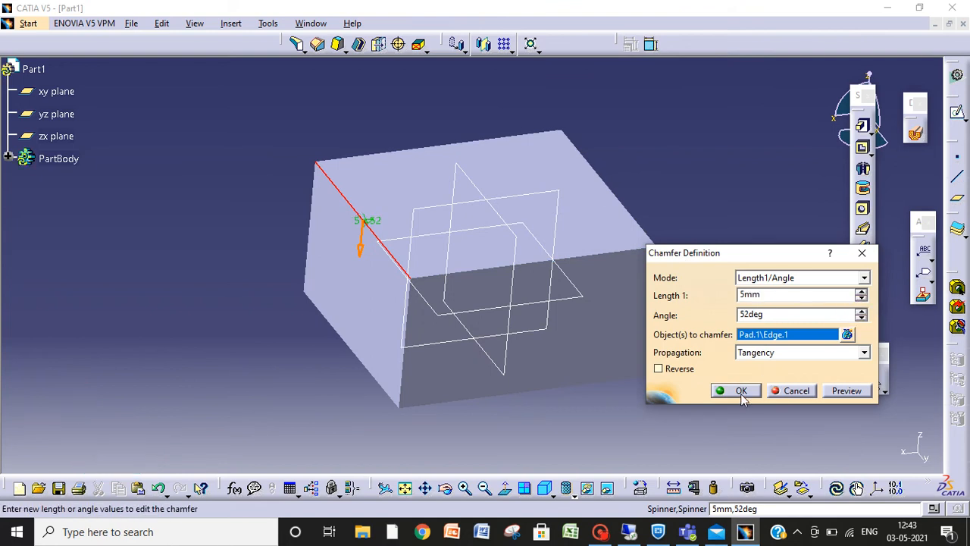
click(737, 390)
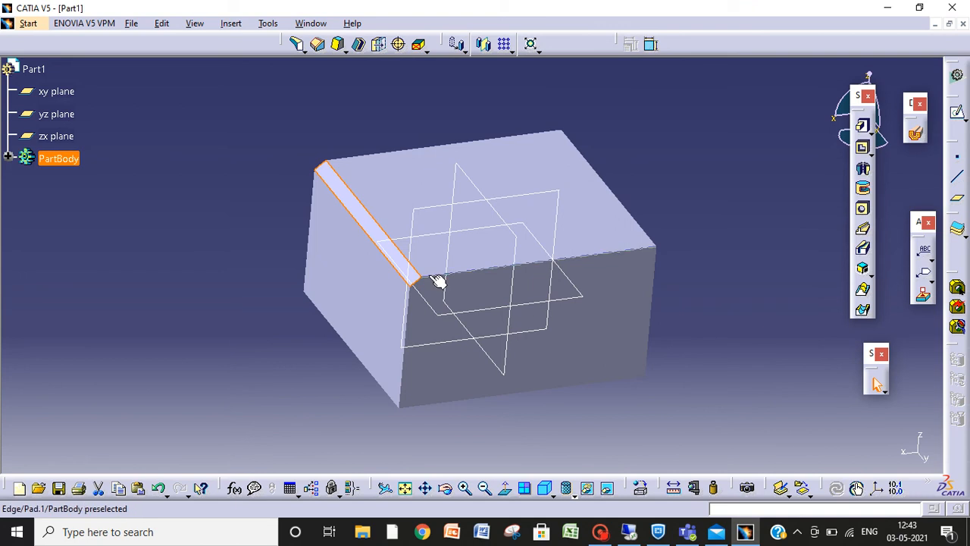
key(Ctrl+z)
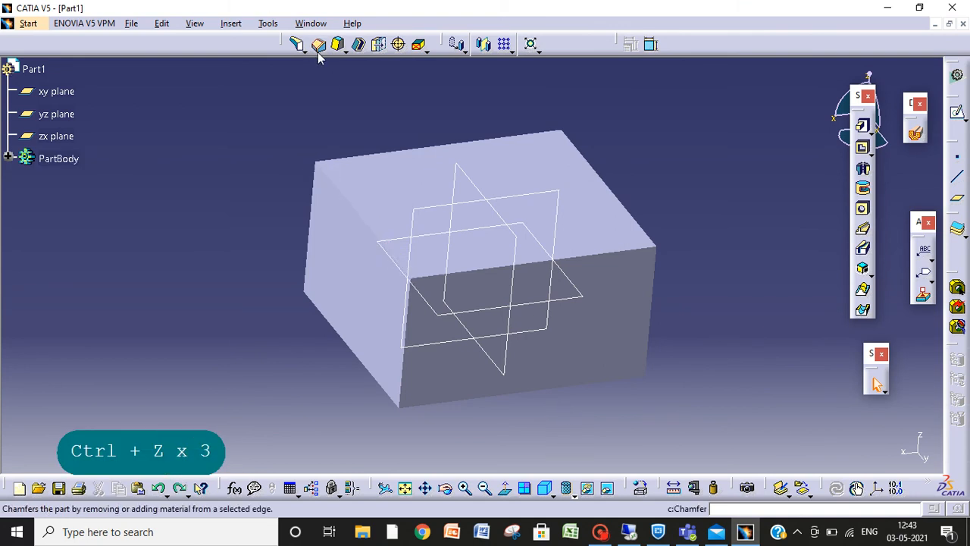
mouse_move(339, 44)
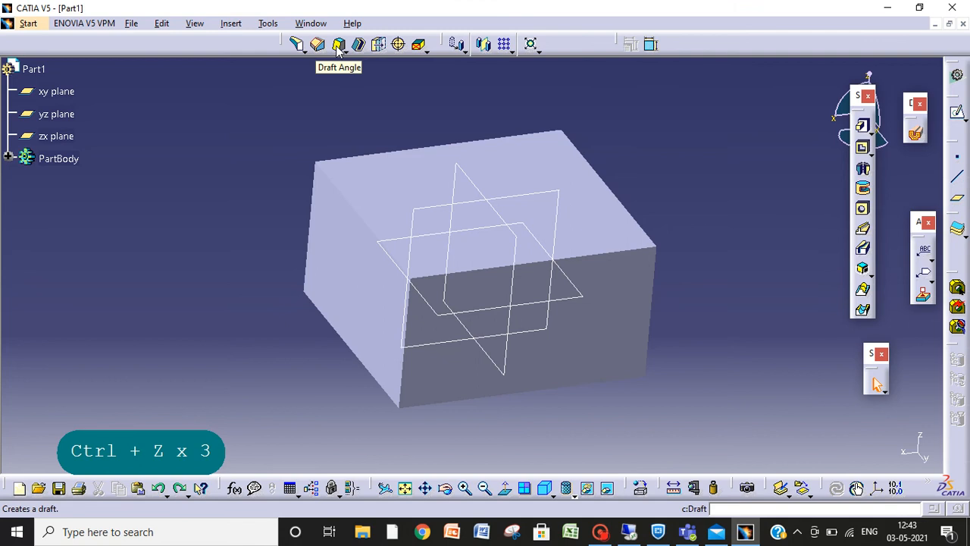
mouse_move(383, 9)
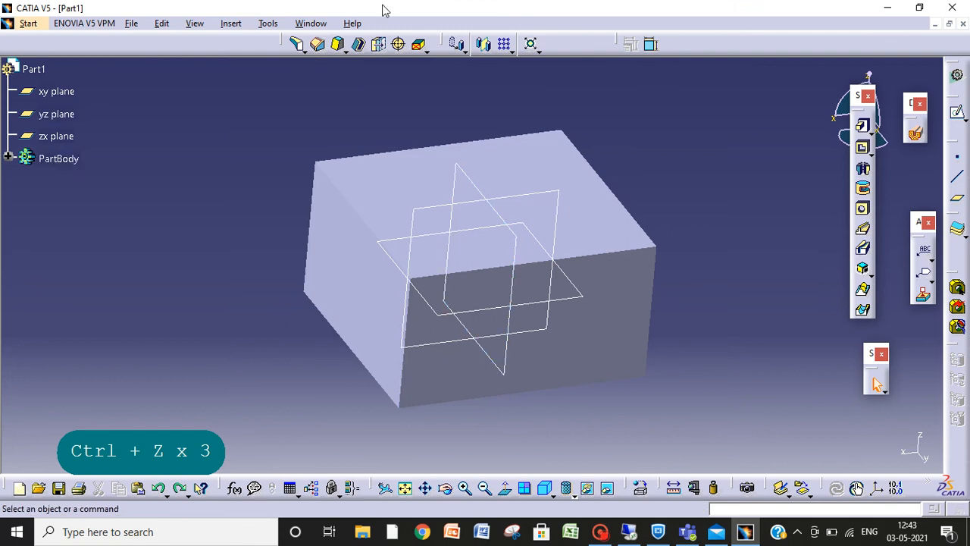
- Start a 5° draft on the block's top face and dismiss the face-selection errors
click(335, 43)
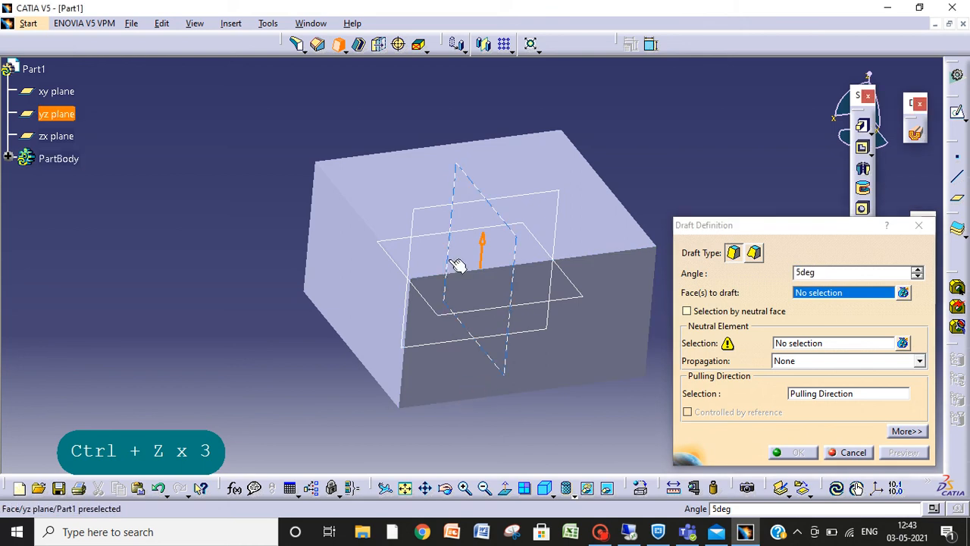
click(454, 189)
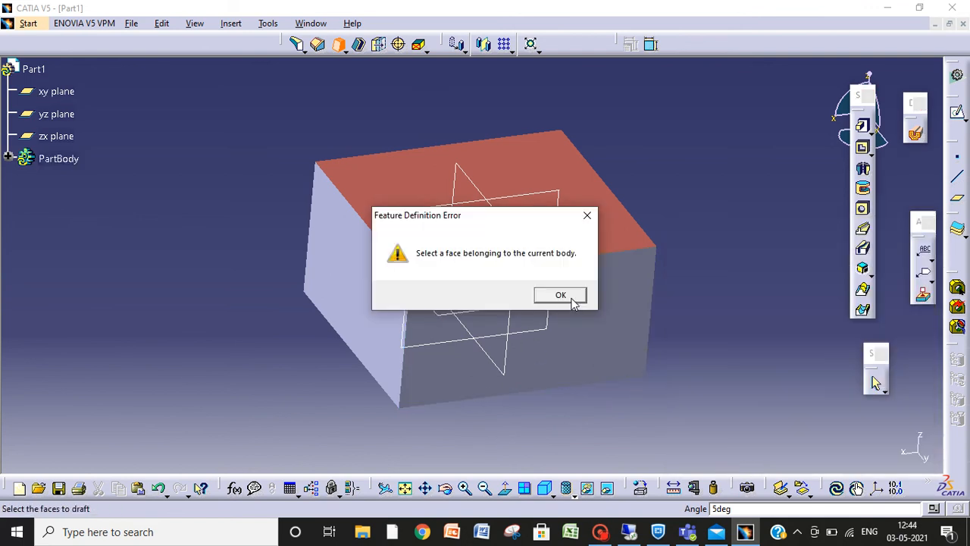
click(560, 295)
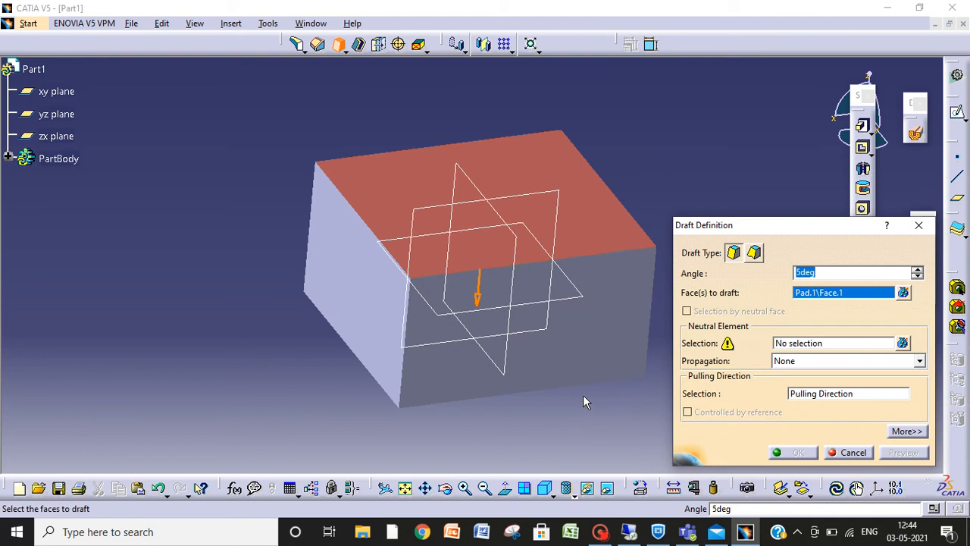
mouse_move(428, 352)
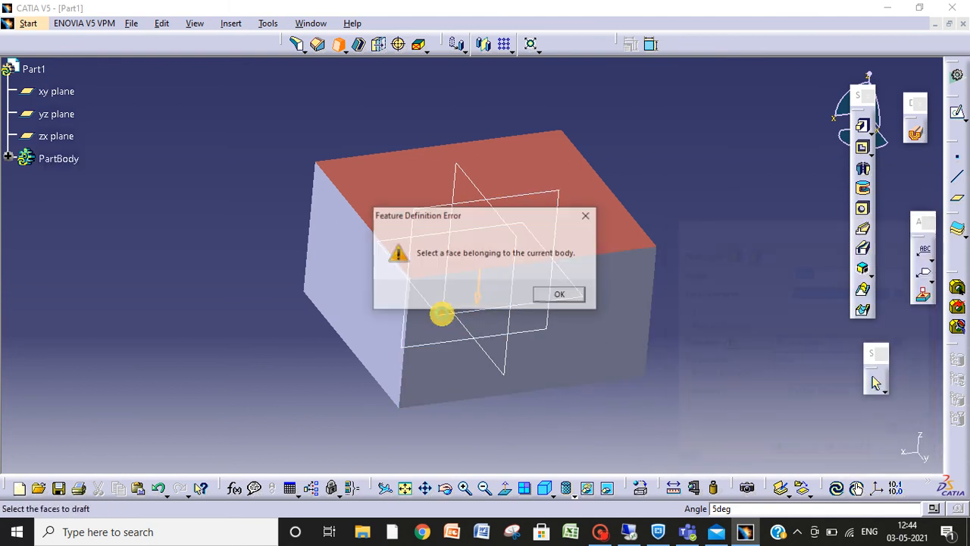
click(560, 294)
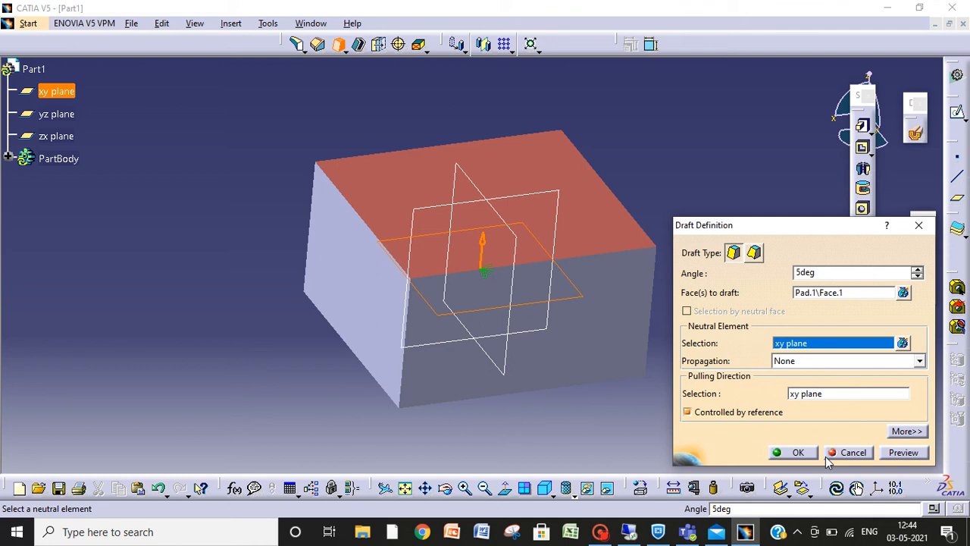
- Retry the draft with a reversed pulling direction, dismiss the update errors, and abandon it
click(798, 452)
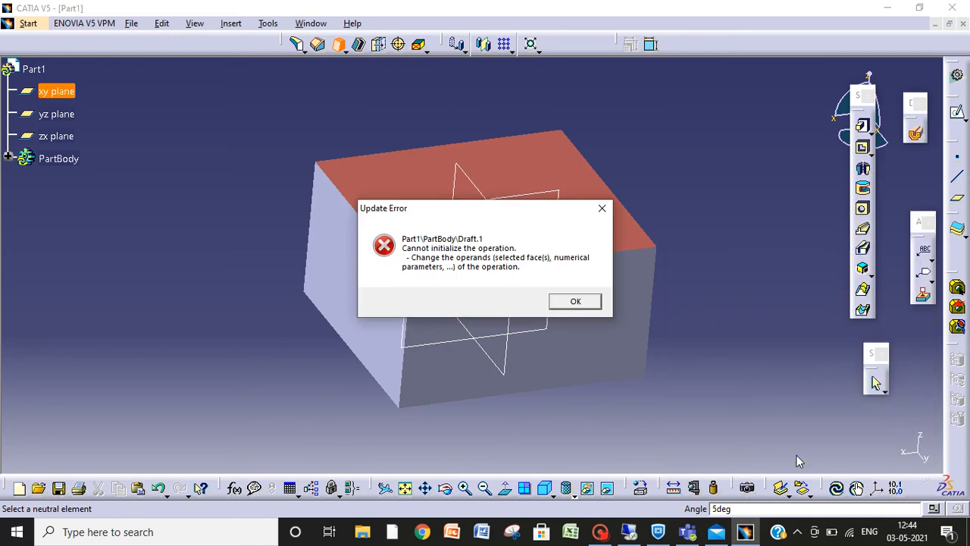
click(575, 301)
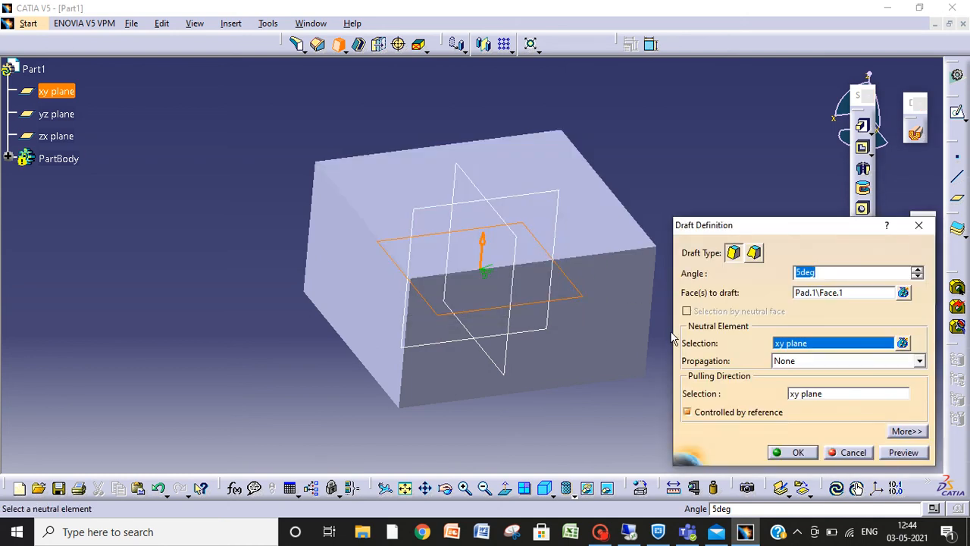
mouse_move(482, 235)
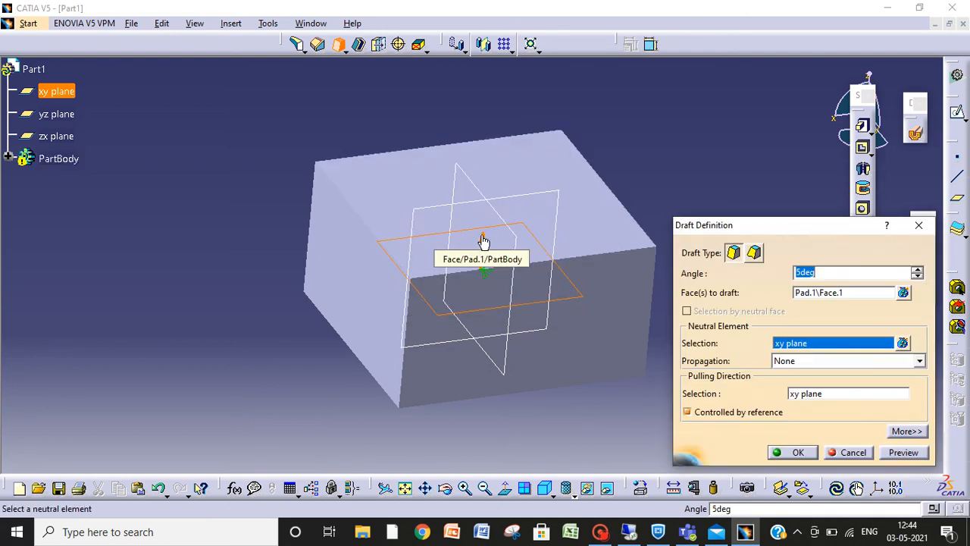
click(793, 452)
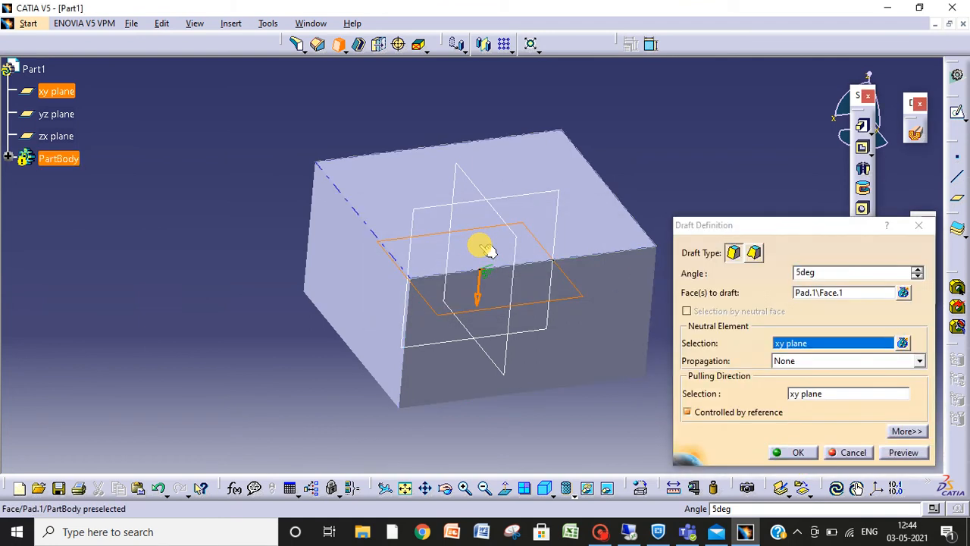
click(792, 452)
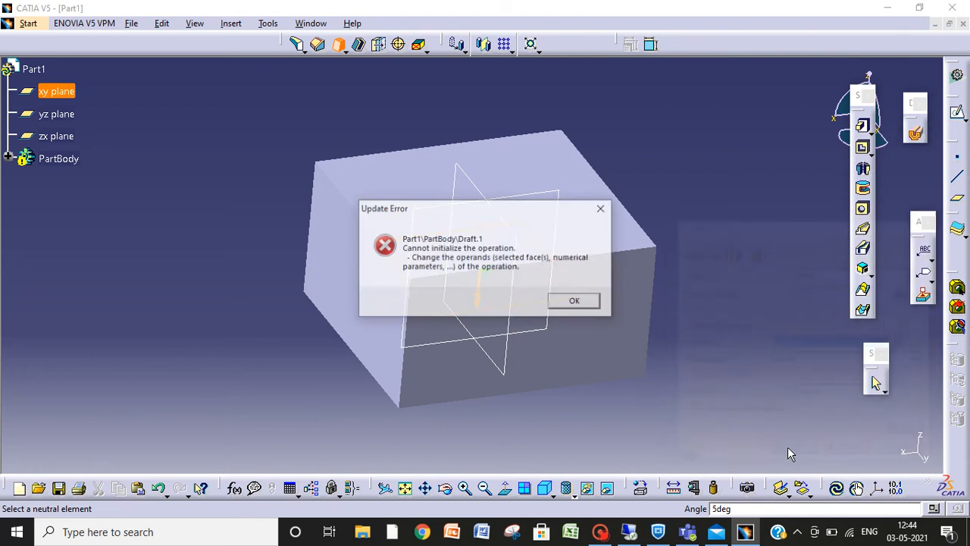
click(574, 300)
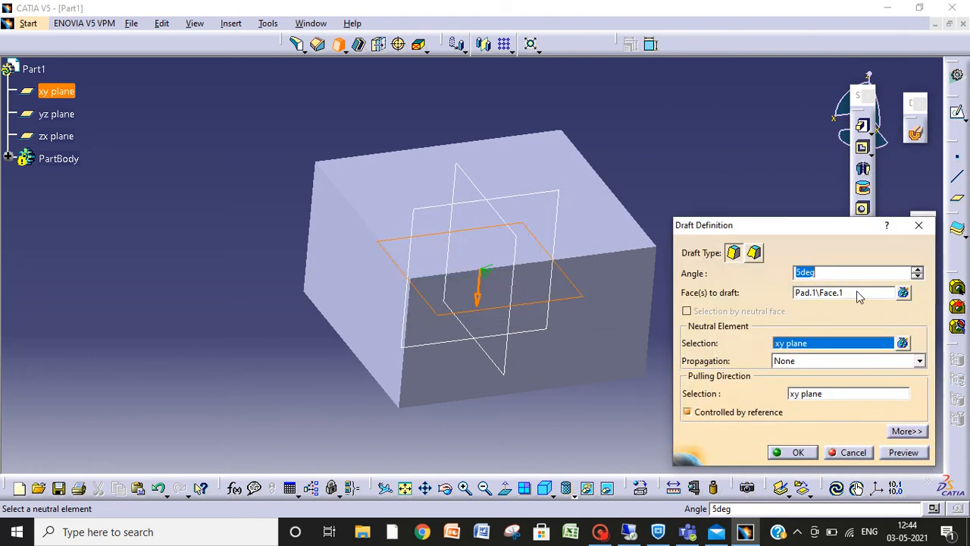
mouse_move(754, 252)
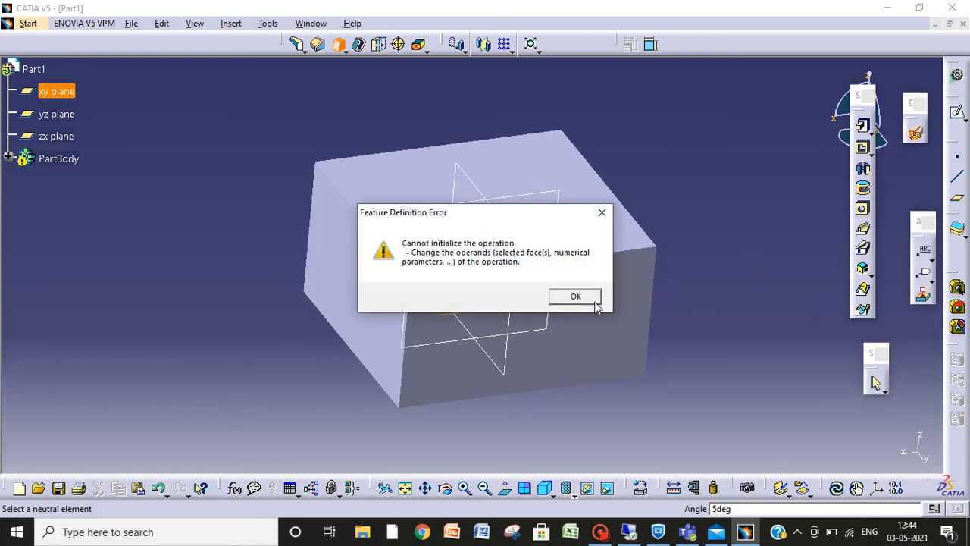
click(575, 297)
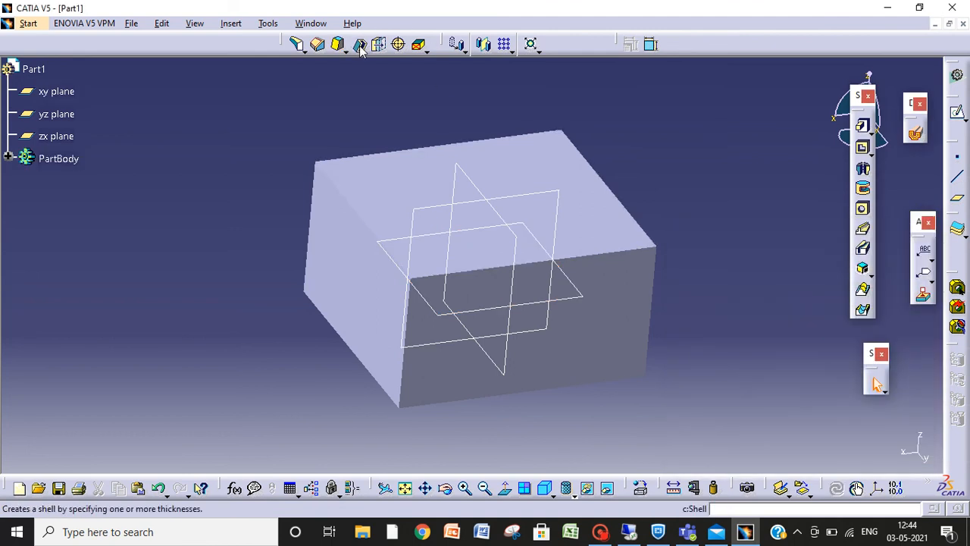
- Shell the block, removing the top face with 2 mm inside thickness
click(353, 43)
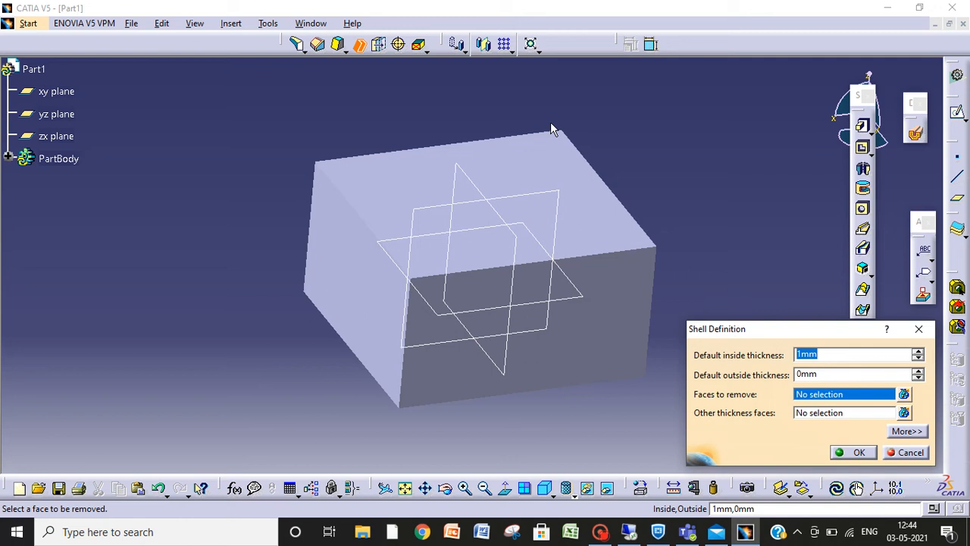
mouse_move(385, 146)
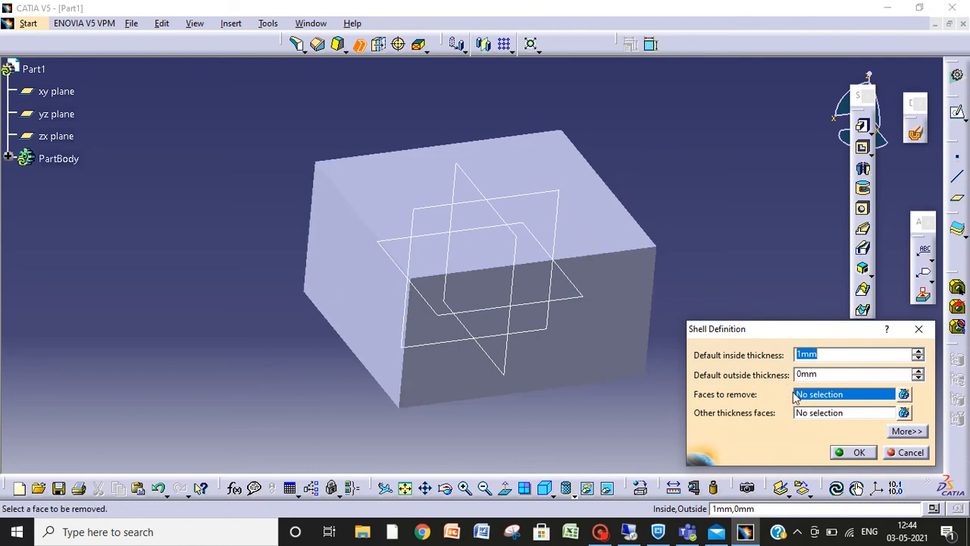
mouse_move(518, 176)
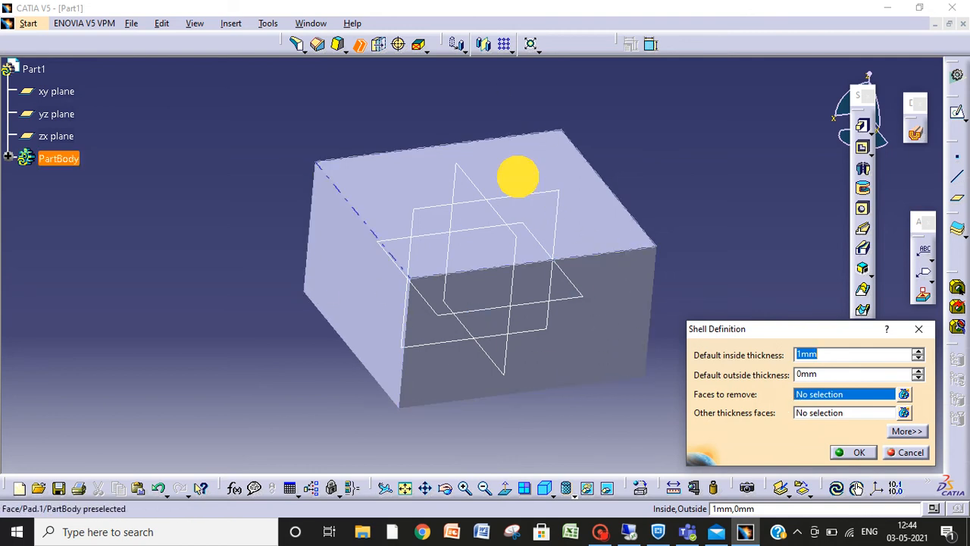
click(493, 205)
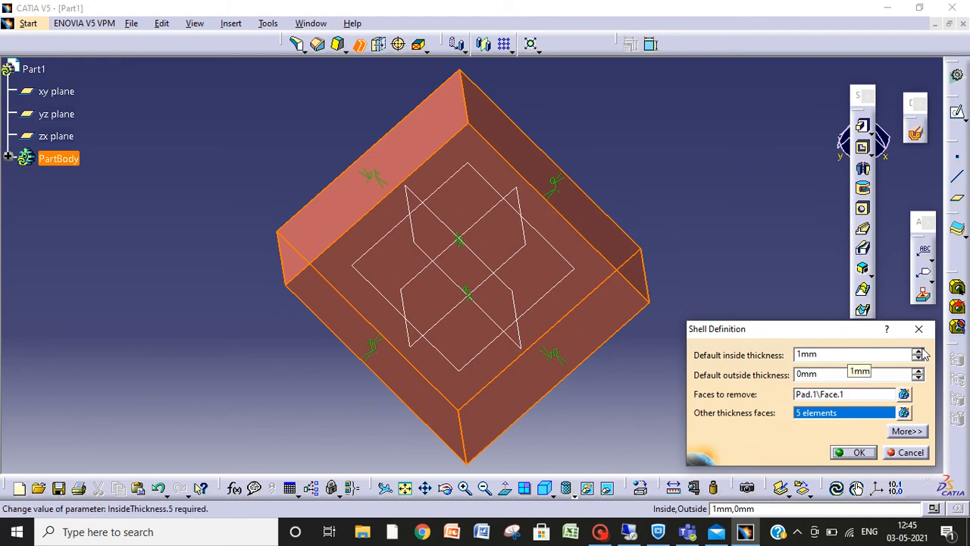
click(919, 350)
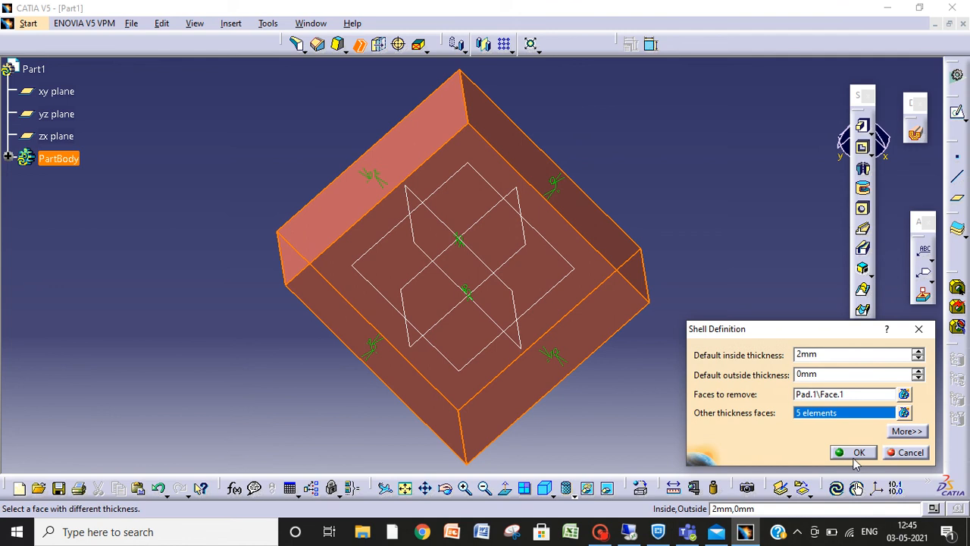
click(858, 451)
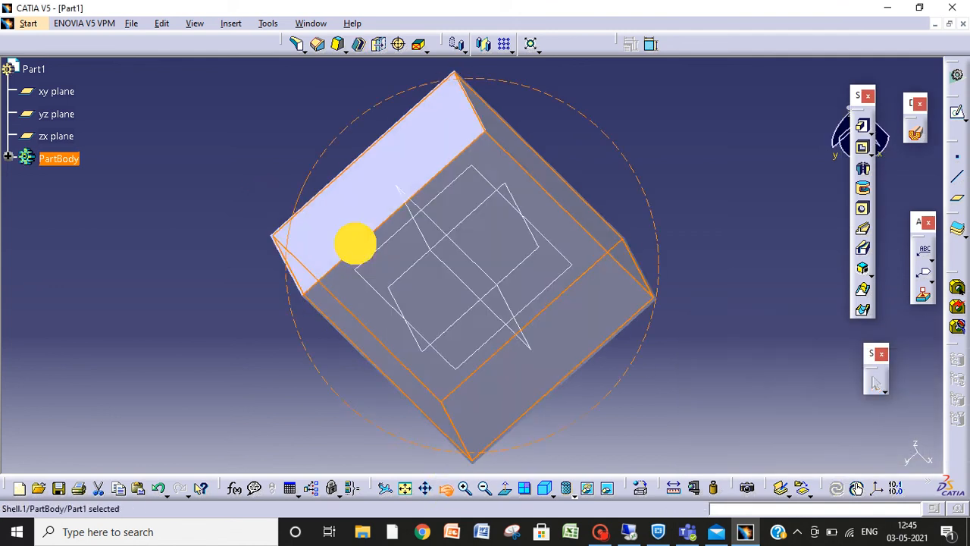
drag(356, 243, 637, 241)
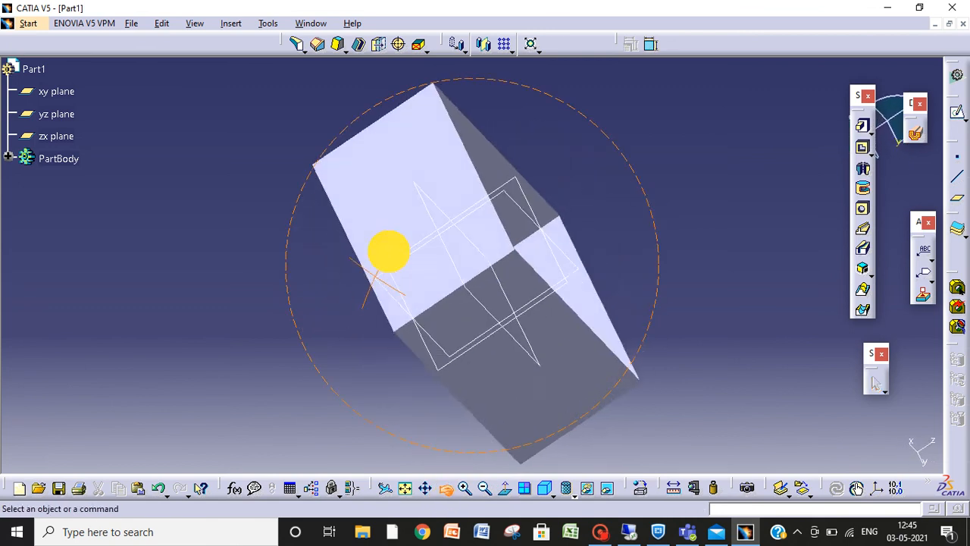
drag(390, 254, 457, 159)
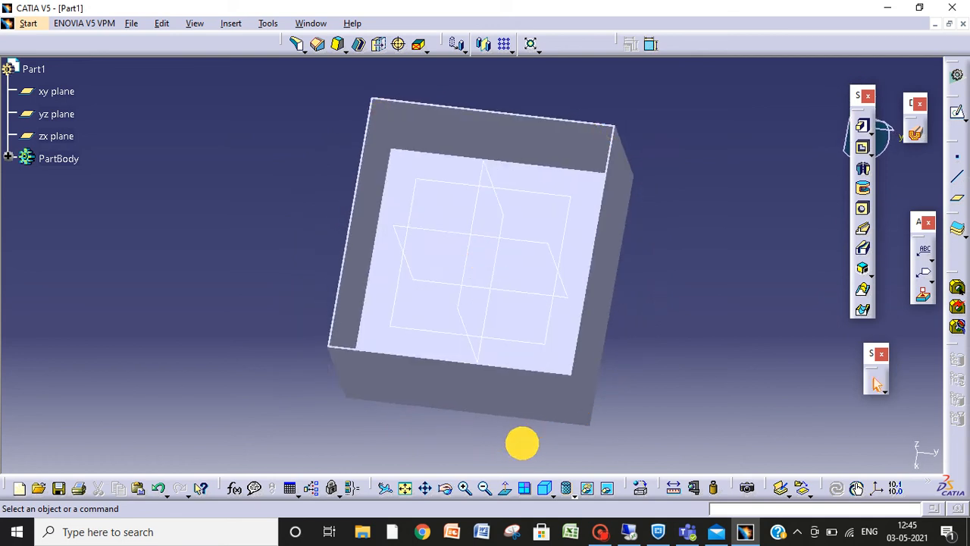
click(59, 159)
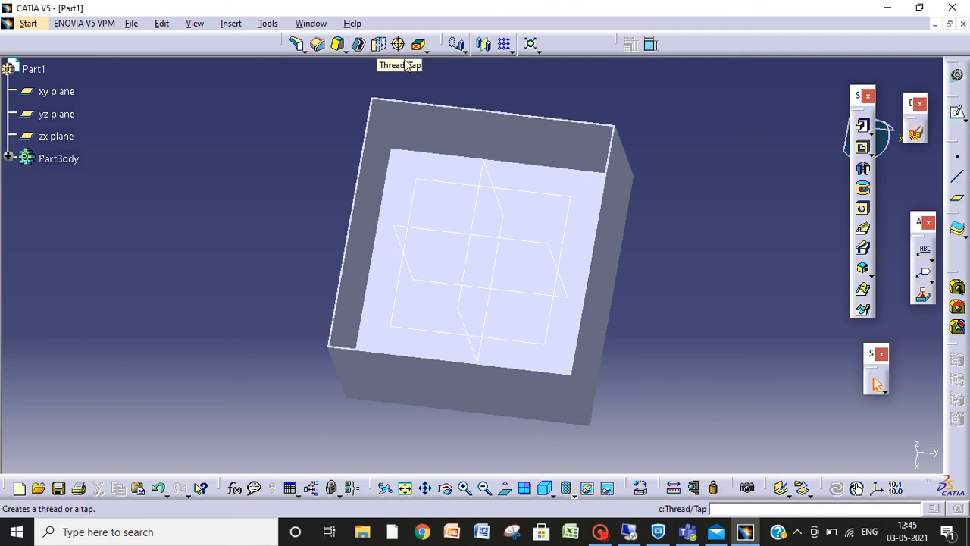
mouse_move(421, 48)
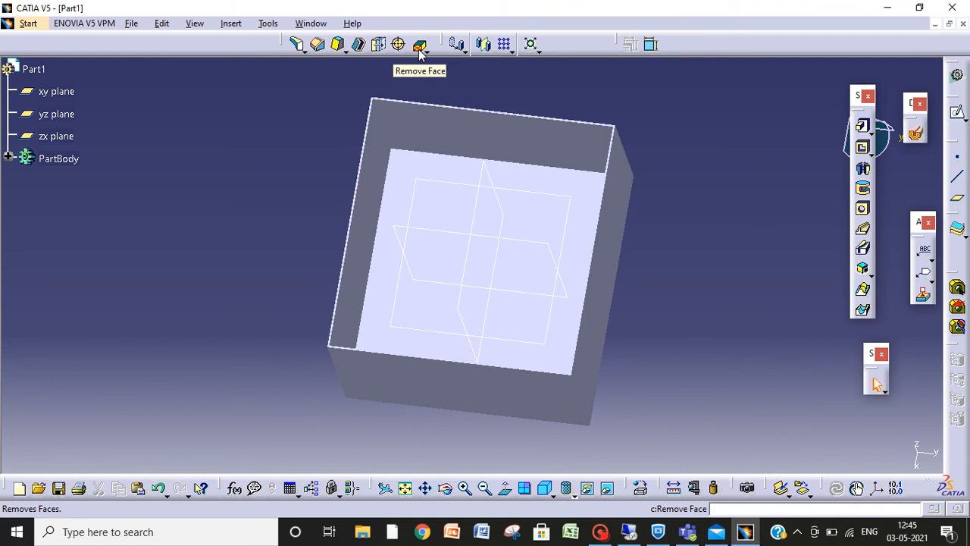
mouse_move(357, 68)
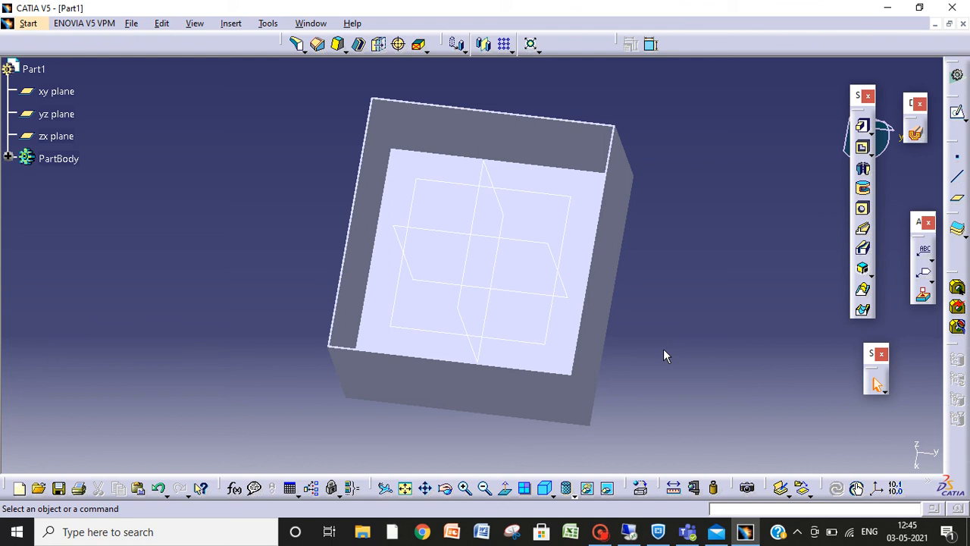
- Undo the shell with Ctrl+Z to return to the solid block
key(Ctrl+Z)
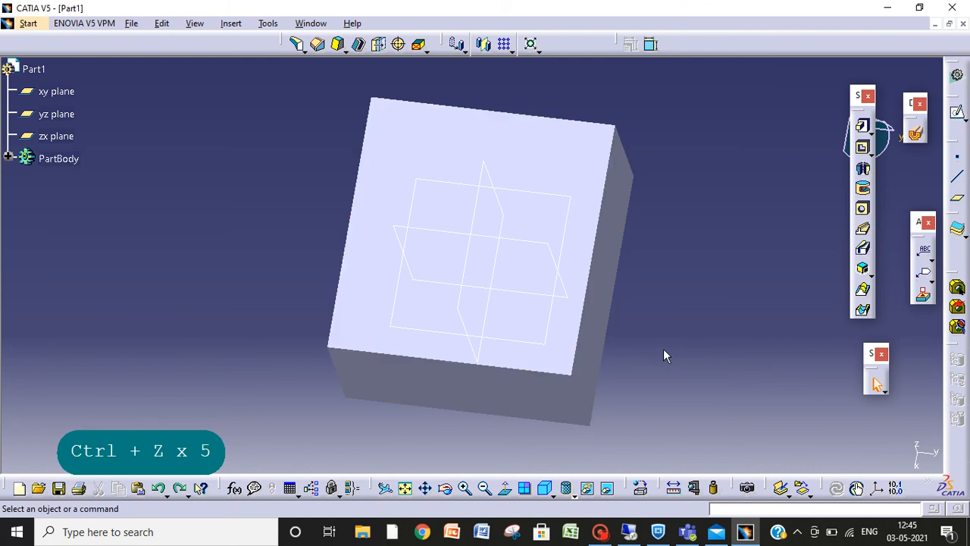
mouse_move(447, 487)
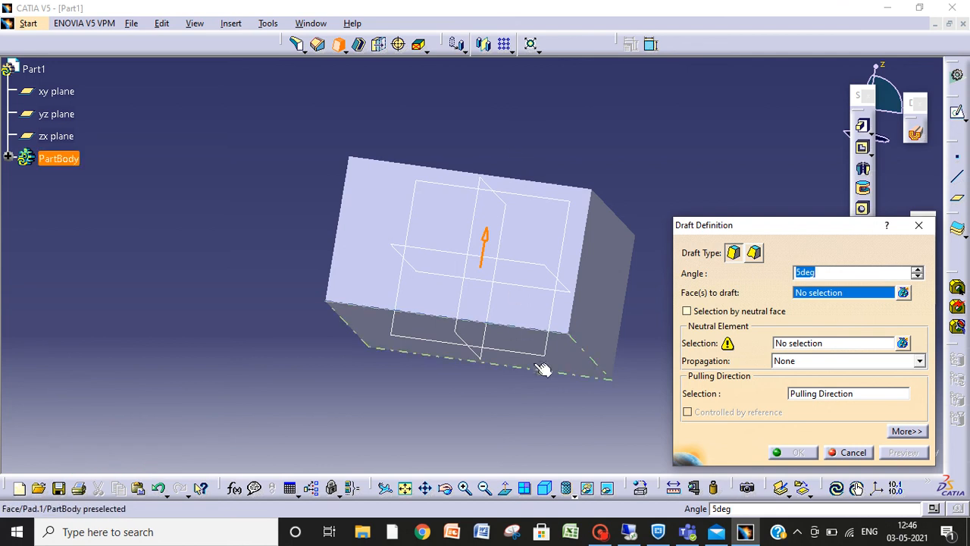
- Draft the bottom face with another face as neutral, then dismiss the update error
click(544, 370)
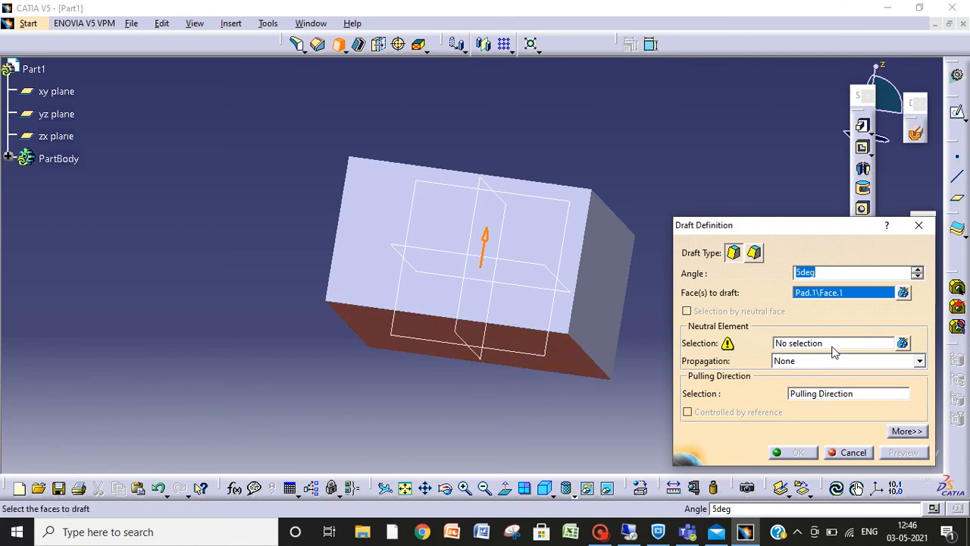
mouse_move(830, 343)
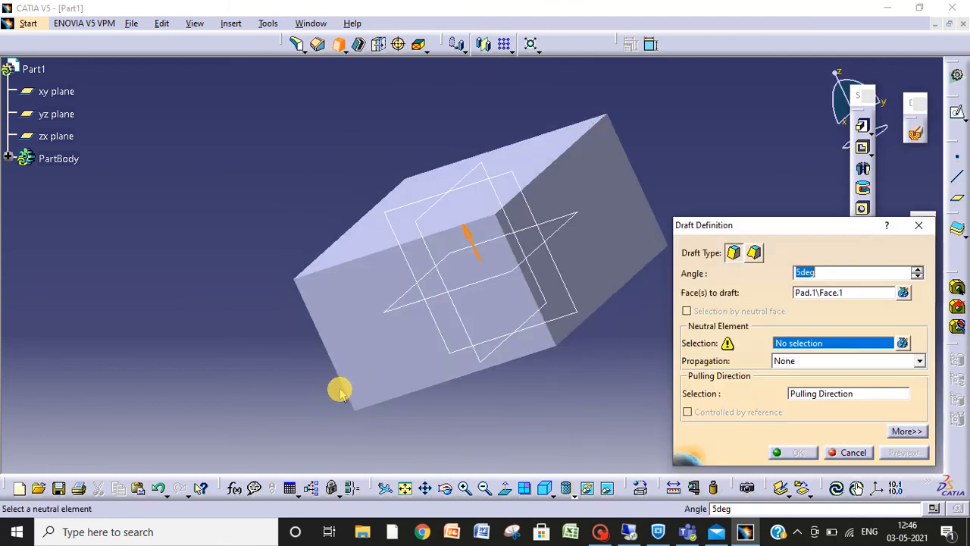
click(530, 159)
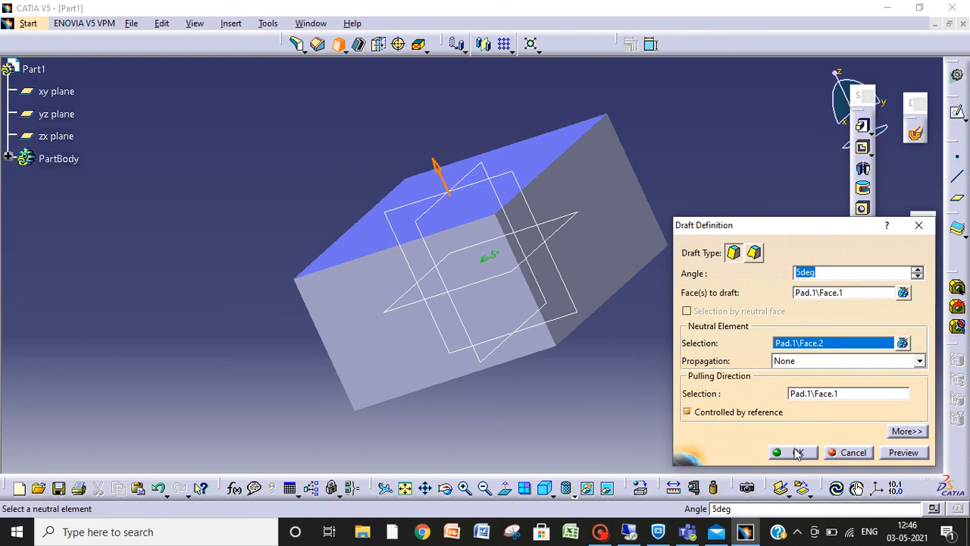
click(793, 452)
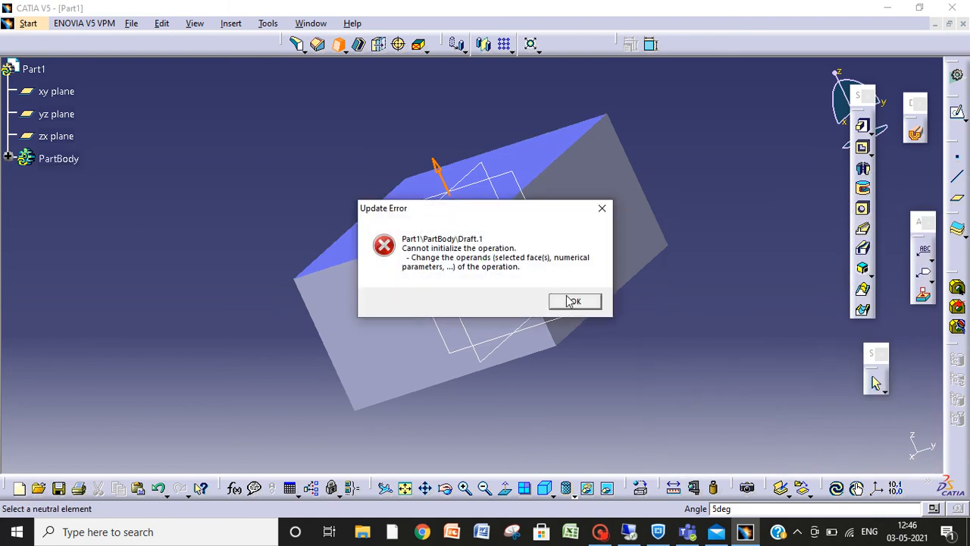
mouse_move(572, 311)
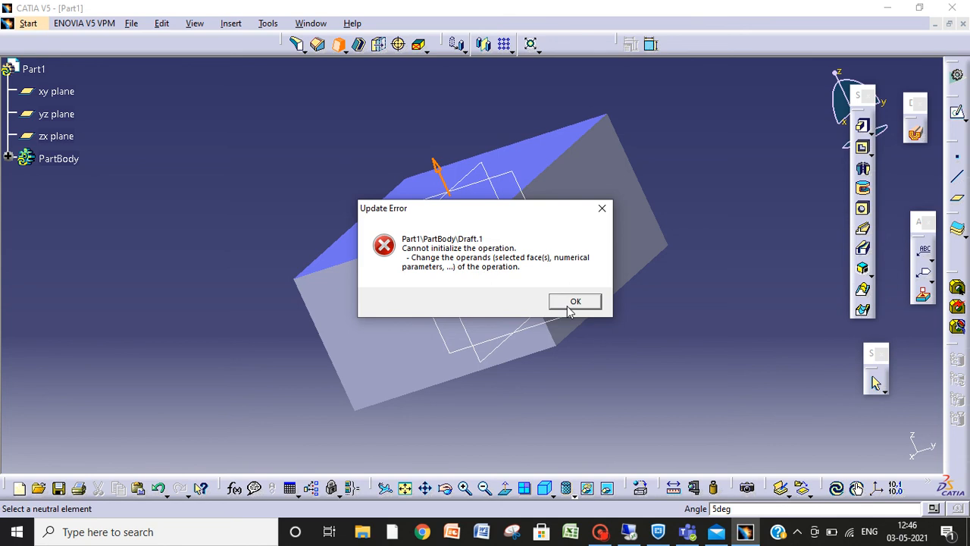
click(575, 301)
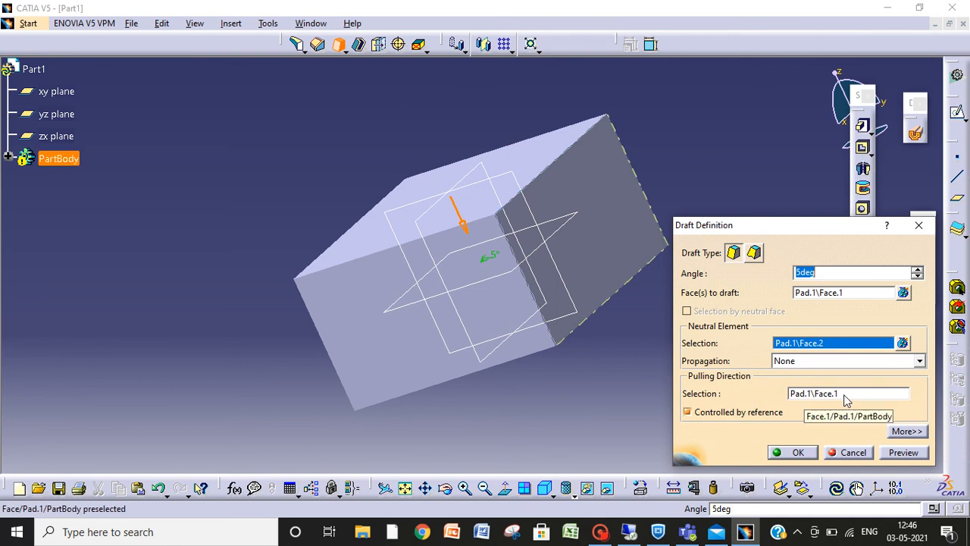
- Use Face.2 as pulling direction, retry the 5° draft, and dismiss the update error
click(848, 393)
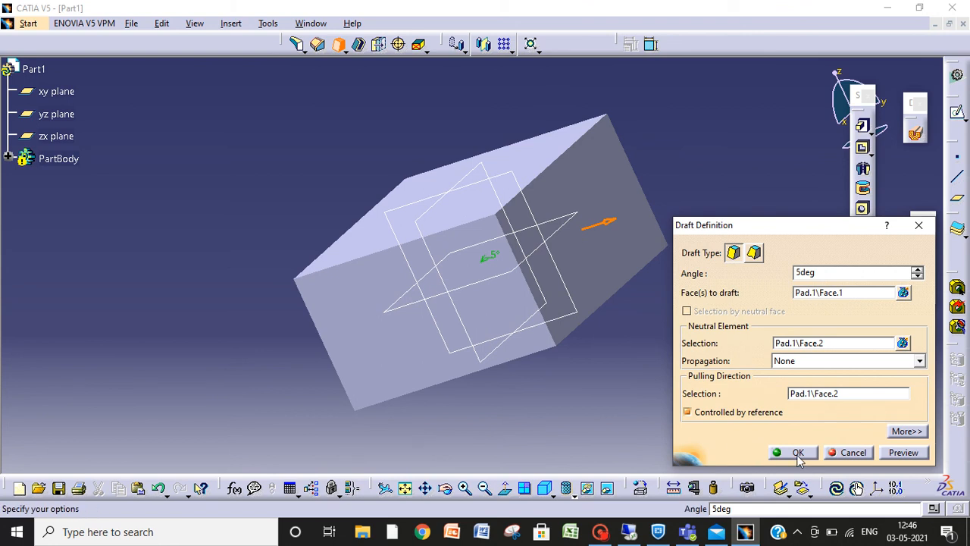
click(795, 453)
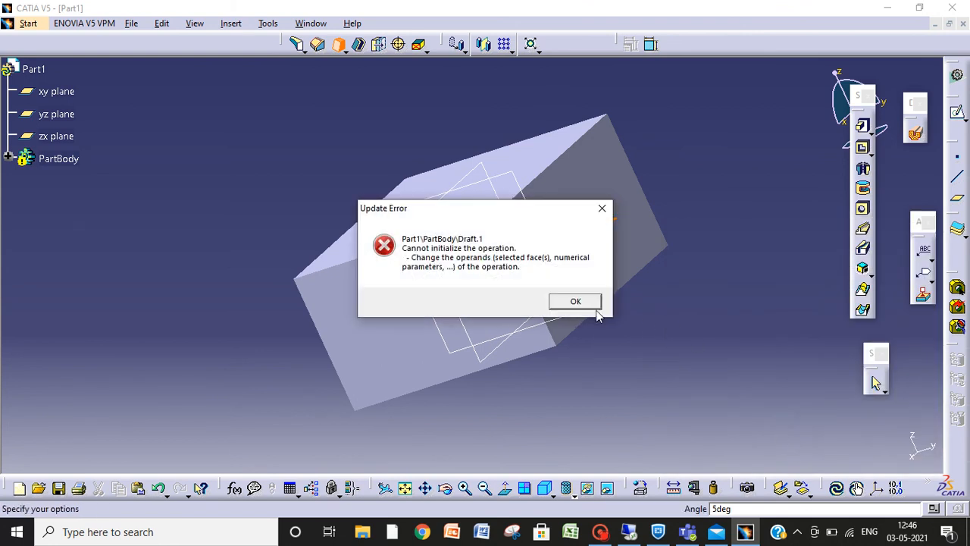
click(575, 301)
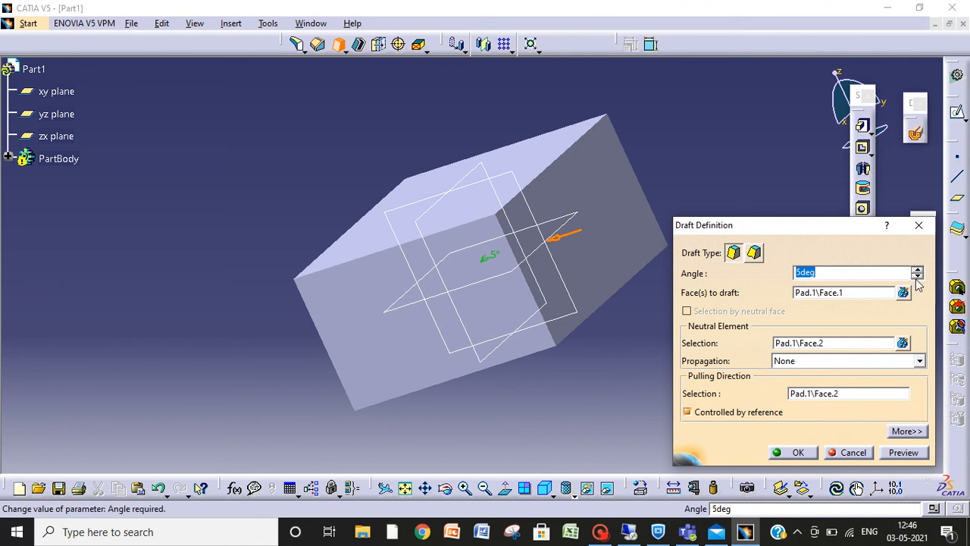
- Change the draft angle to 3° and retry, dismissing the update and definition errors
text(3deg)
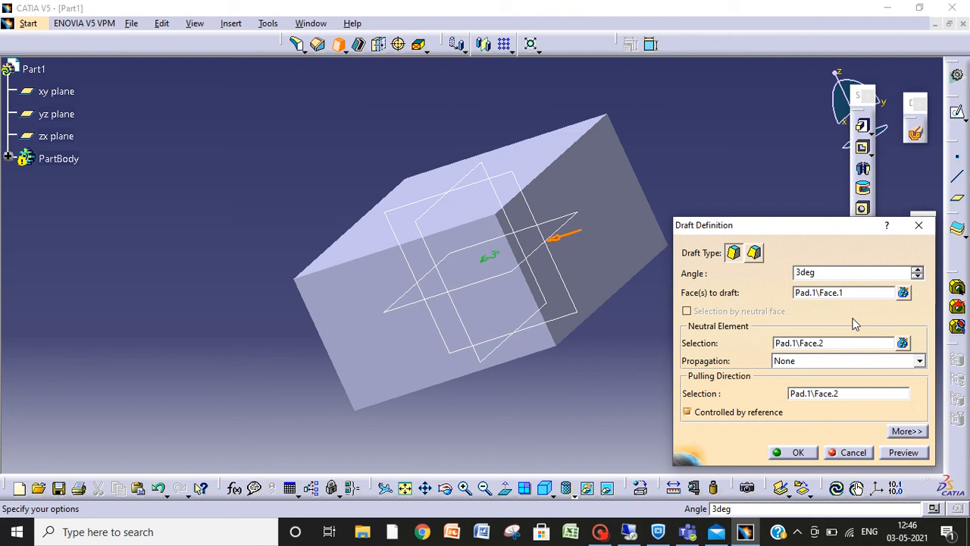
mouse_move(833, 364)
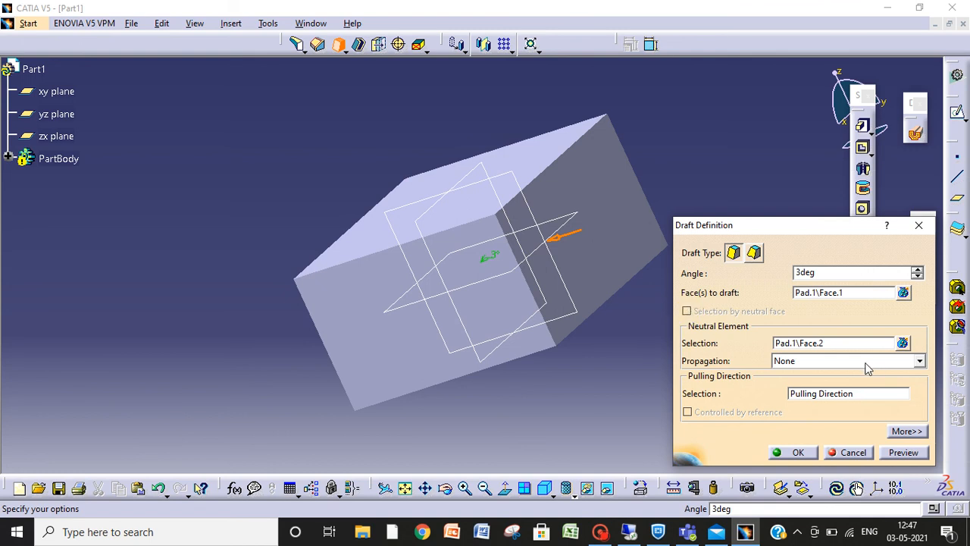
click(792, 452)
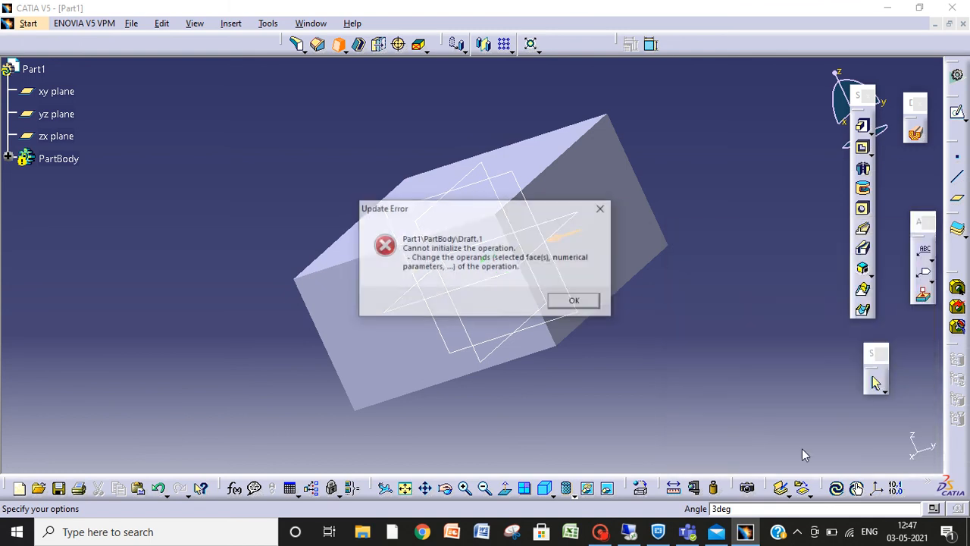
click(574, 301)
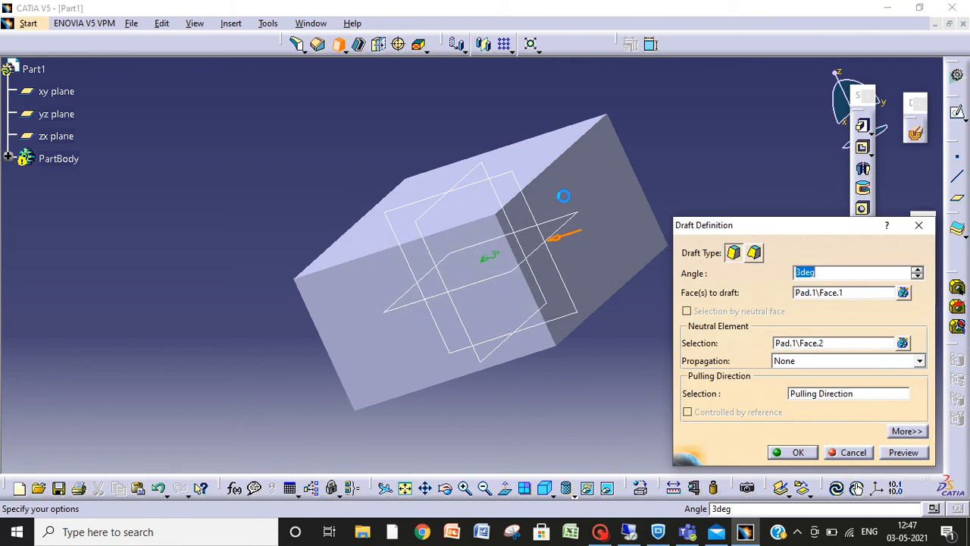
click(793, 452)
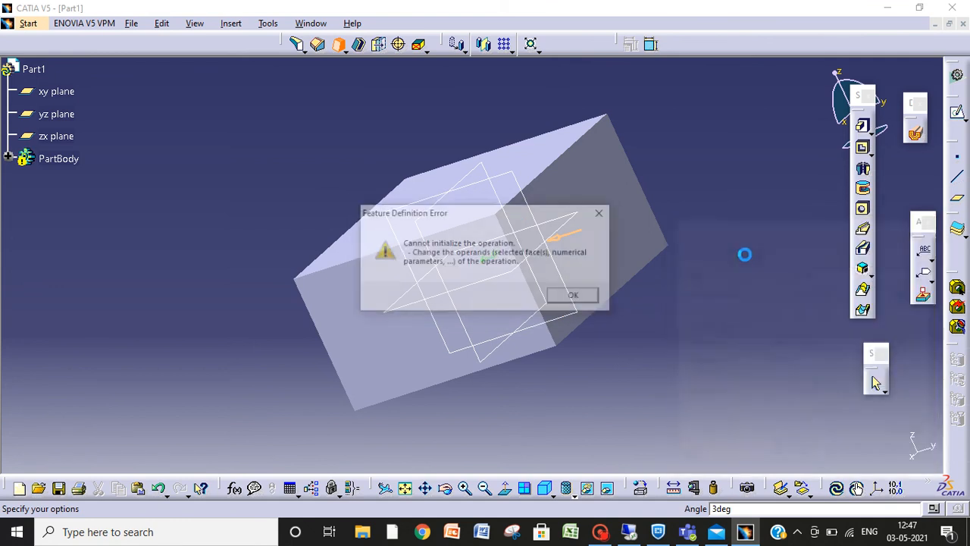
click(573, 295)
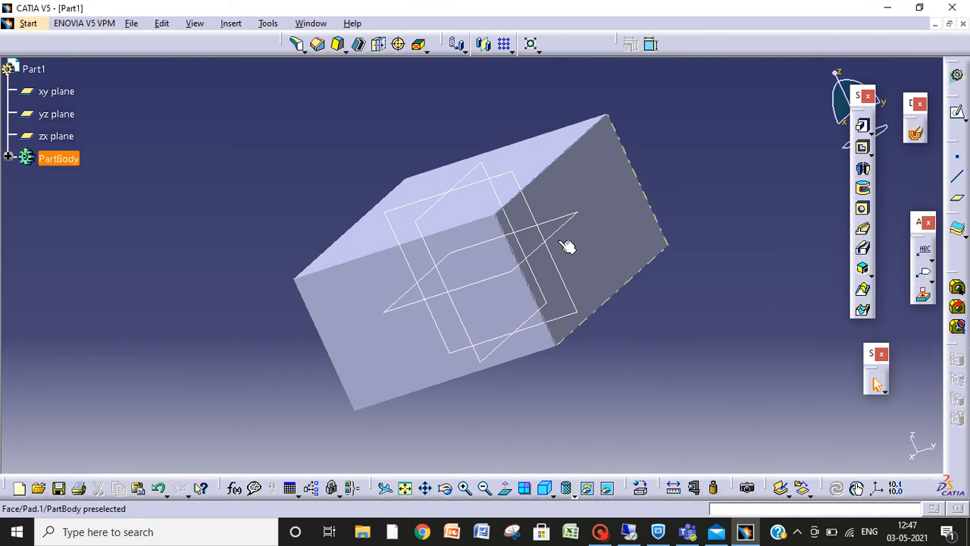
- Choose Draft Angle from the draft dropdown and select the faces to draft on the block
click(352, 44)
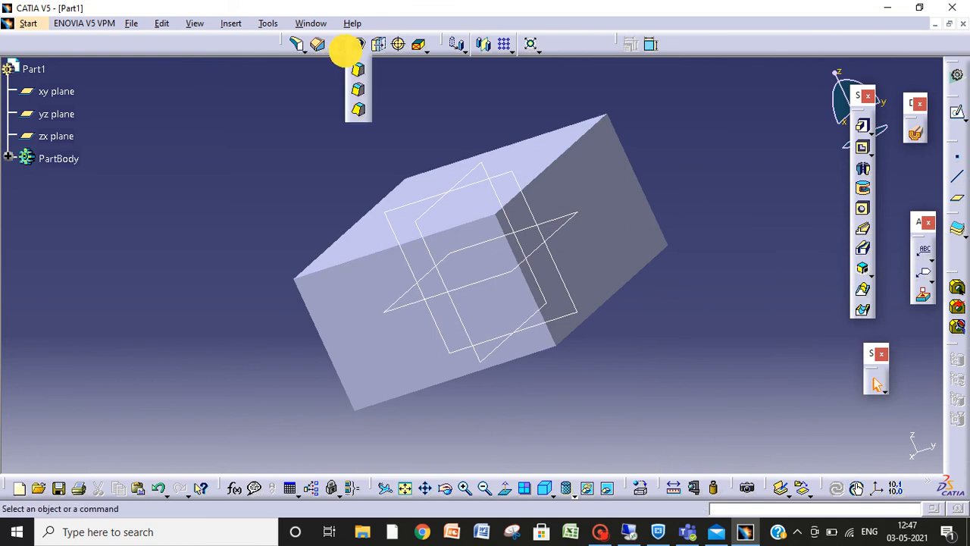
mouse_move(356, 88)
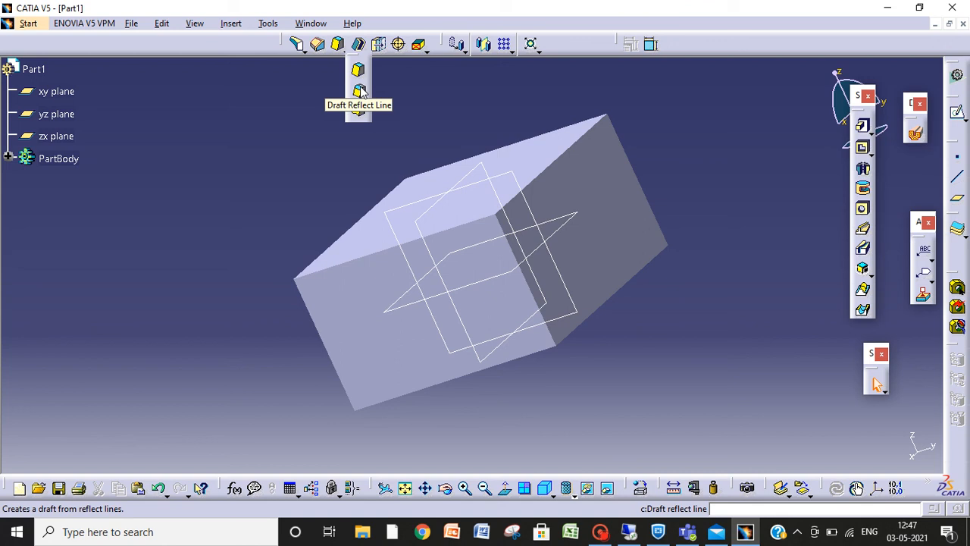
mouse_move(357, 110)
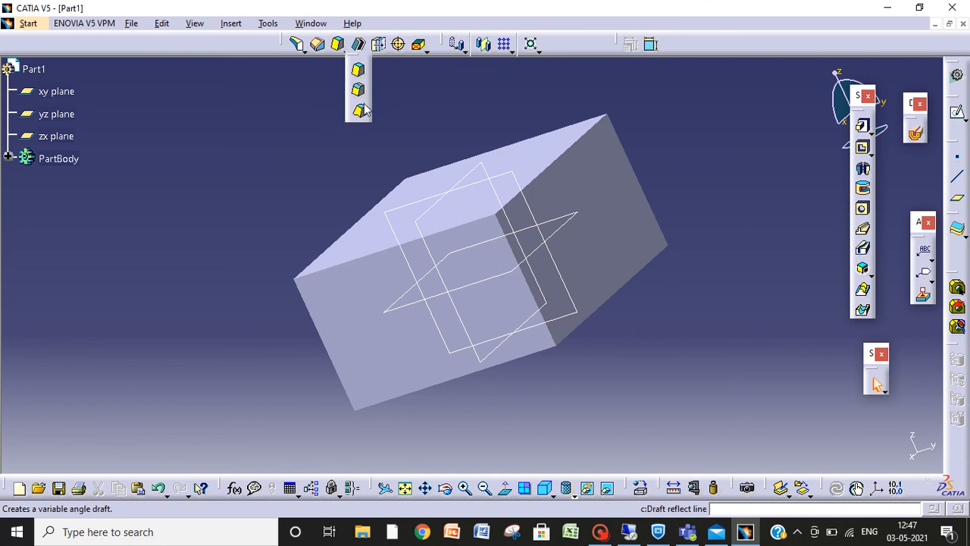
mouse_move(356, 64)
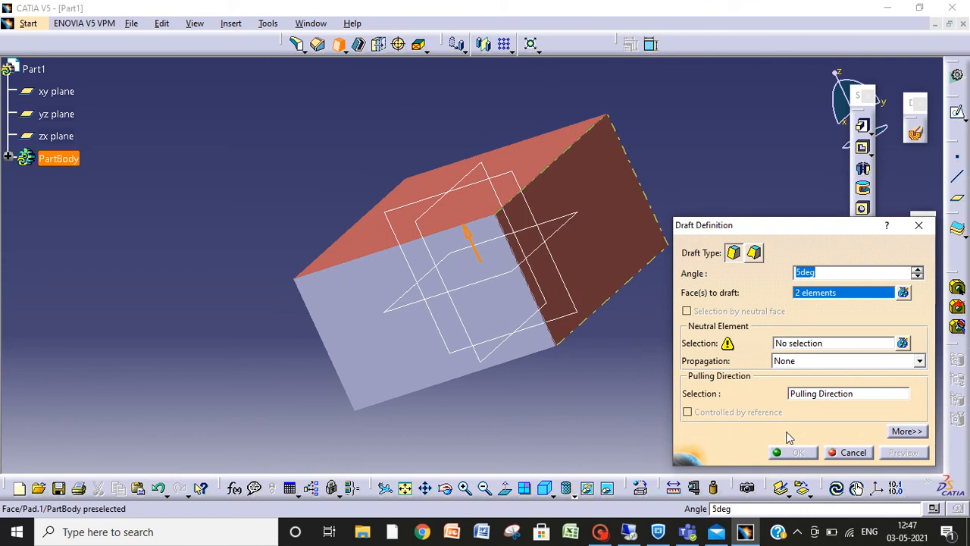
click(606, 291)
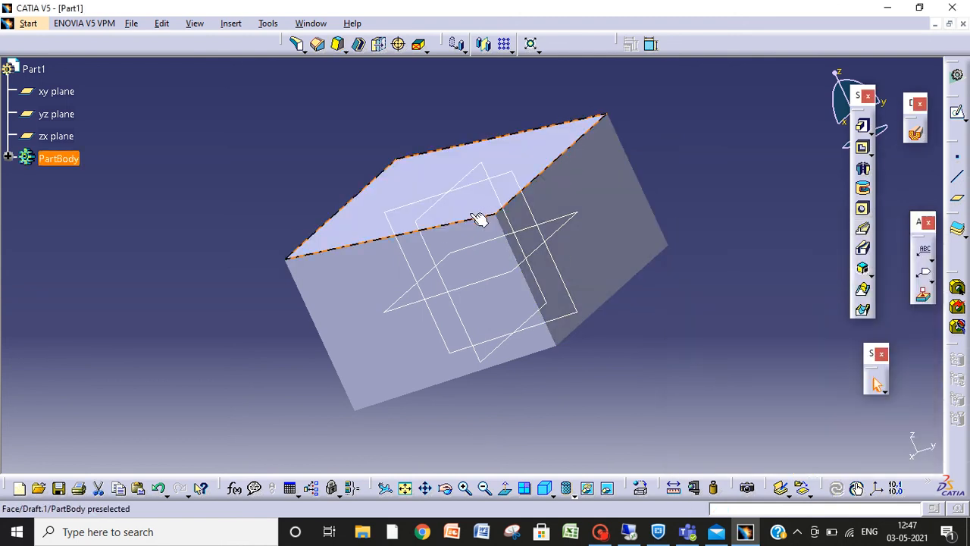
click(479, 220)
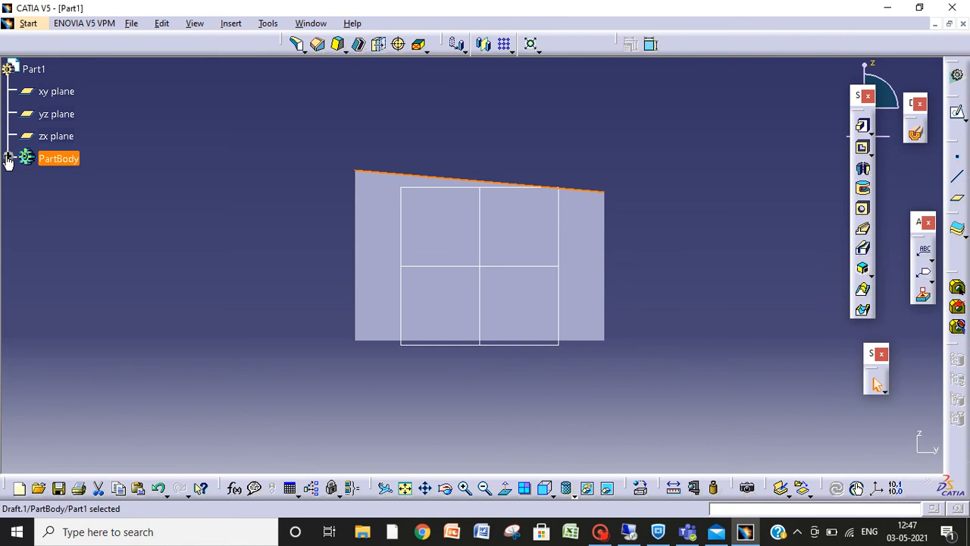
- Expand the PartBody tree, confirm the 11° draft, and reopen Draft.1
click(8, 159)
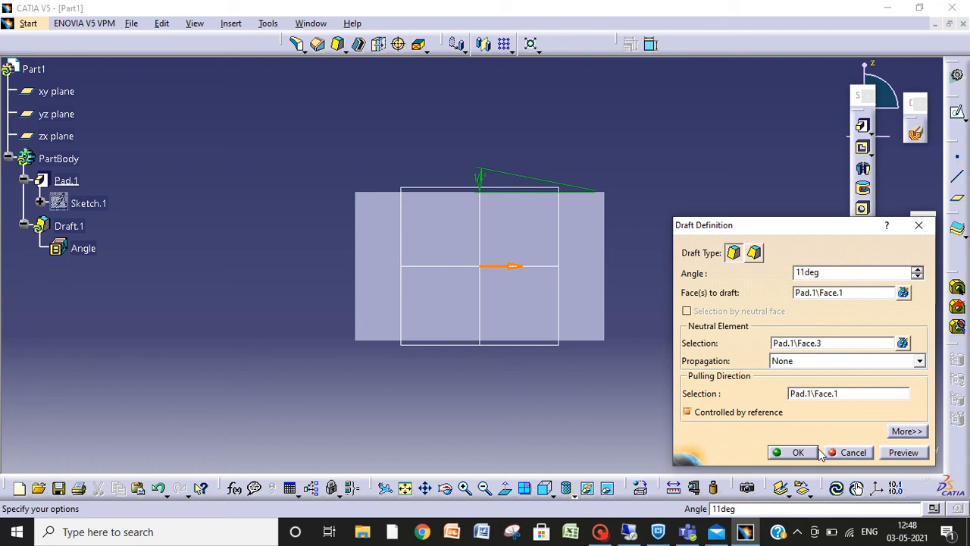
click(799, 453)
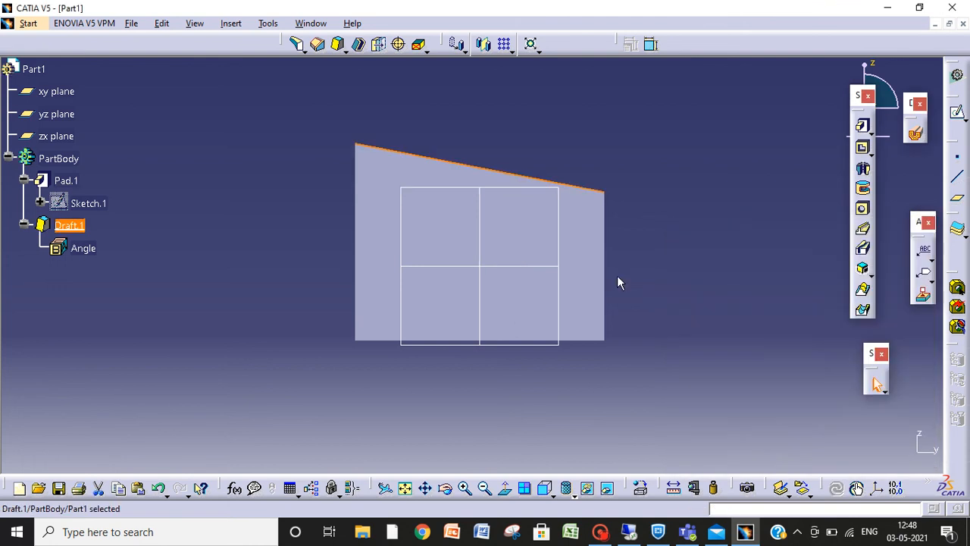
double_click(68, 225)
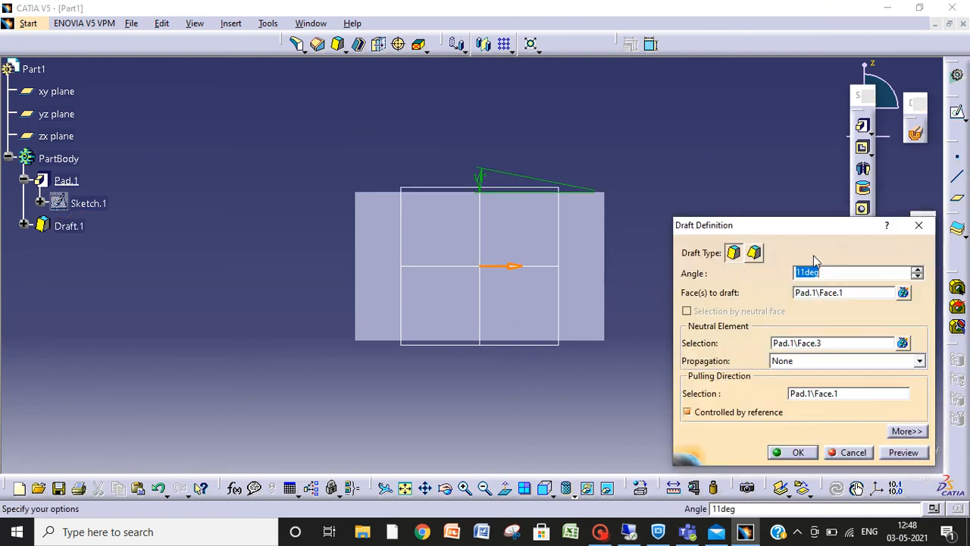
- Lower Draft.1's angle to -11° and confirm
click(917, 276)
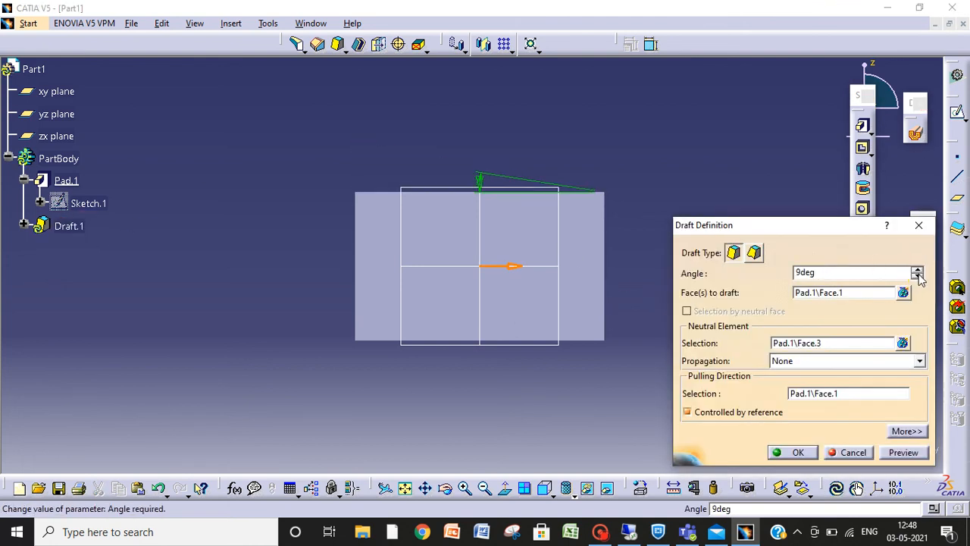
click(915, 276)
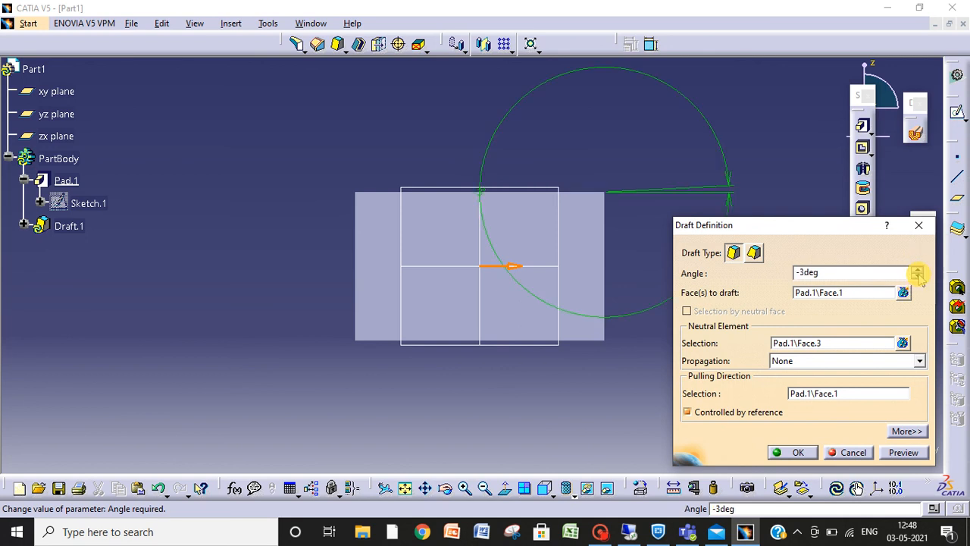
click(916, 277)
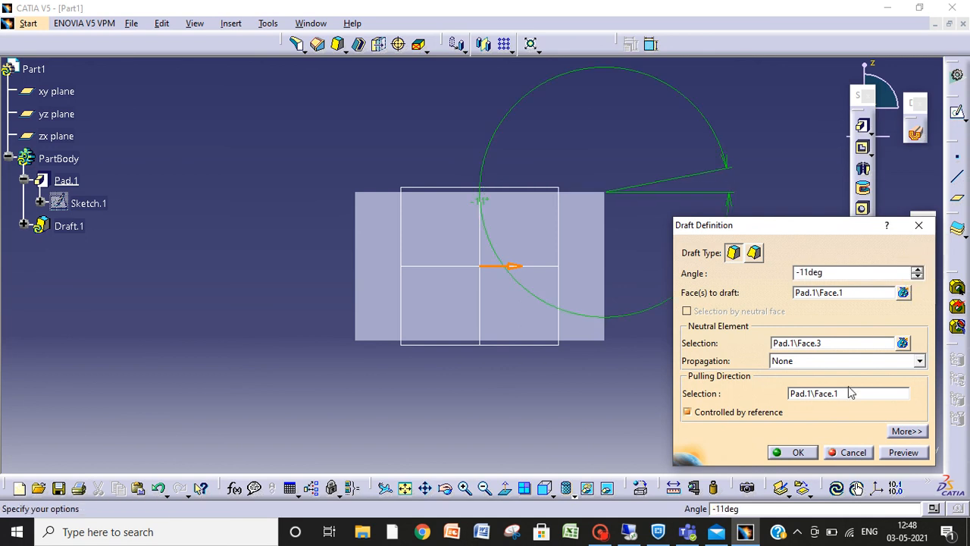
click(798, 452)
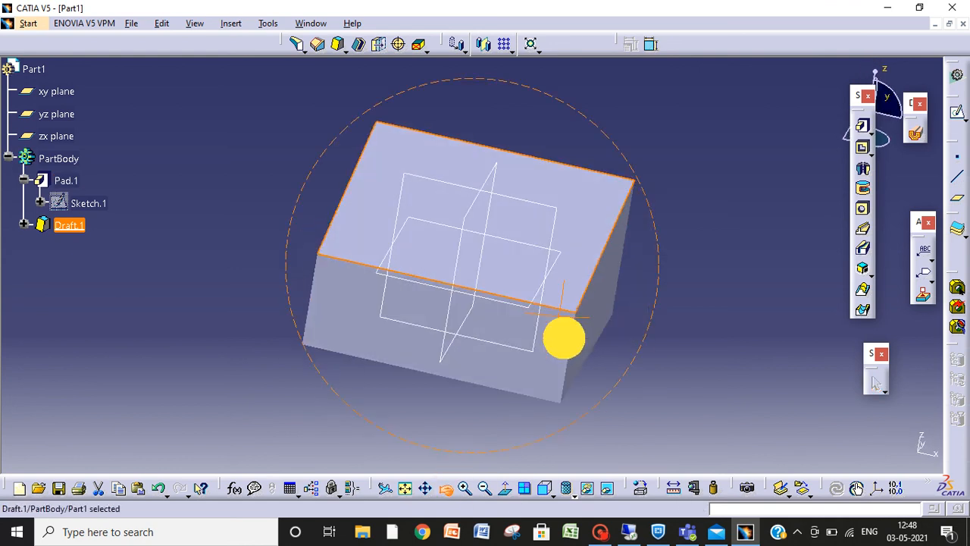
drag(564, 337, 451, 302)
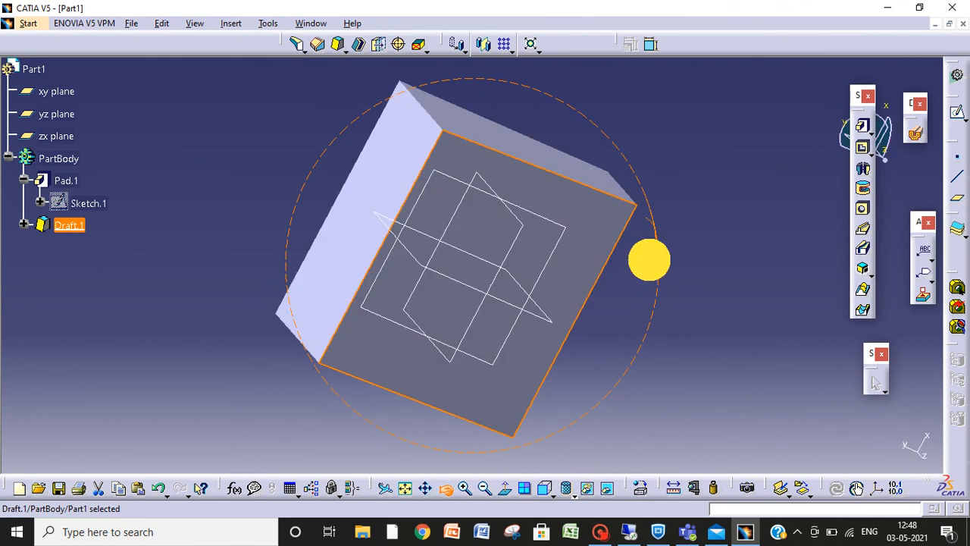
drag(649, 259, 512, 416)
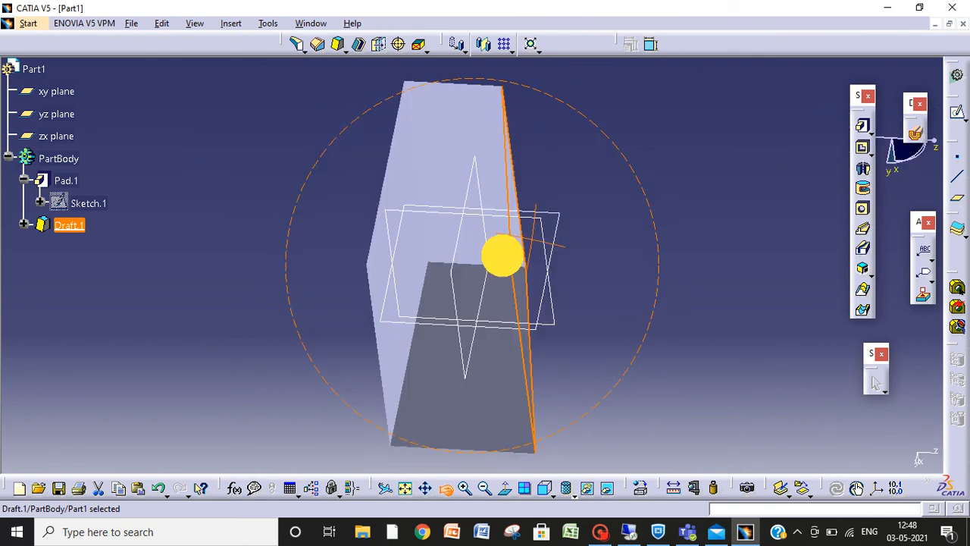
drag(500, 254, 520, 167)
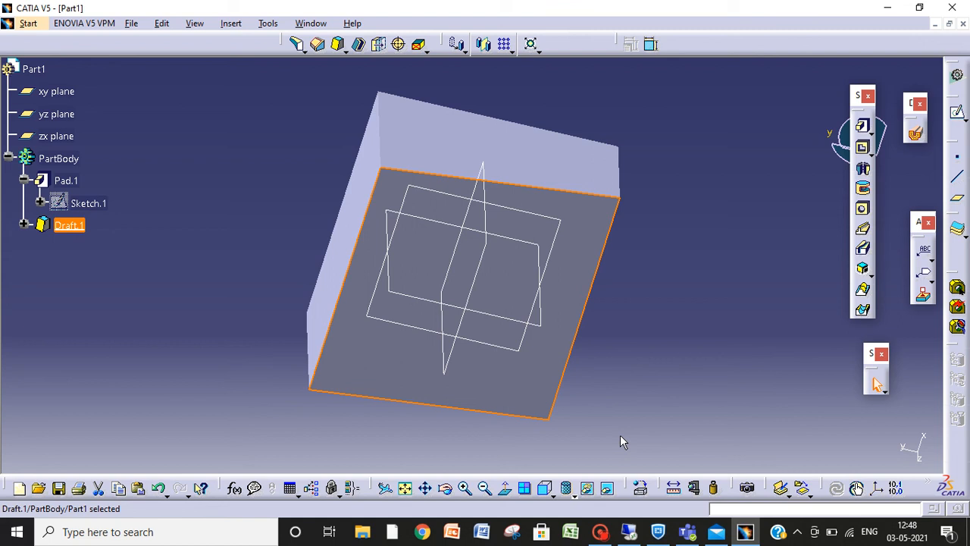
mouse_move(432, 9)
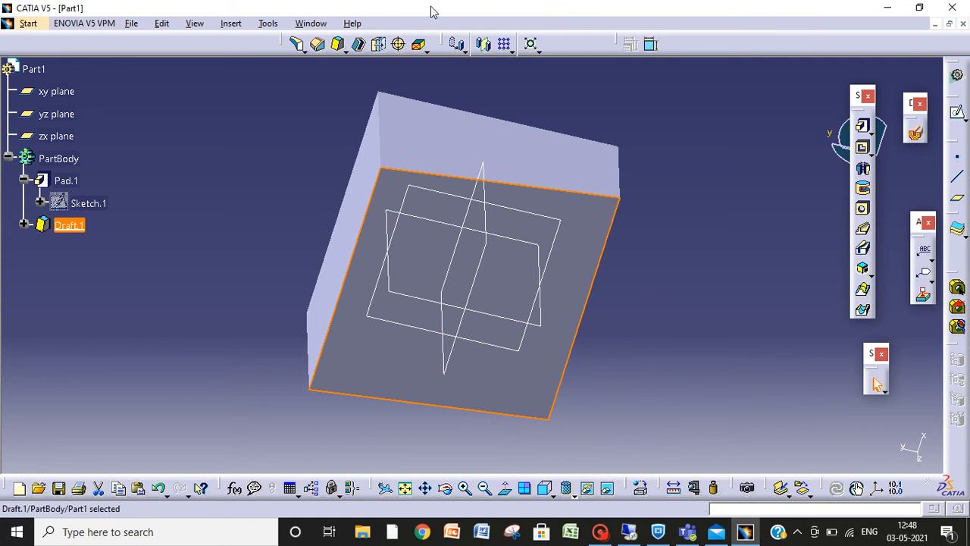
mouse_move(879, 313)
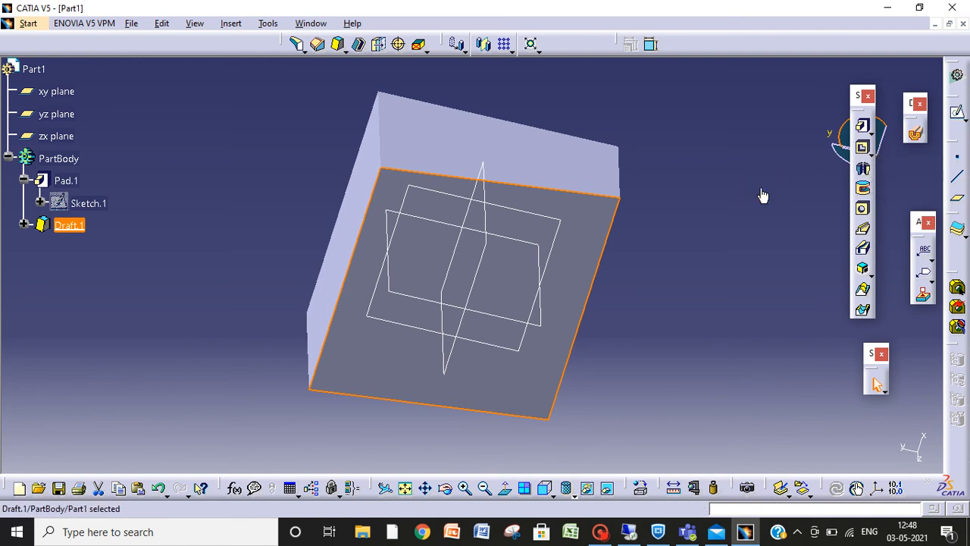
click(335, 133)
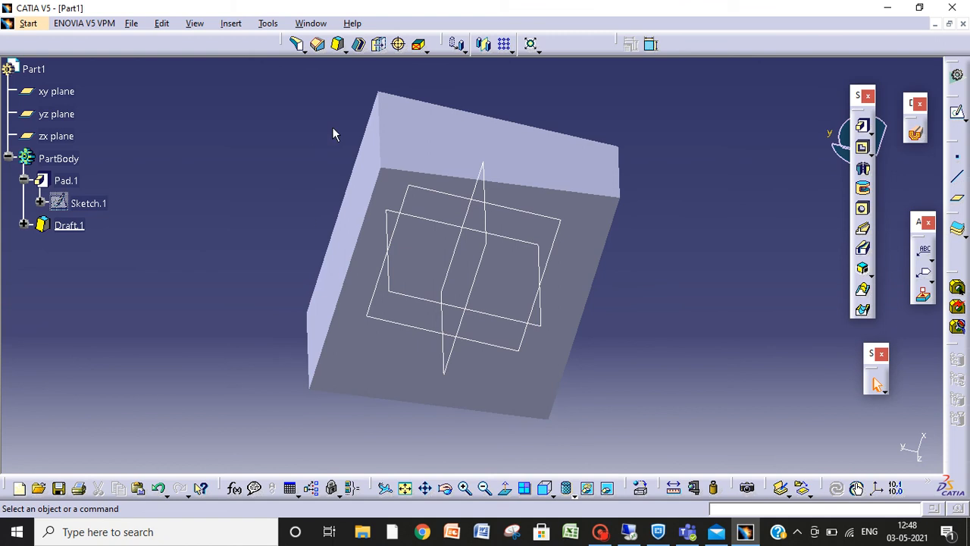
mouse_move(236, 87)
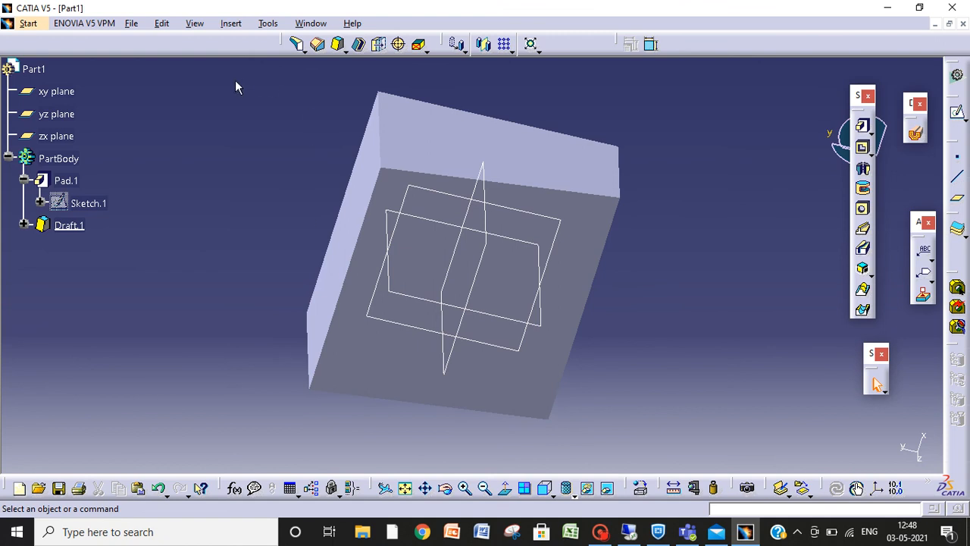